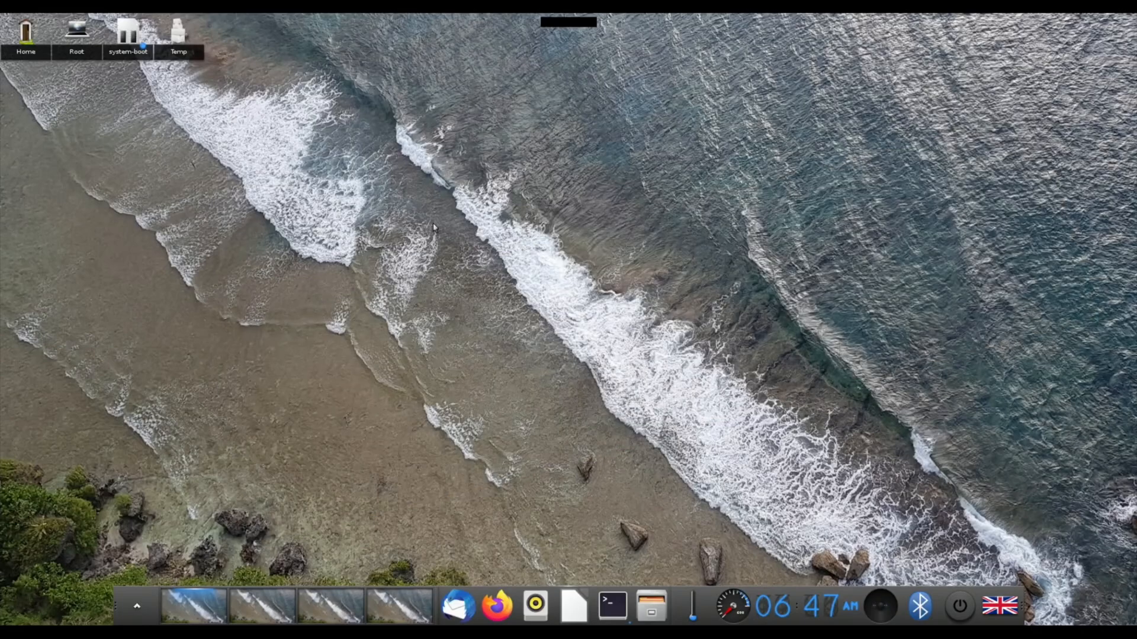
Step: Browse Raspberry Pi Imager's operating system list to the Ubuntu 20.04 LTS 64-bit release
{"action": "left_click", "coordinate": [611, 604]}
{"action": "type", "text": "sudo apt install -V enlighte"}
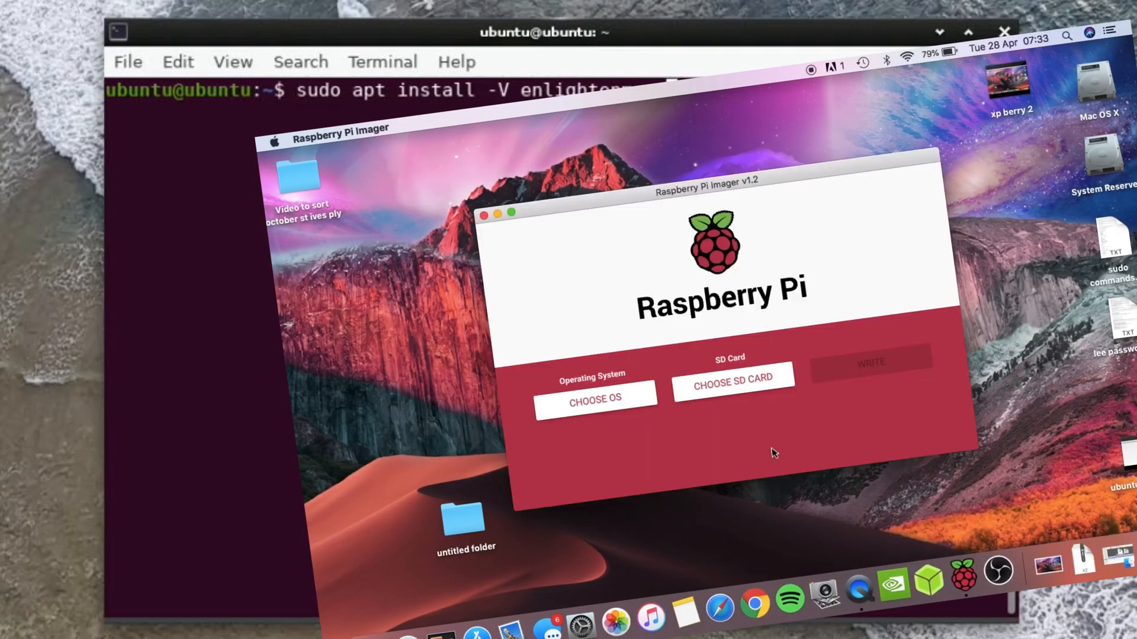
{"action": "left_click", "coordinate": [594, 398]}
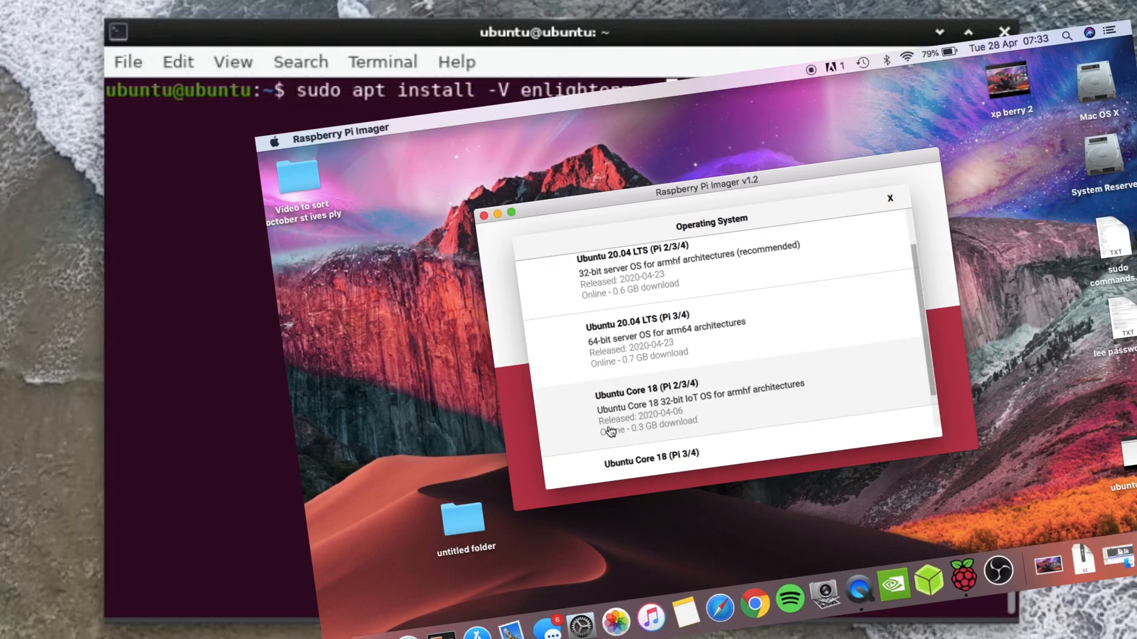
{"action": "scroll", "scroll_direction": "up", "scroll_amount": 3}
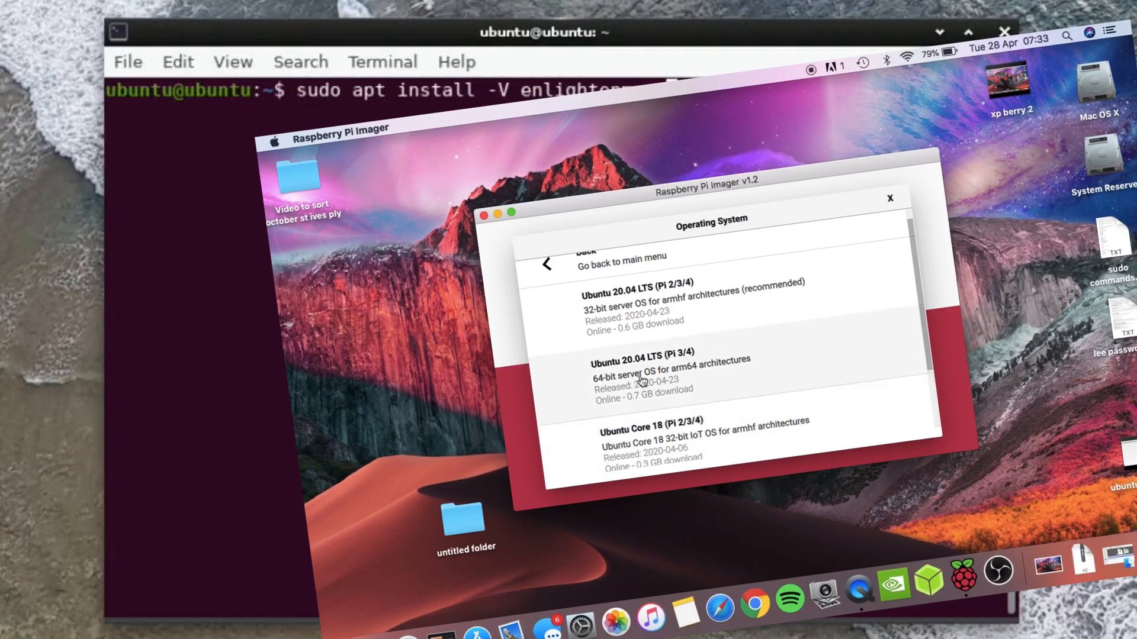
{"action": "left_click", "coordinate": [671, 369]}
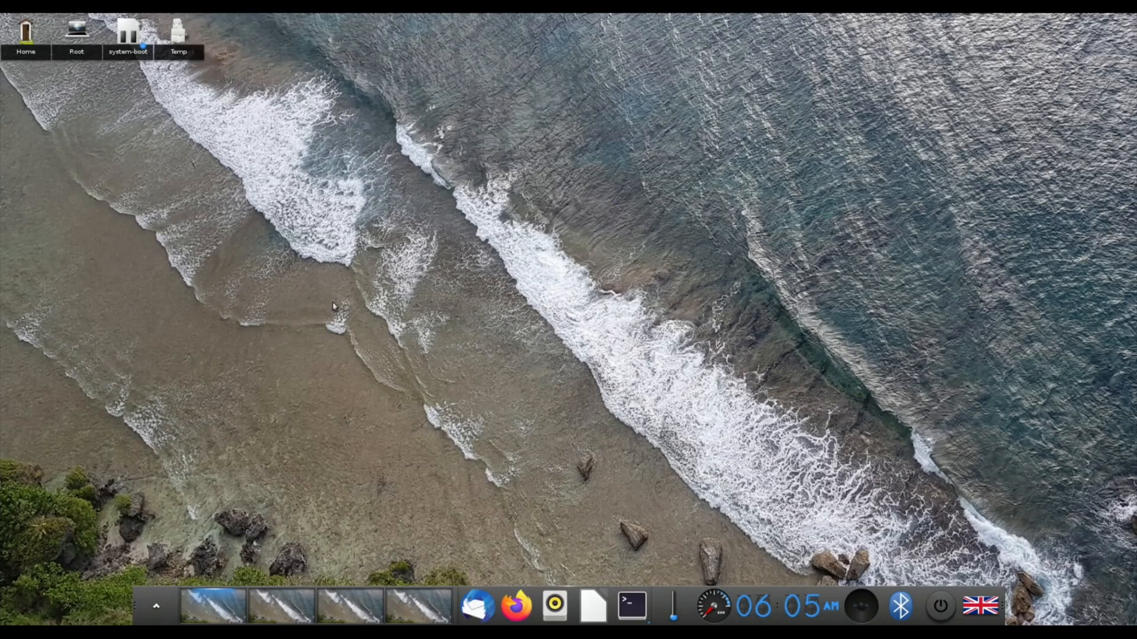
{"action": "mouse_move", "coordinate": [184, 229]}
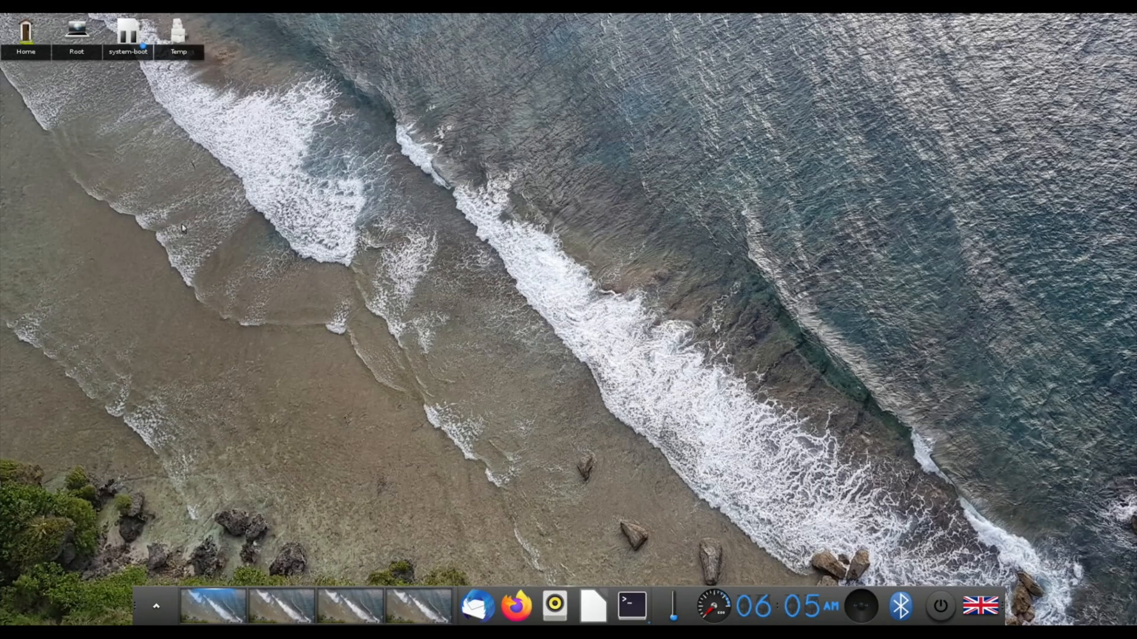
{"action": "mouse_move", "coordinate": [488, 474]}
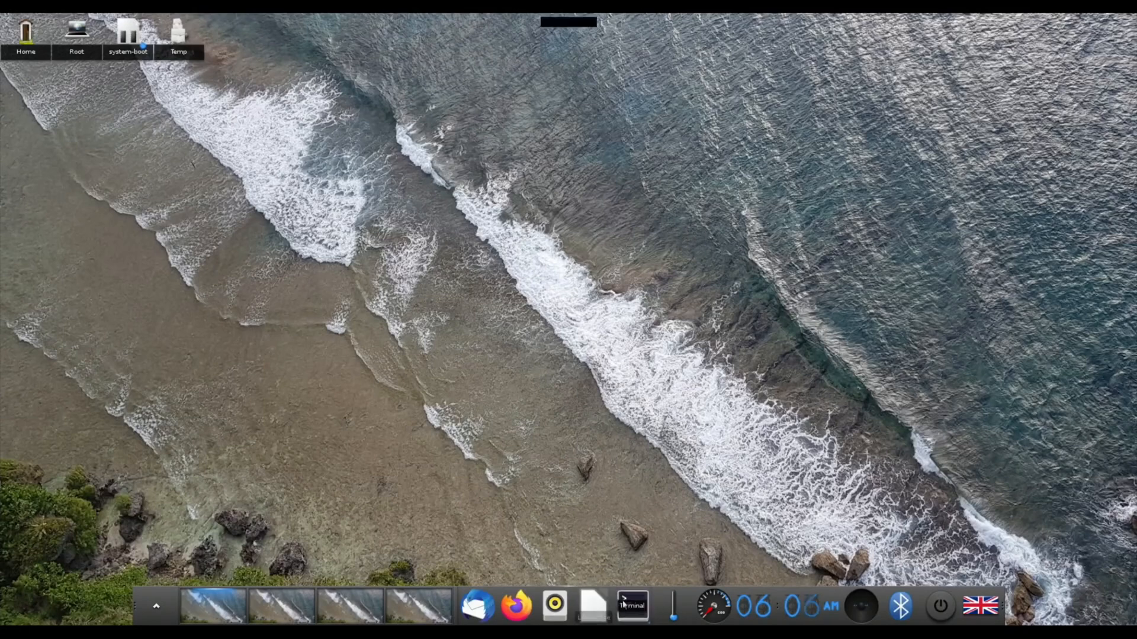
Step: Launch a terminal running 'watch -n 5 free' to report memory every 5 seconds
{"action": "left_click", "coordinate": [631, 605]}
{"action": "type", "text": "watch -n 5 free"}
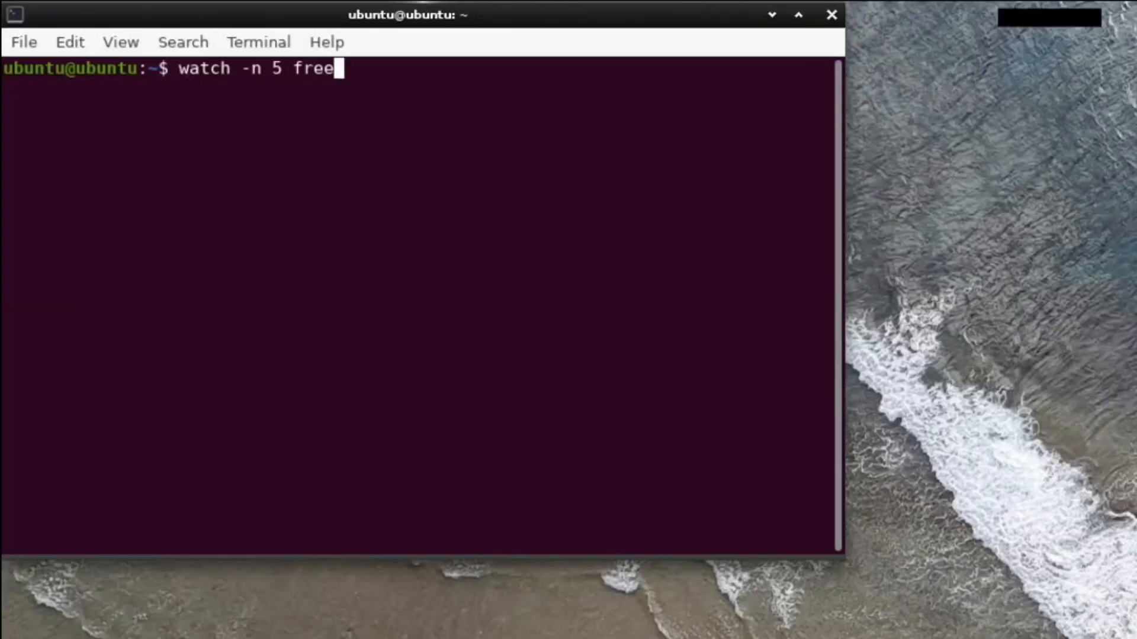
{"action": "key", "text": "Return"}
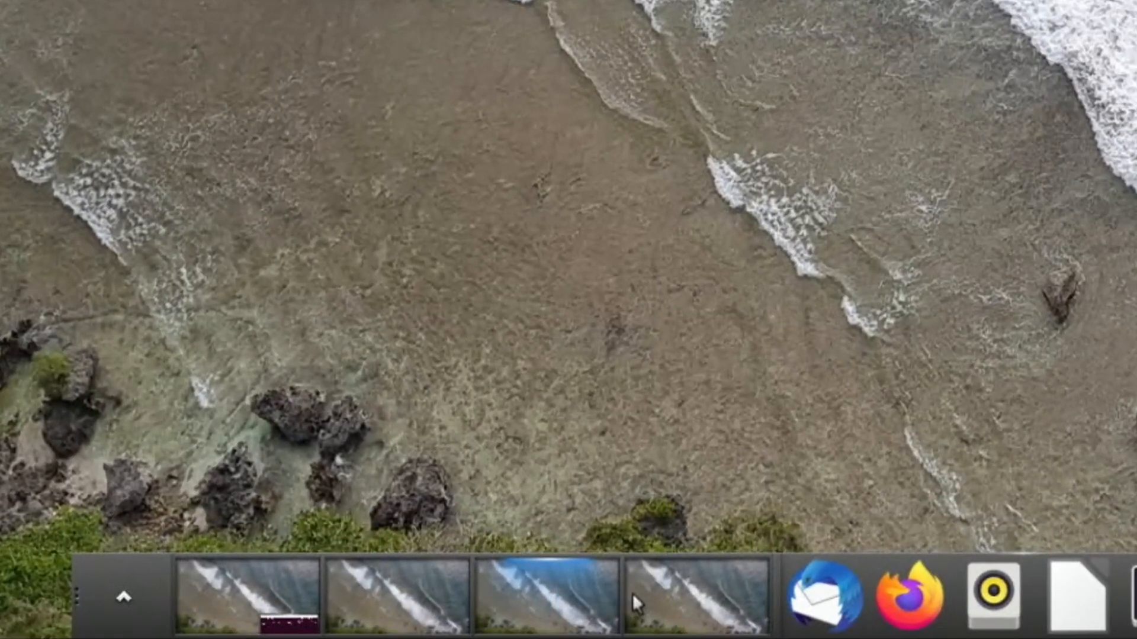
{"action": "mouse_move", "coordinate": [523, 481]}
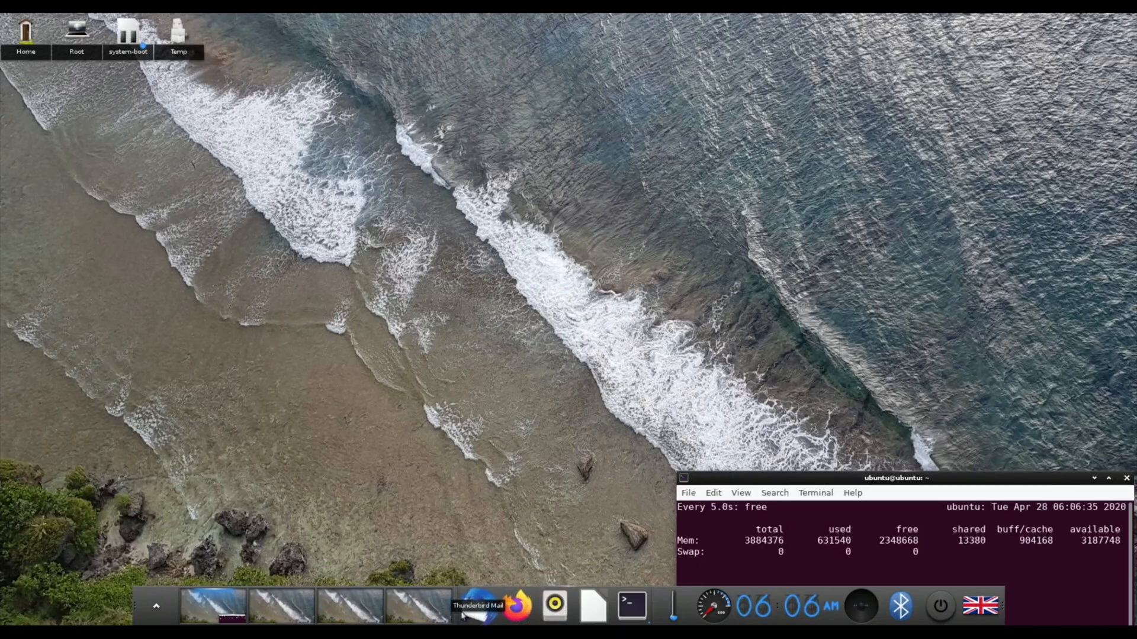
{"action": "mouse_move", "coordinate": [196, 338]}
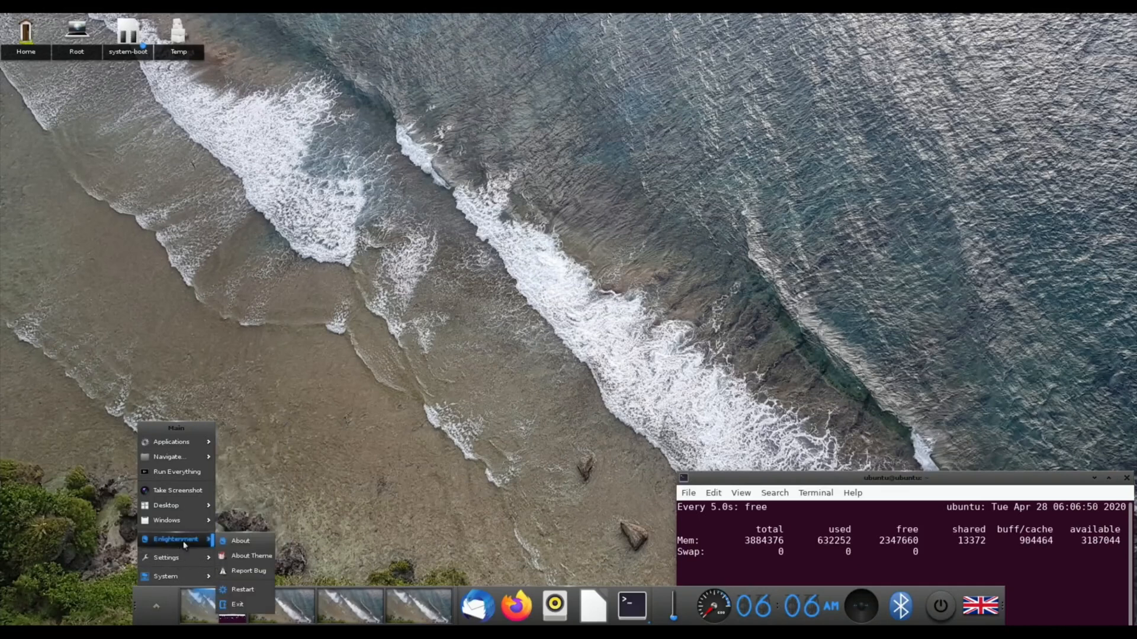
{"action": "mouse_move", "coordinate": [239, 540]}
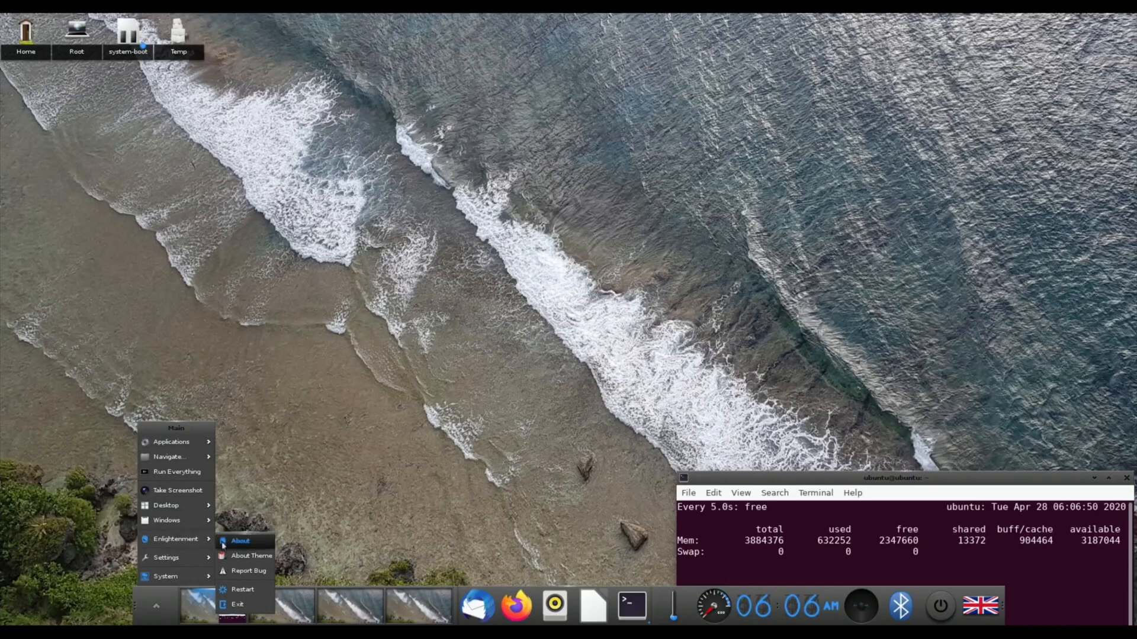
{"action": "left_click", "coordinate": [252, 556]}
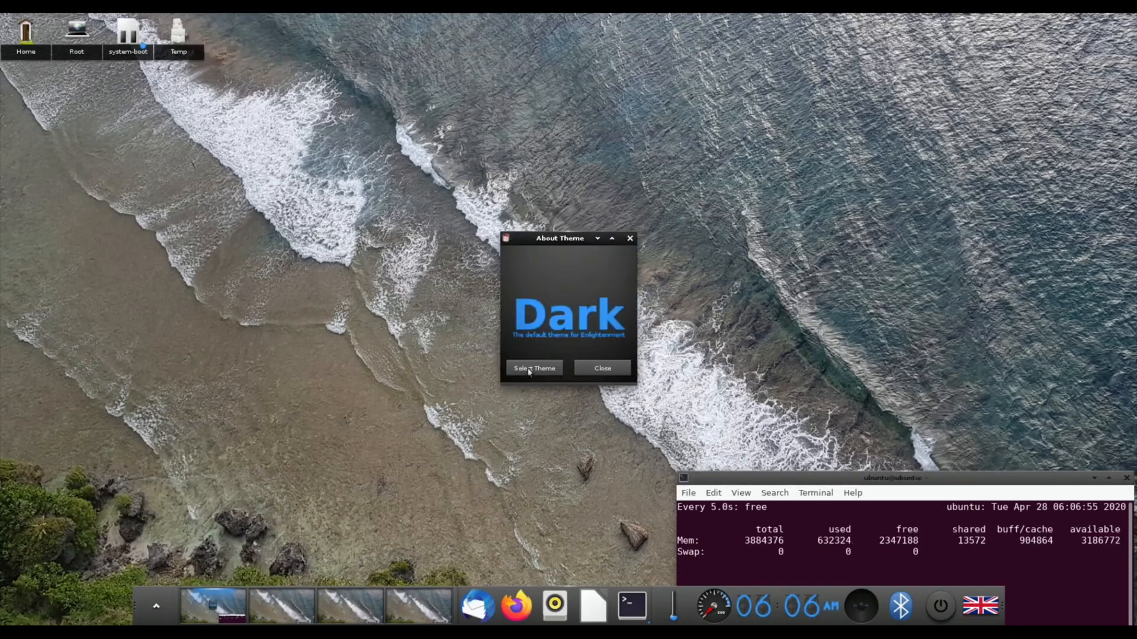
{"action": "left_click", "coordinate": [533, 368]}
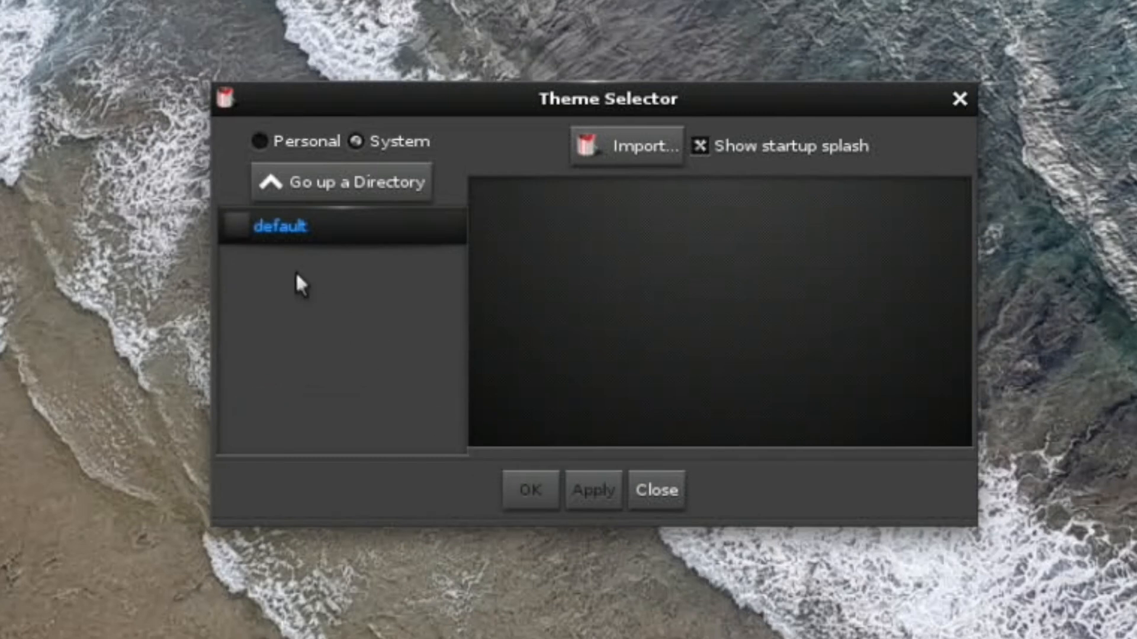
{"action": "mouse_move", "coordinate": [576, 172]}
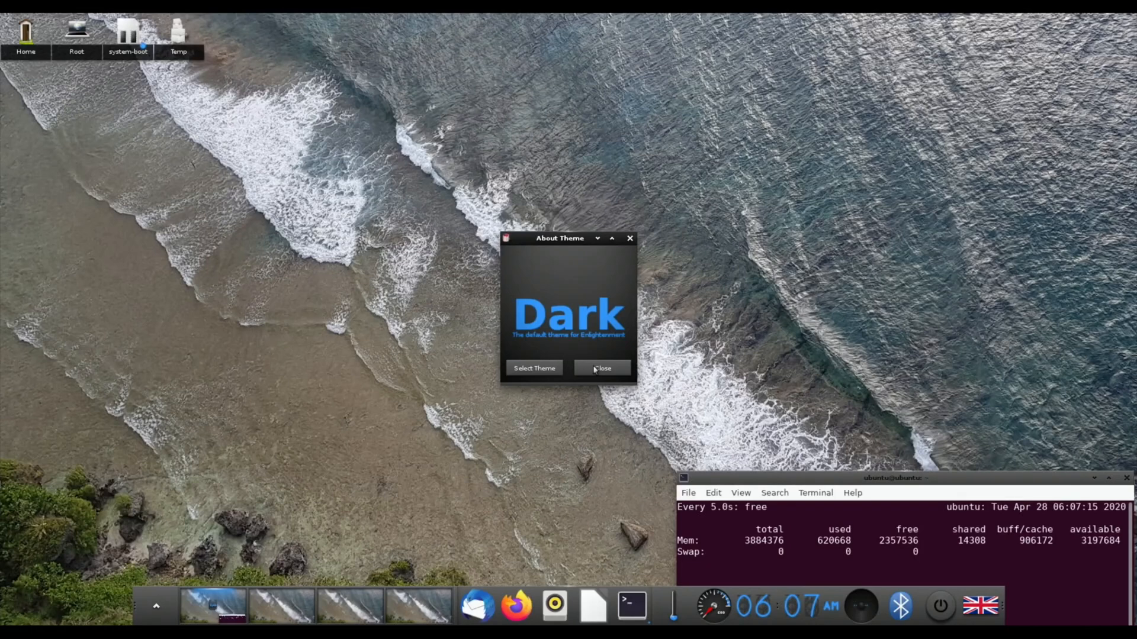
{"action": "left_click", "coordinate": [601, 368]}
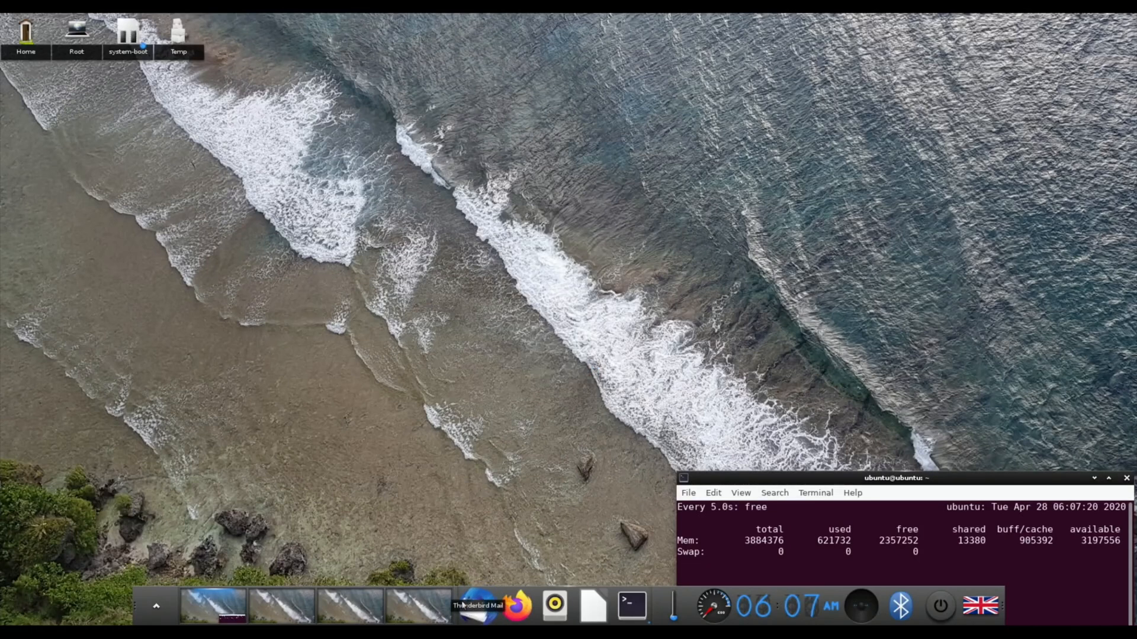
{"action": "mouse_move", "coordinate": [516, 605]}
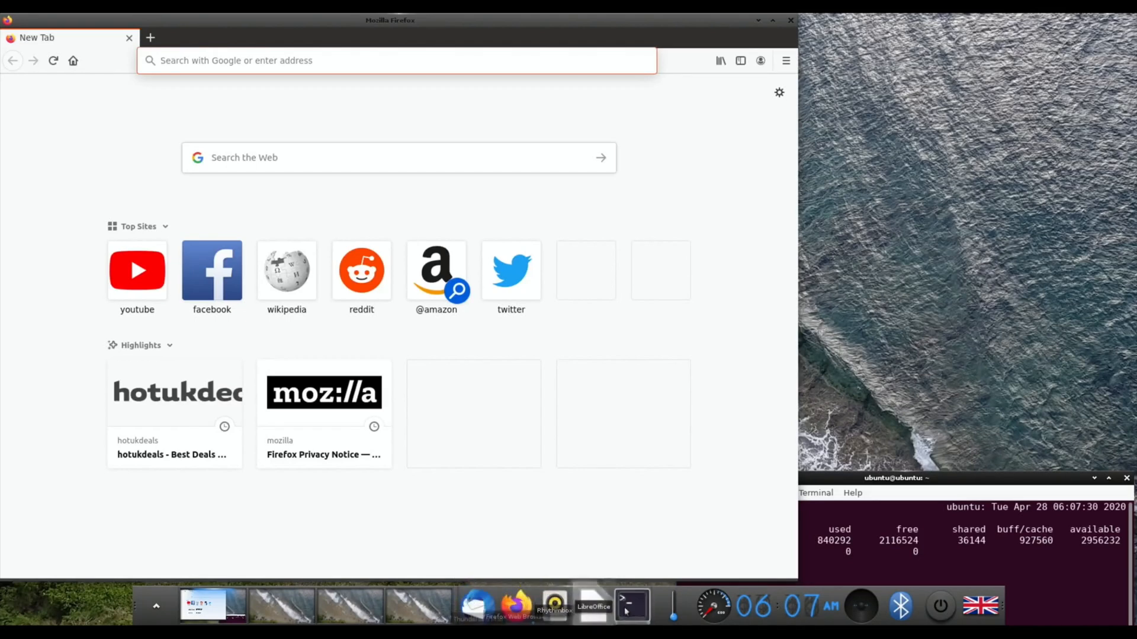
{"action": "mouse_move", "coordinate": [631, 605]}
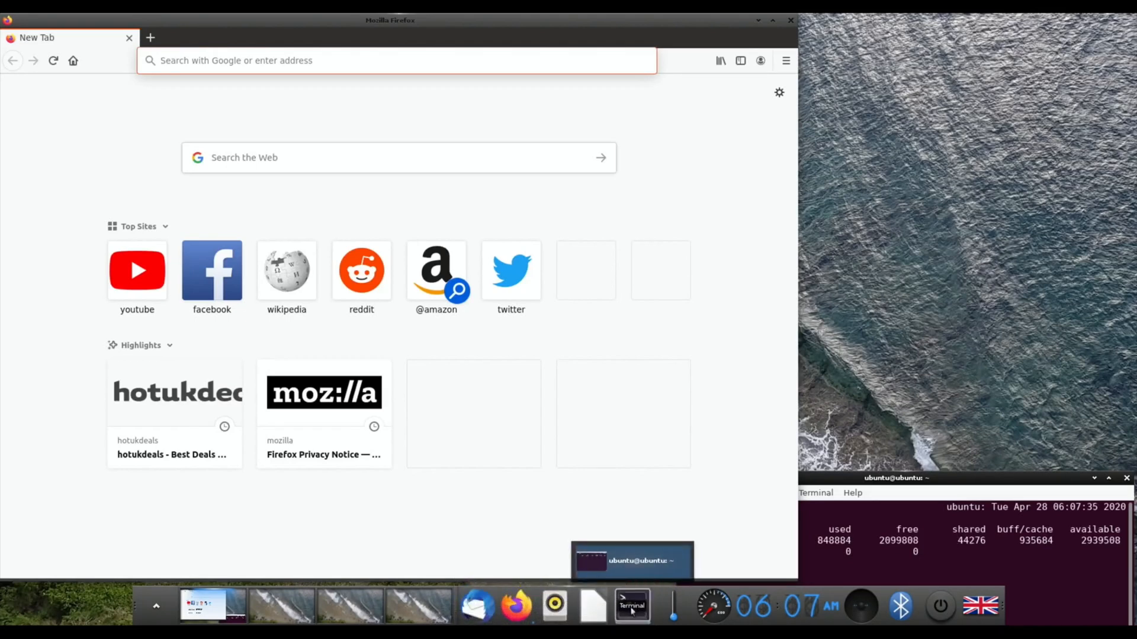
Step: Switch between the memory monitor terminal and the Firefox window from the dock
{"action": "left_click", "coordinate": [632, 605]}
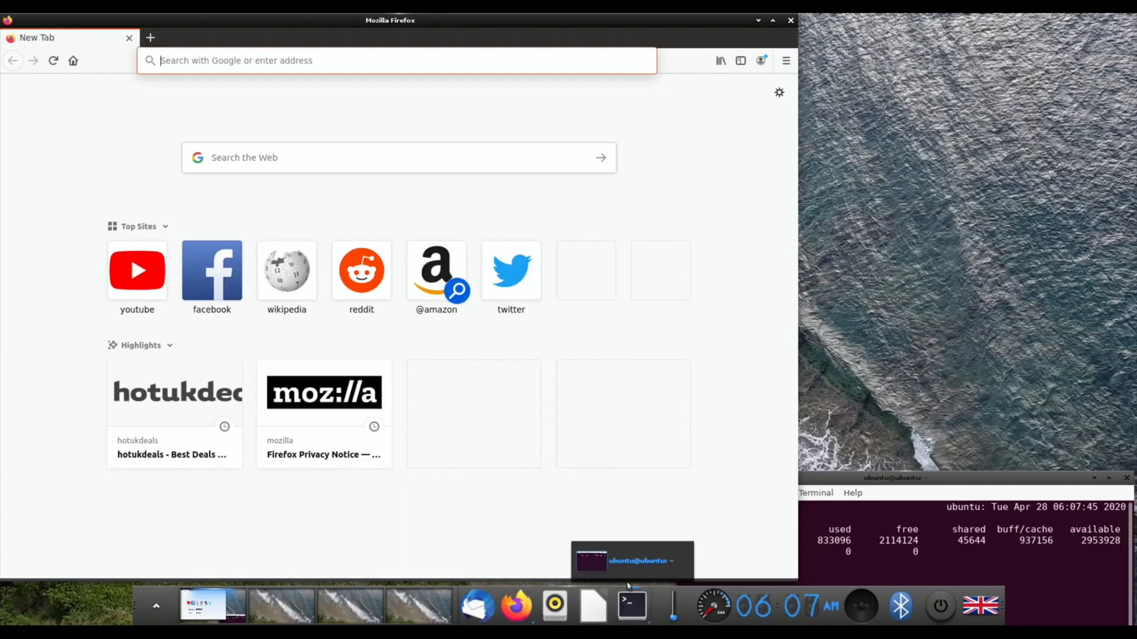
{"action": "mouse_move", "coordinate": [517, 605]}
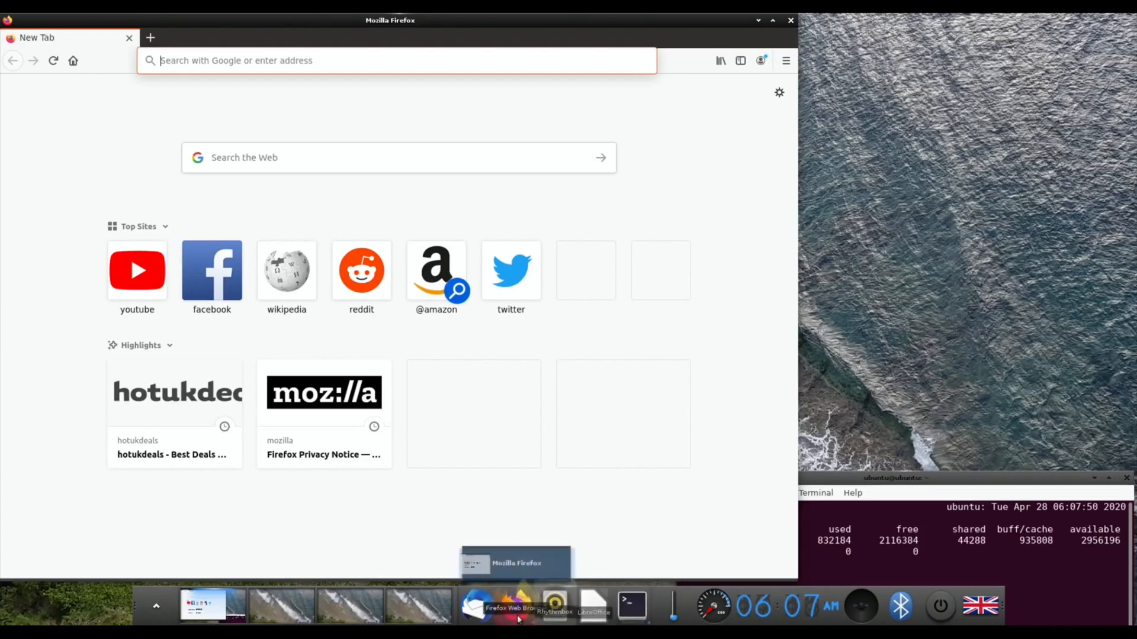
{"action": "left_click", "coordinate": [515, 605]}
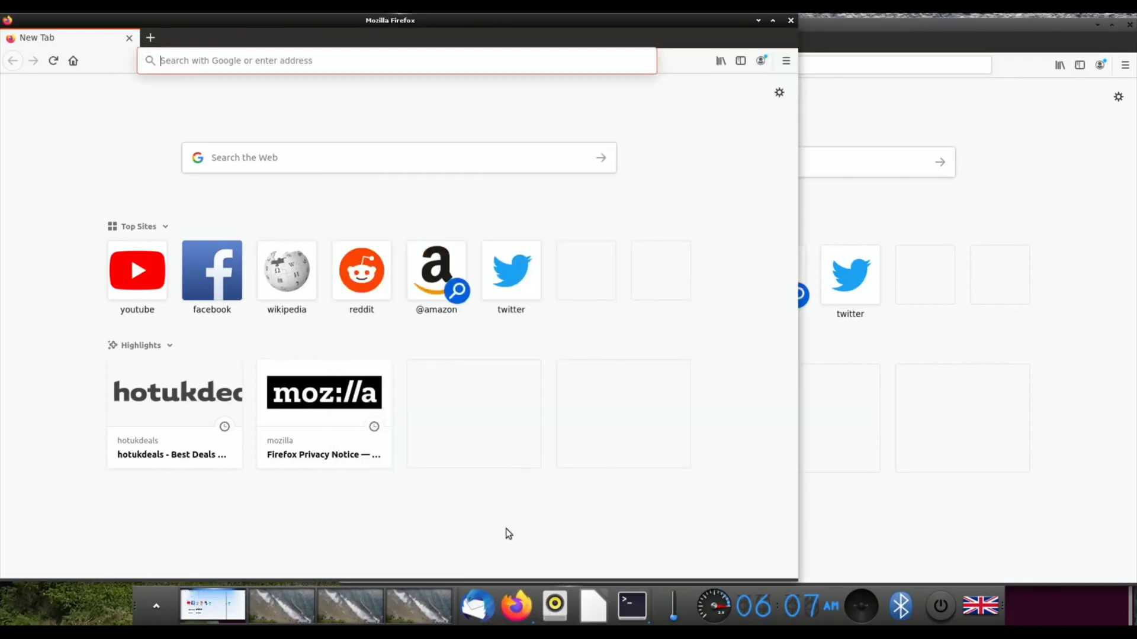
{"action": "mouse_move", "coordinate": [514, 605]}
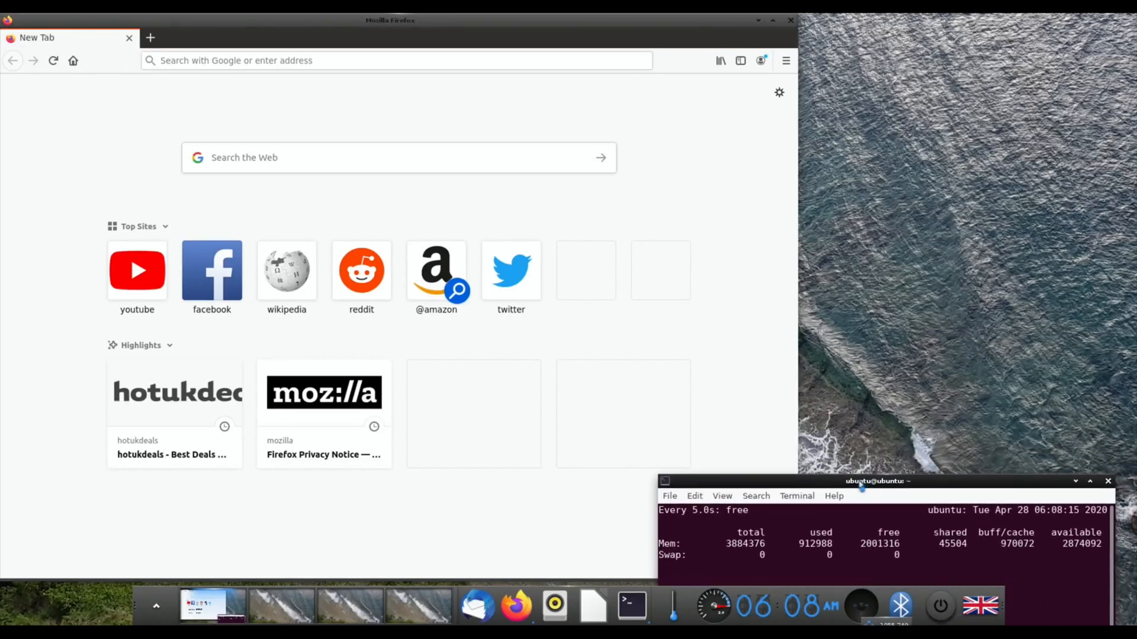
Step: Search the web for hotukdeals from the new tab and scroll the results
{"action": "left_click", "coordinate": [397, 61]}
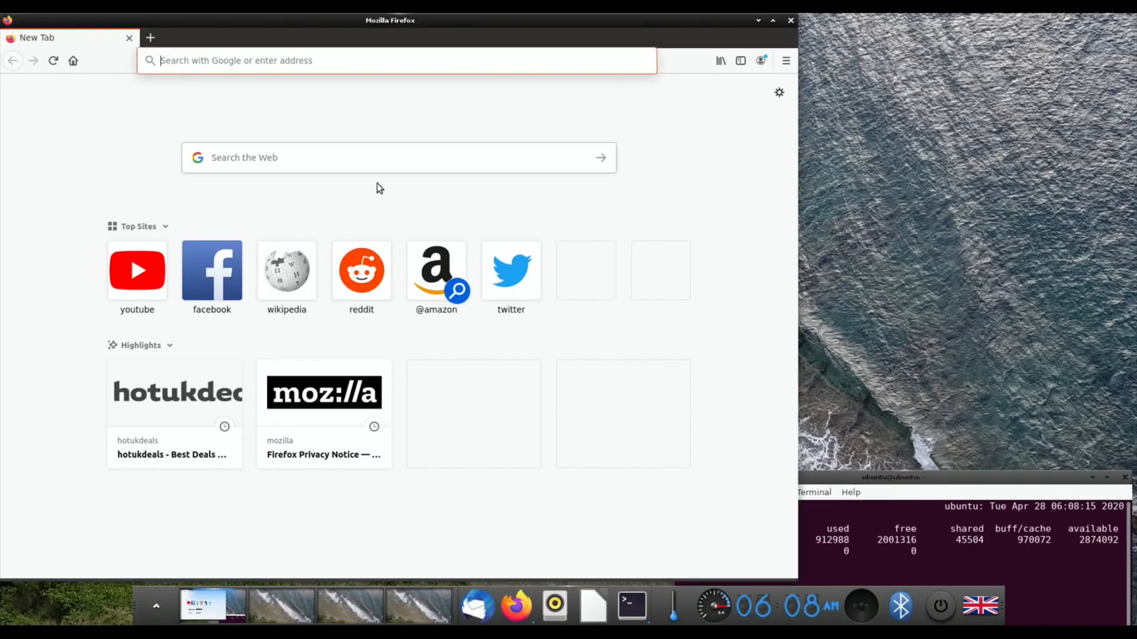
{"action": "type", "text": "hotukdeals"}
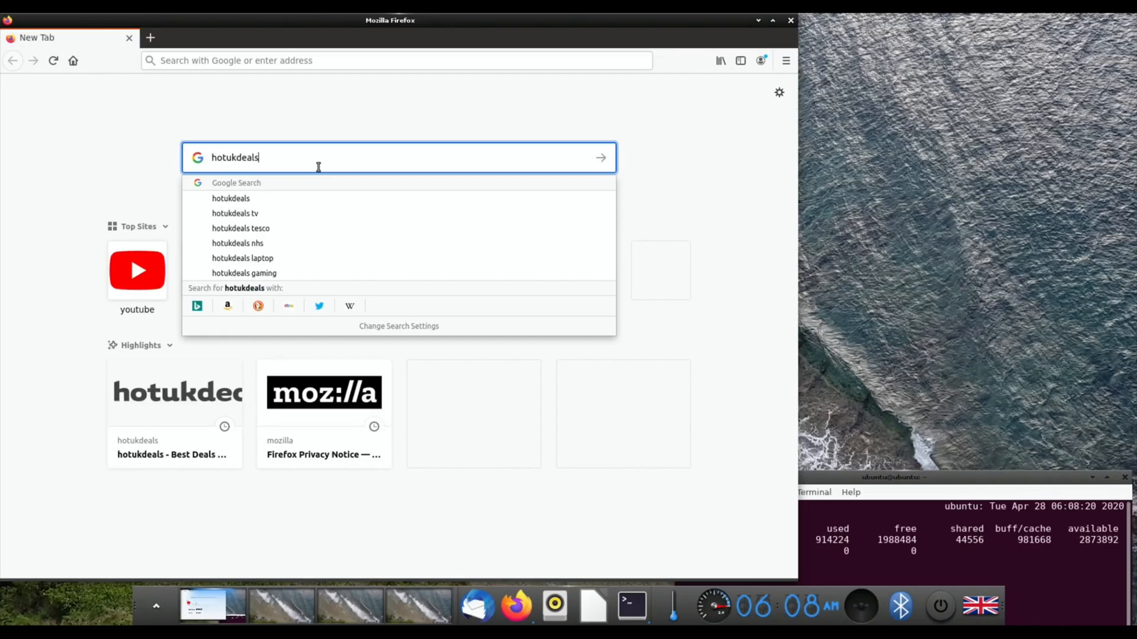
{"action": "key", "text": "Return"}
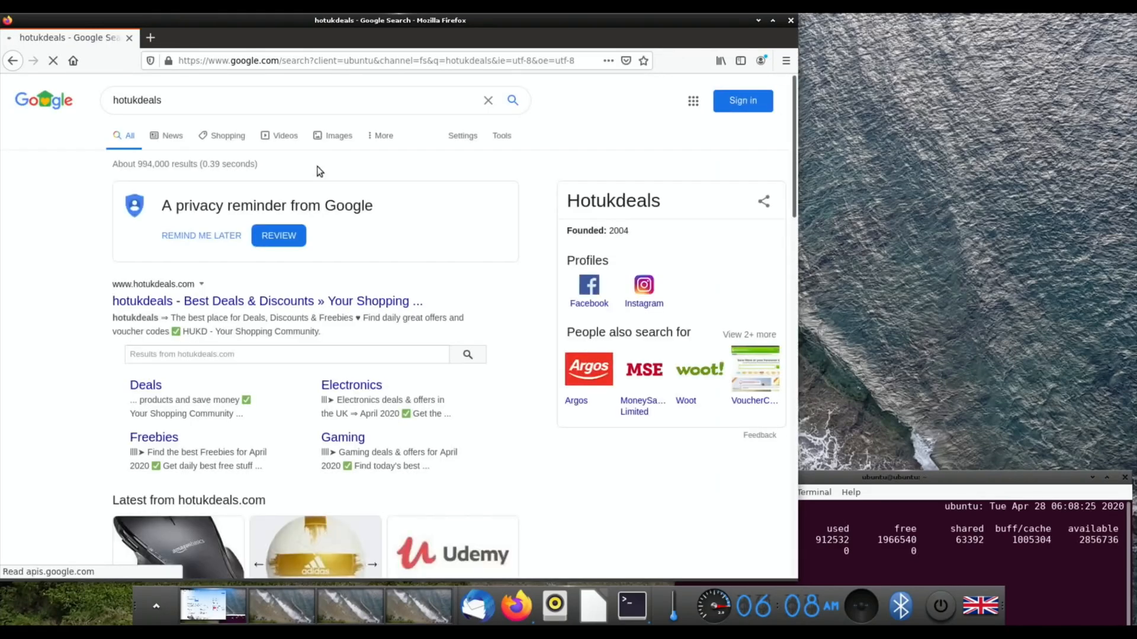
{"action": "scroll", "scroll_direction": "down", "scroll_amount": 3}
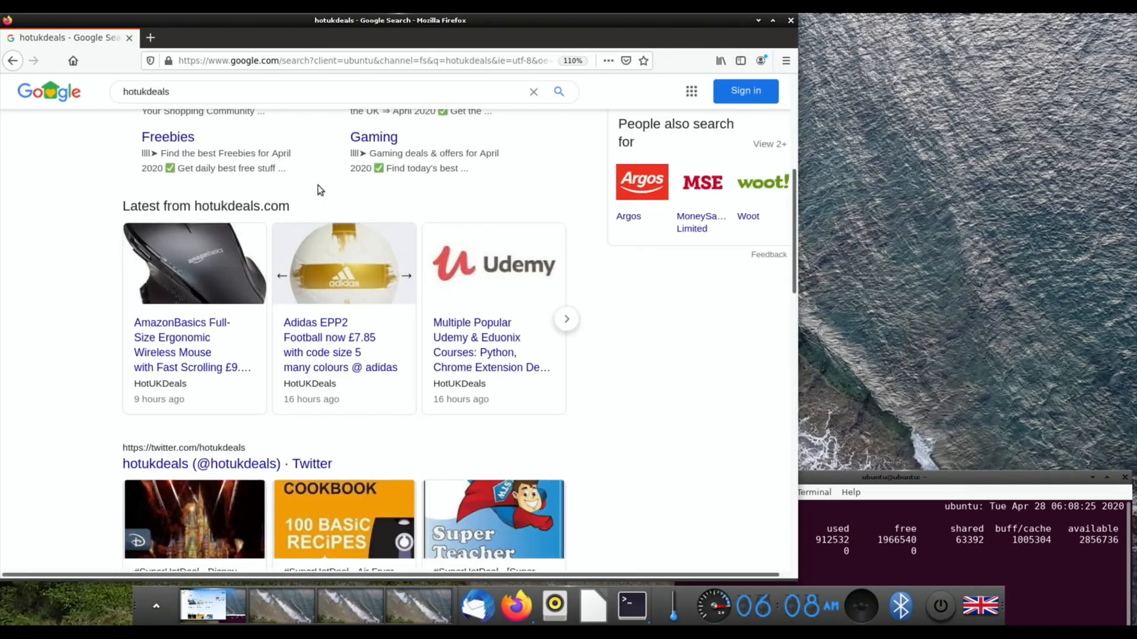
{"action": "scroll", "scroll_direction": "up", "scroll_amount": 3}
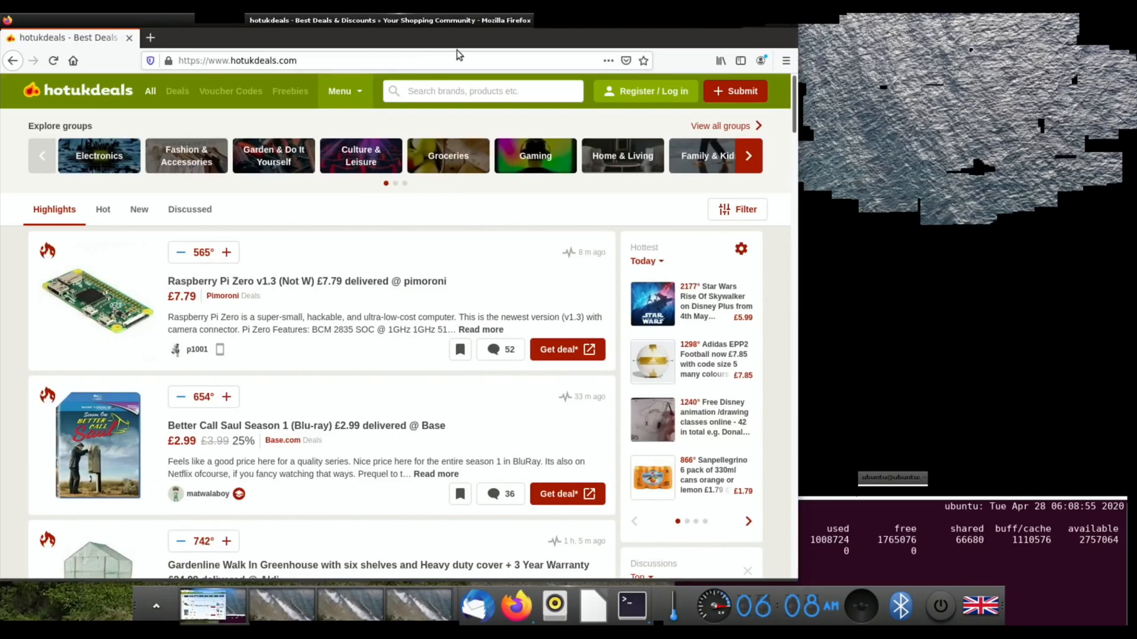
{"action": "mouse_move", "coordinate": [478, 565]}
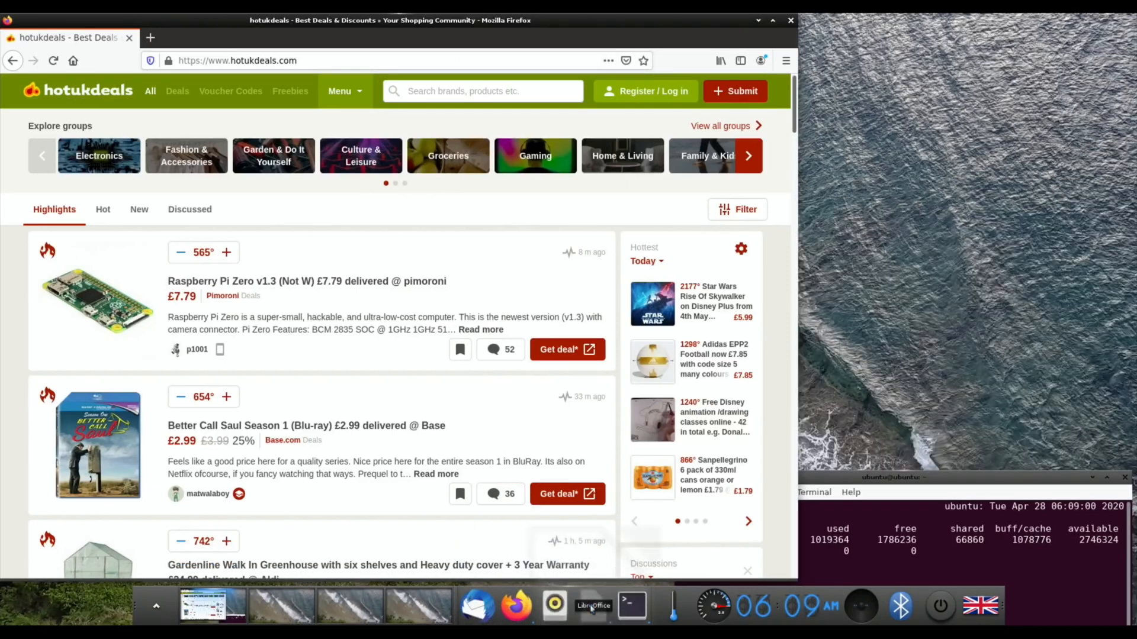
{"action": "left_click", "coordinate": [593, 604]}
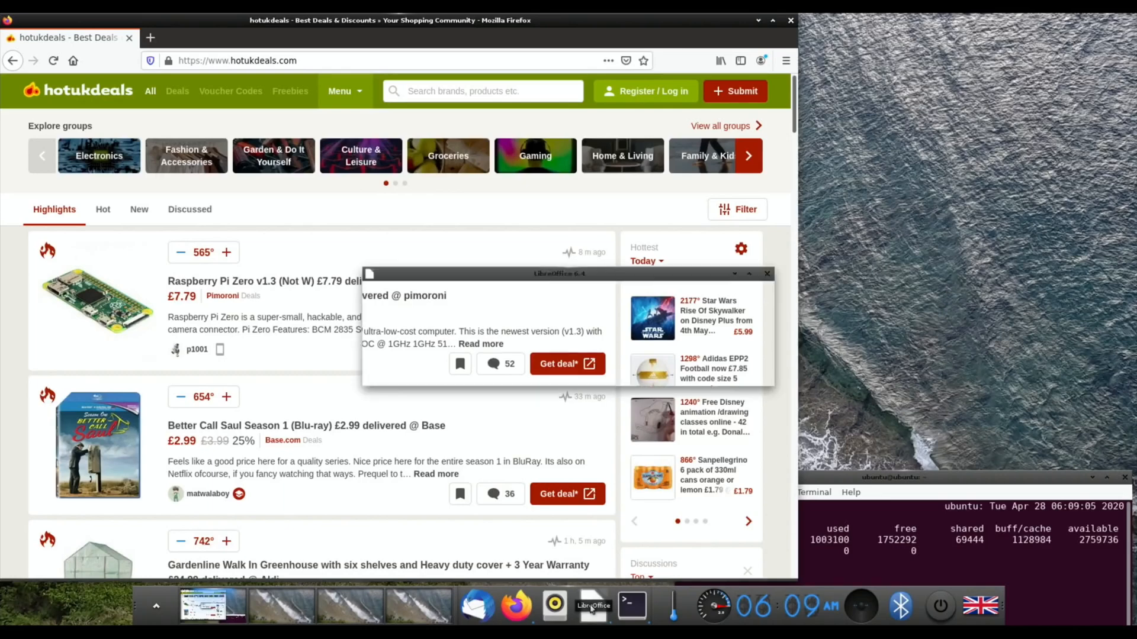
{"action": "left_click", "coordinate": [592, 605]}
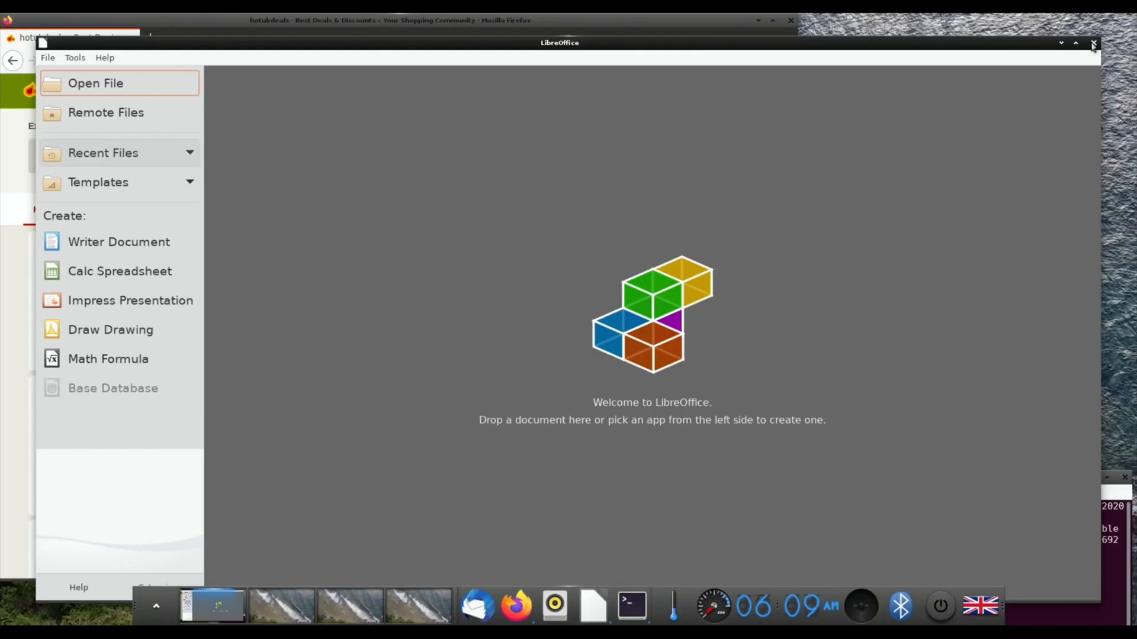
{"action": "left_click", "coordinate": [1094, 42]}
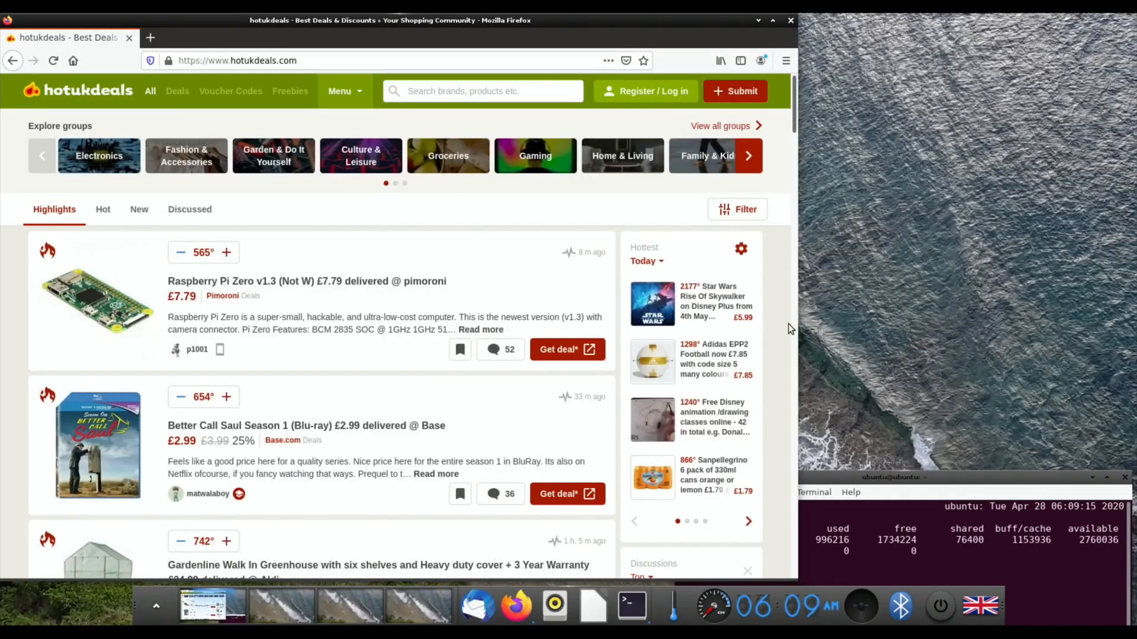
{"action": "mouse_move", "coordinate": [316, 155]}
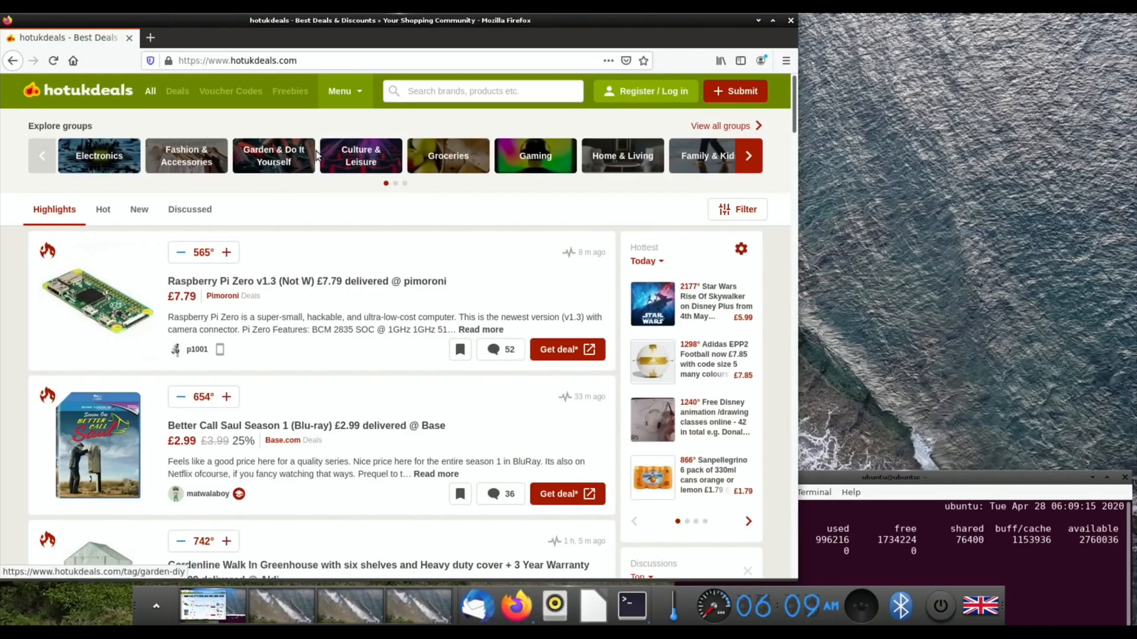
{"action": "scroll", "scroll_direction": "down", "scroll_amount": 3}
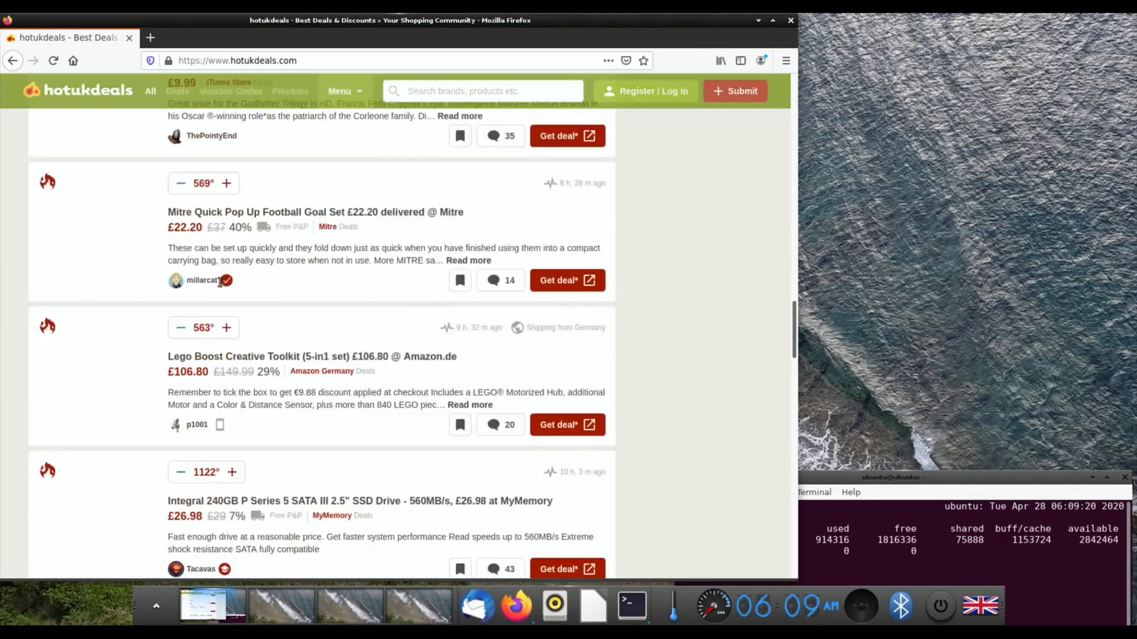
{"action": "scroll", "scroll_direction": "down", "scroll_amount": 3}
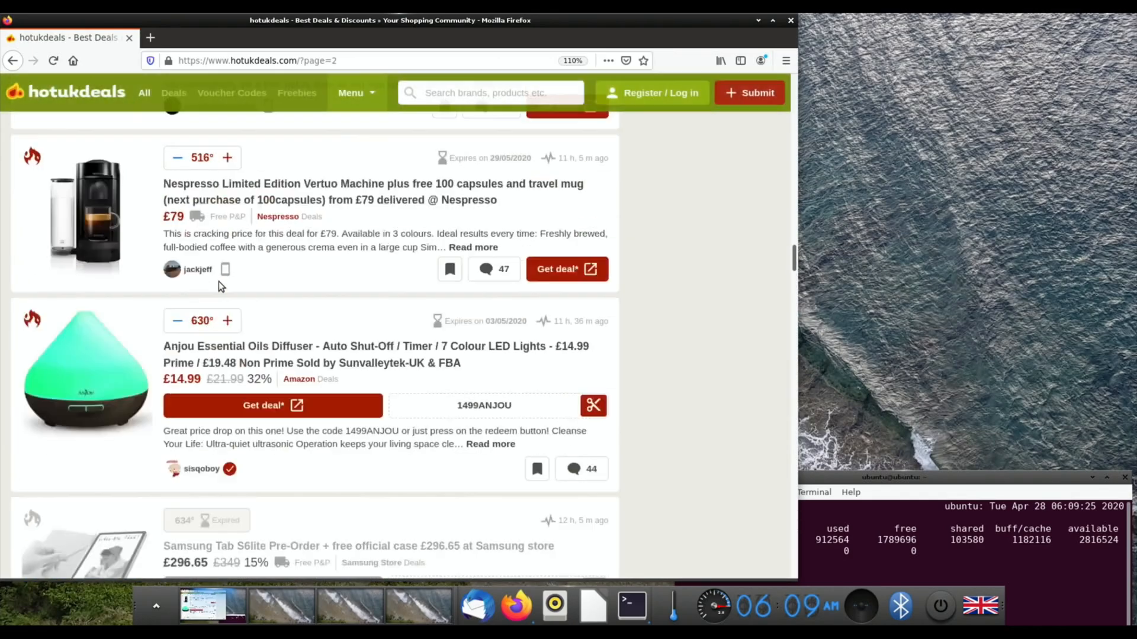
{"action": "scroll", "scroll_direction": "up", "scroll_amount": 3}
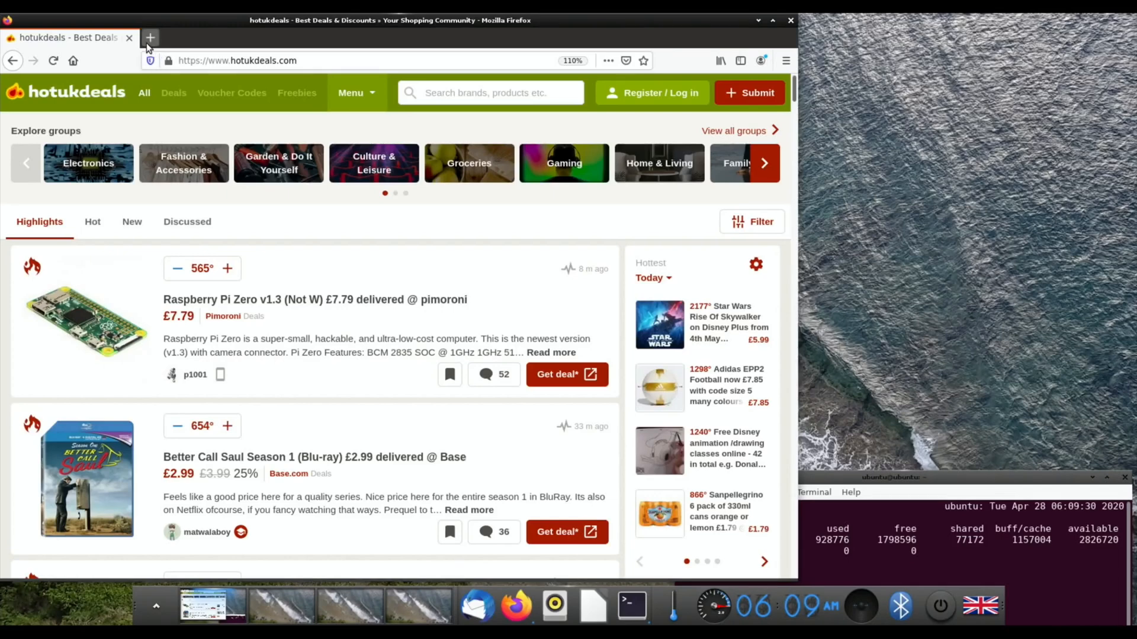
Step: Open a new tab, search for bbc and go to the BBC home page
{"action": "left_click", "coordinate": [149, 38]}
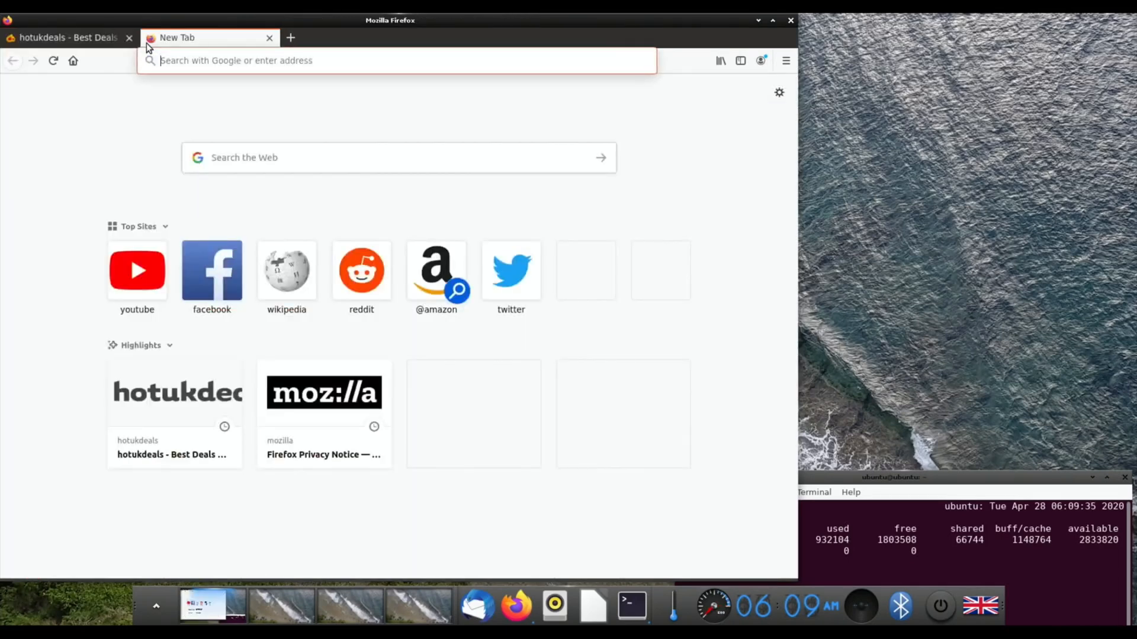
{"action": "type", "text": "bbc&ie=utf-8&oe=utf-8"}
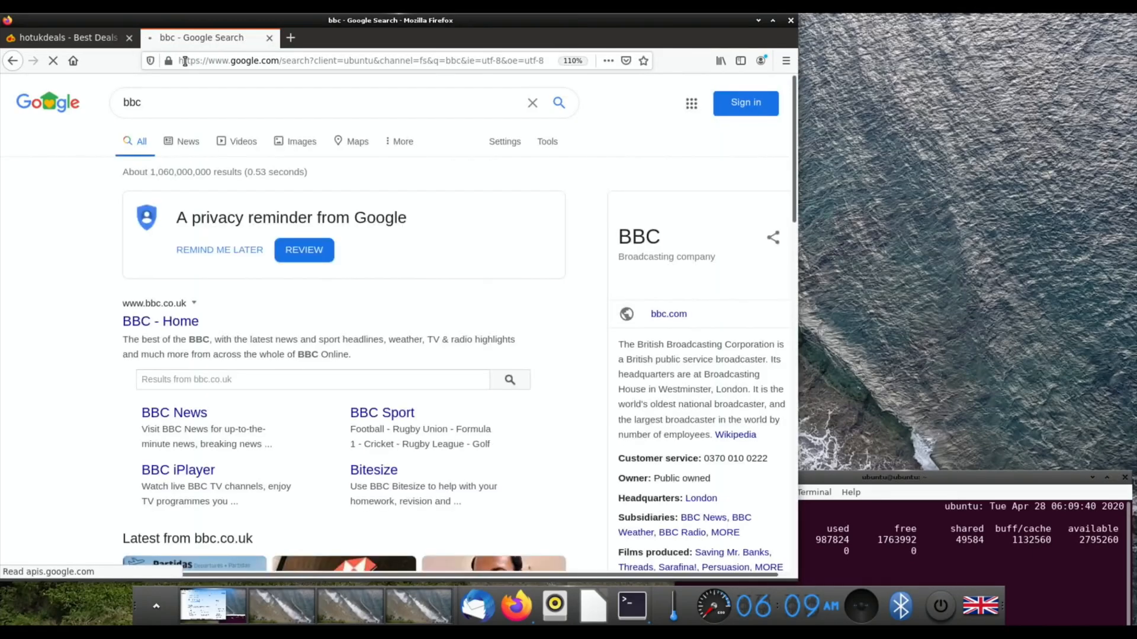
{"action": "scroll", "scroll_direction": "down", "scroll_amount": 3}
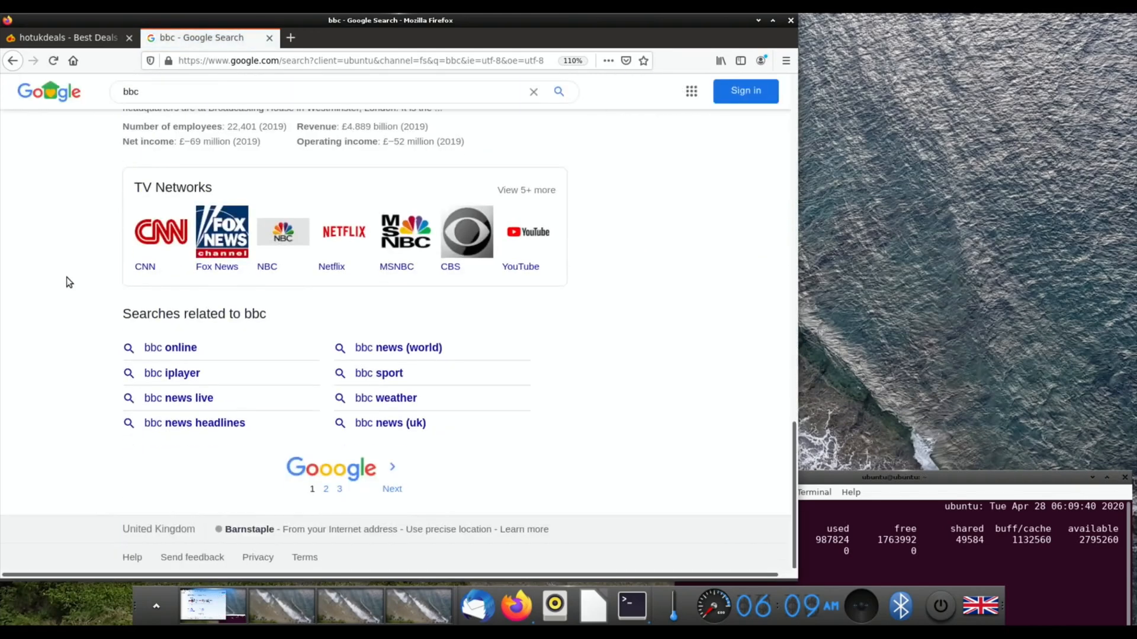
{"action": "scroll", "scroll_direction": "up", "scroll_amount": 3}
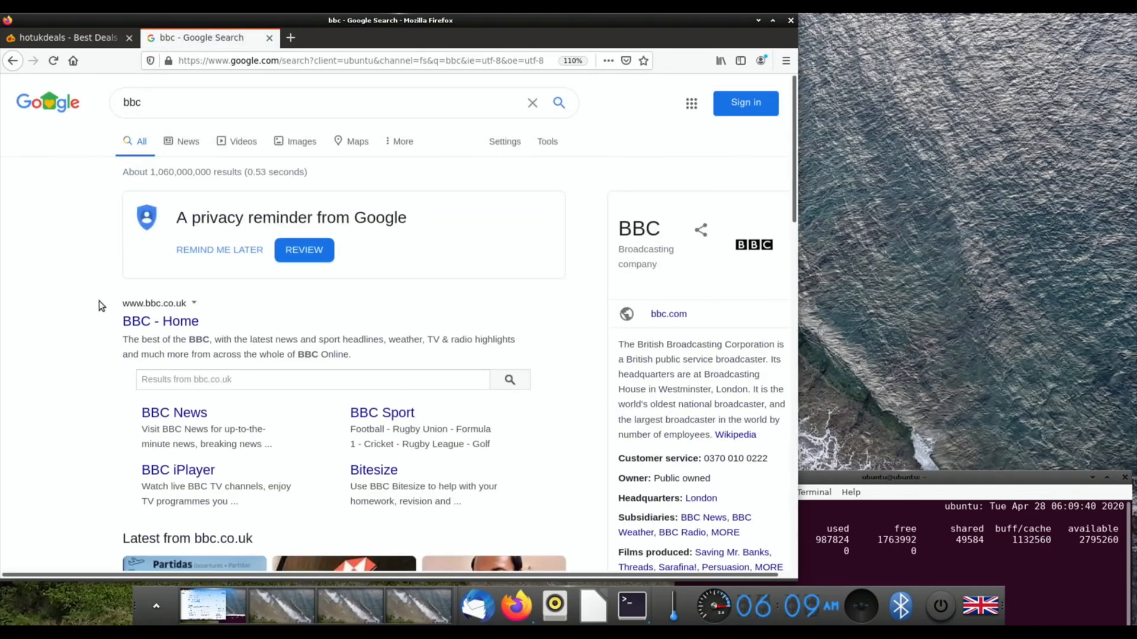
{"action": "left_click", "coordinate": [160, 321]}
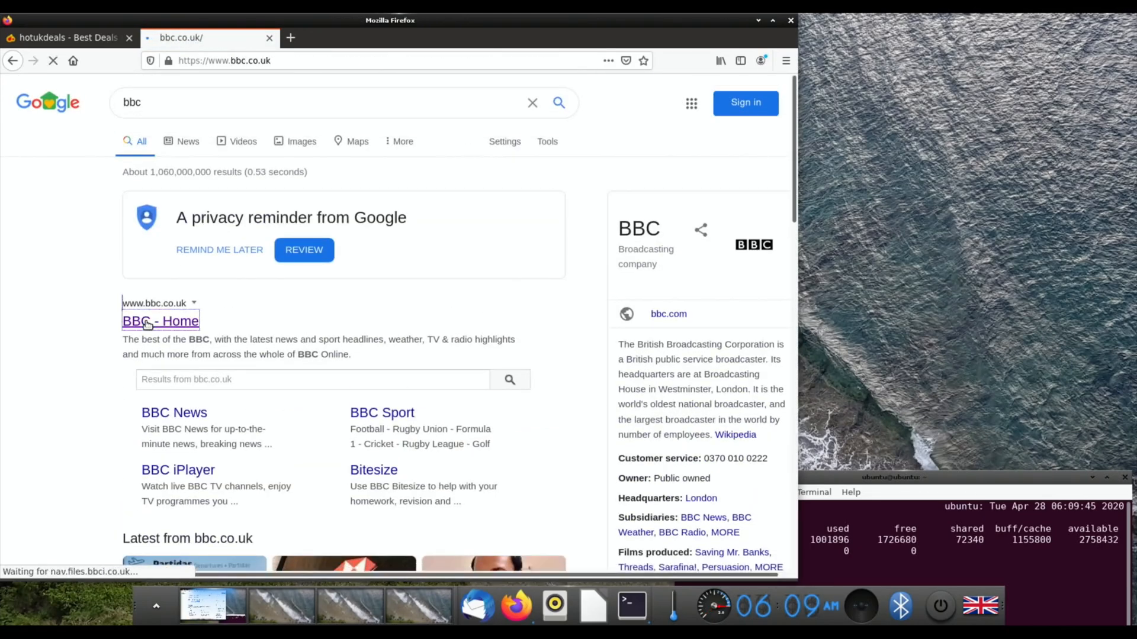
{"action": "left_click", "coordinate": [161, 321]}
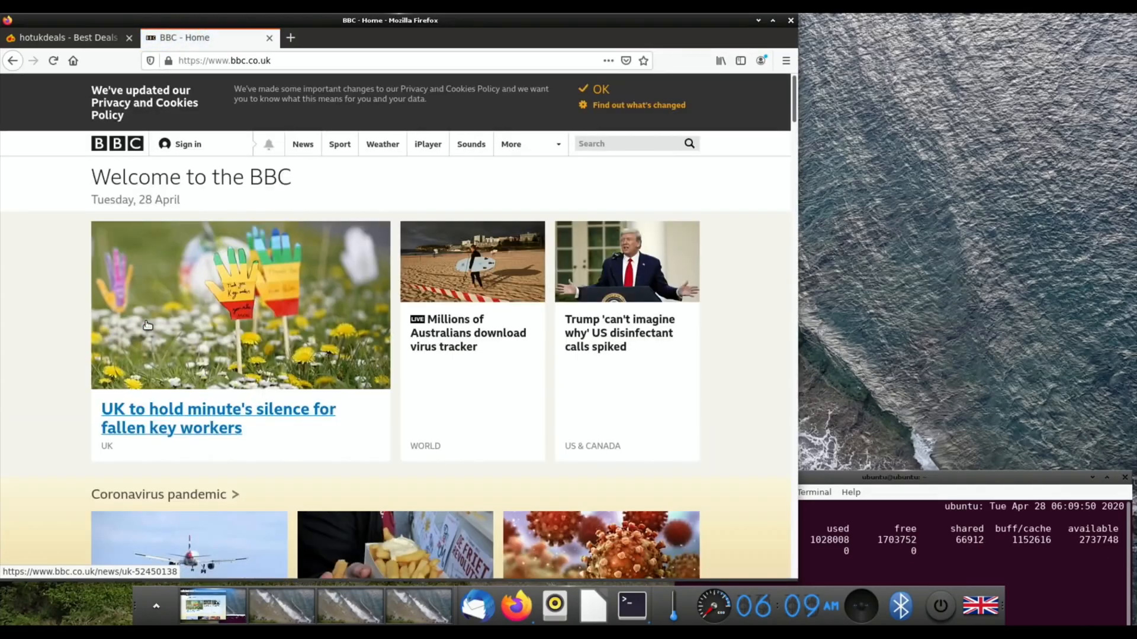
Step: Open the Australian virus tracker live story, check power options, and play the New Zealand clip
{"action": "scroll", "scroll_direction": "down", "scroll_amount": 3}
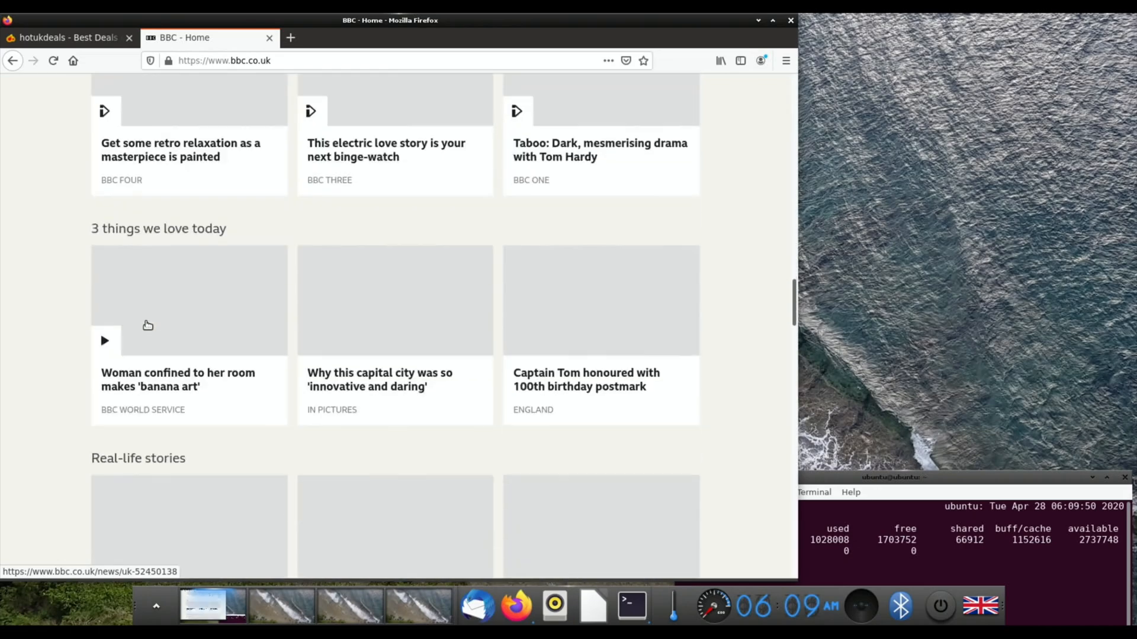
{"action": "scroll", "scroll_direction": "up", "scroll_amount": 3}
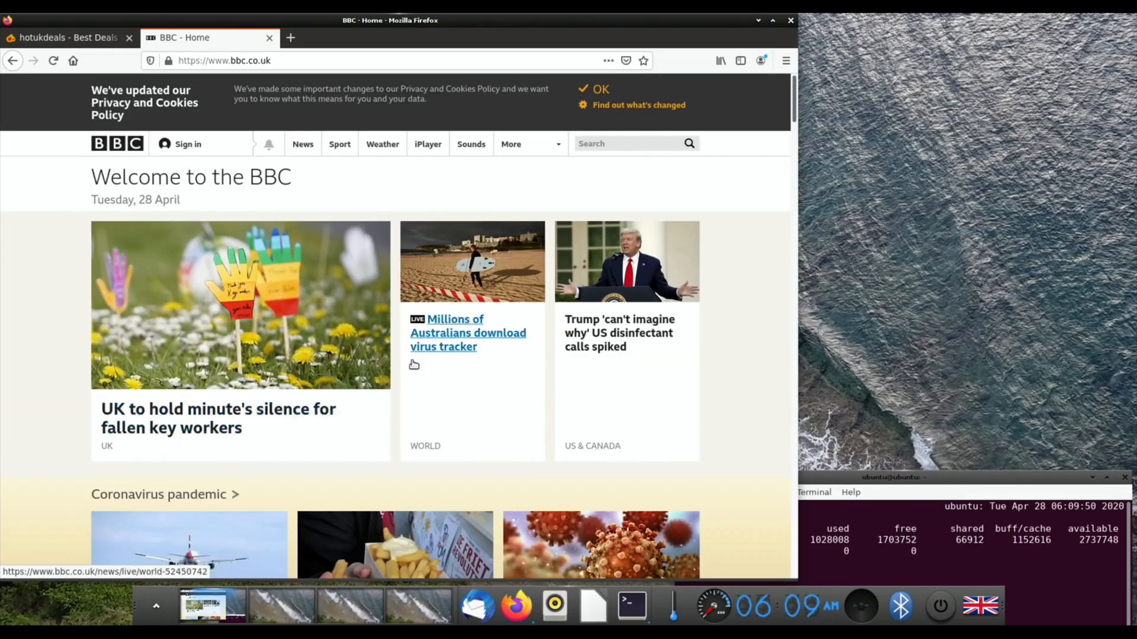
{"action": "left_click", "coordinate": [467, 332]}
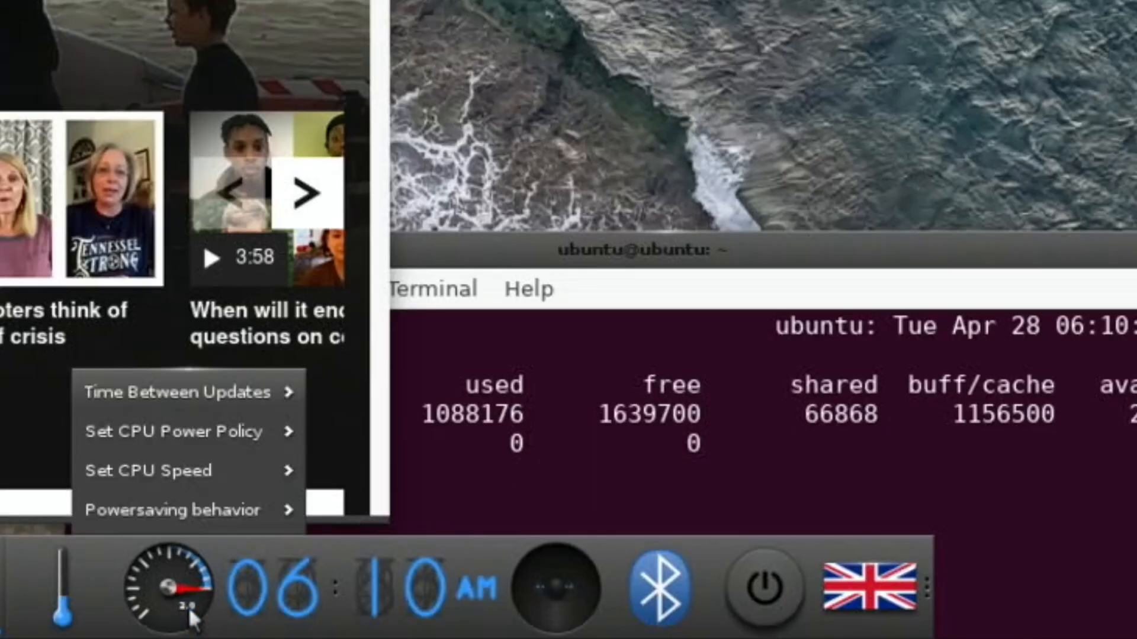
{"action": "left_click", "coordinate": [148, 470]}
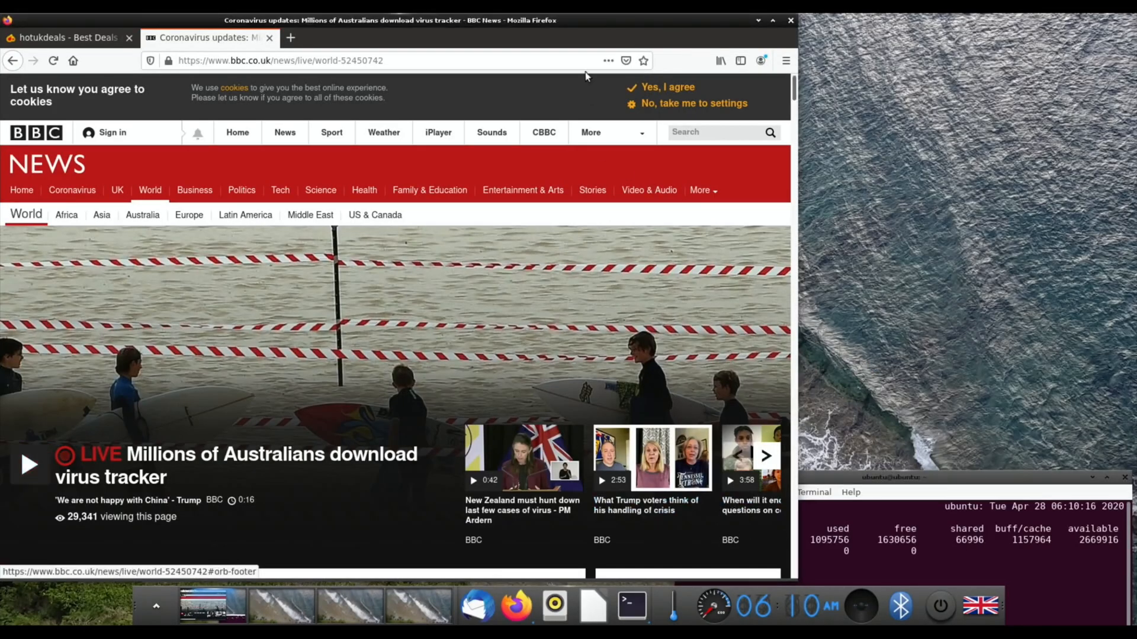
{"action": "mouse_move", "coordinate": [895, 432]}
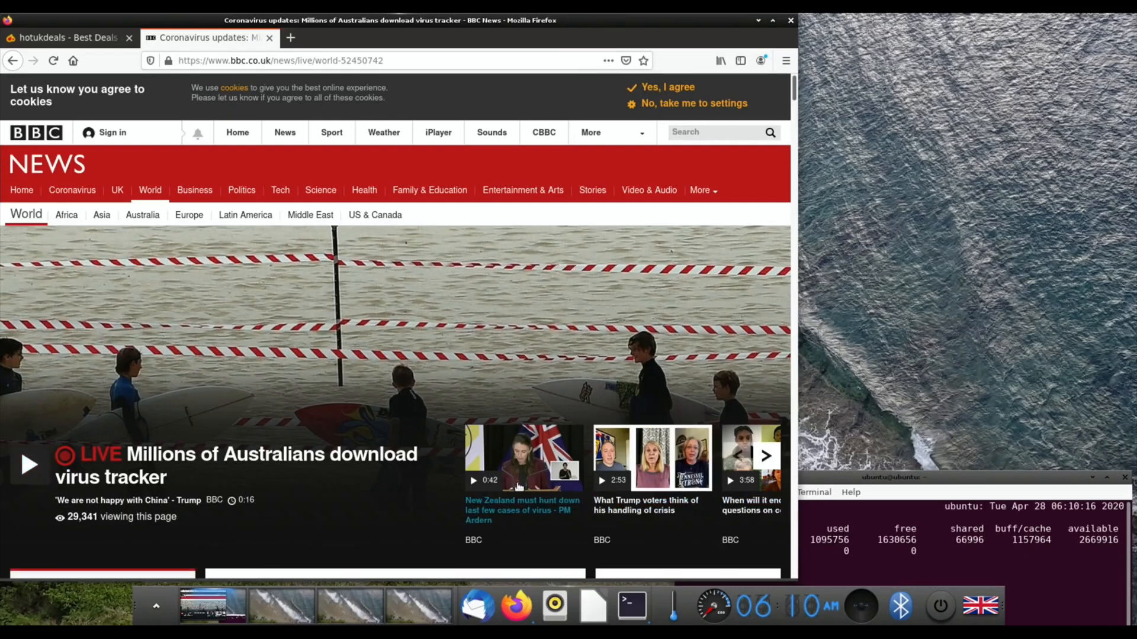
{"action": "left_click", "coordinate": [523, 457]}
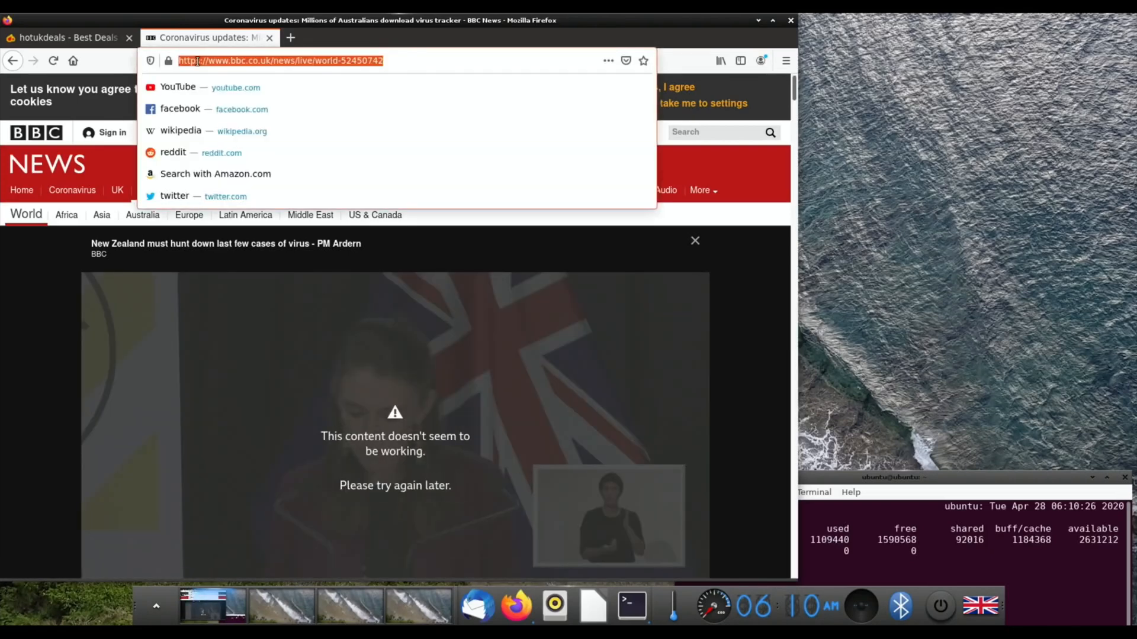
Step: Go to youtube.com, then bring up the power options and cancel them
{"action": "type", "text": "youtube.com"}
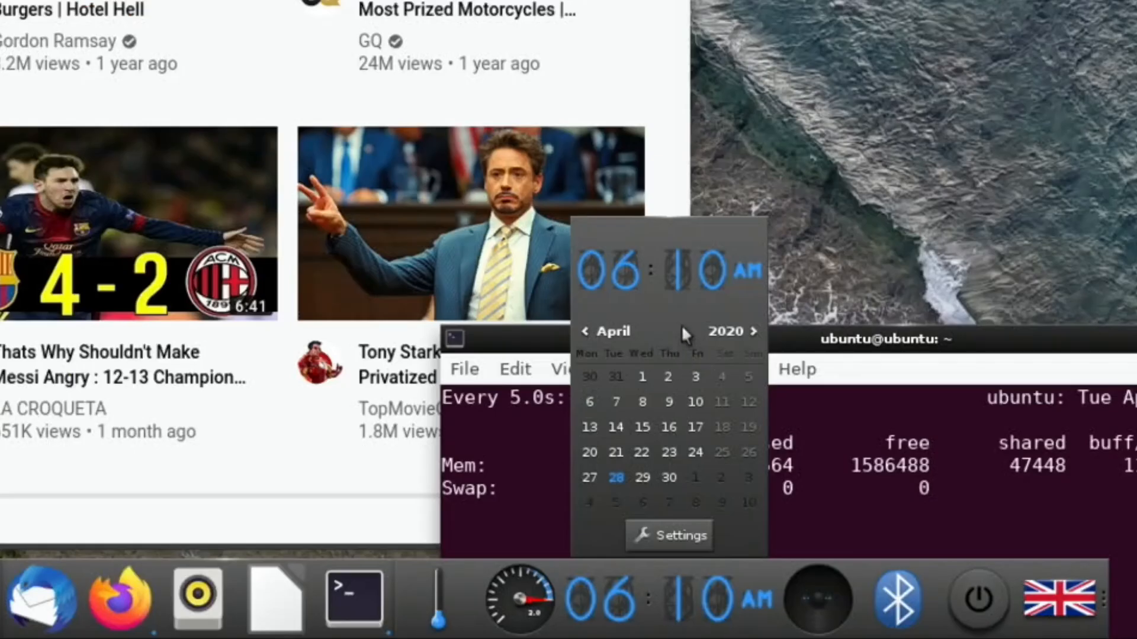
{"action": "mouse_move", "coordinate": [591, 261]}
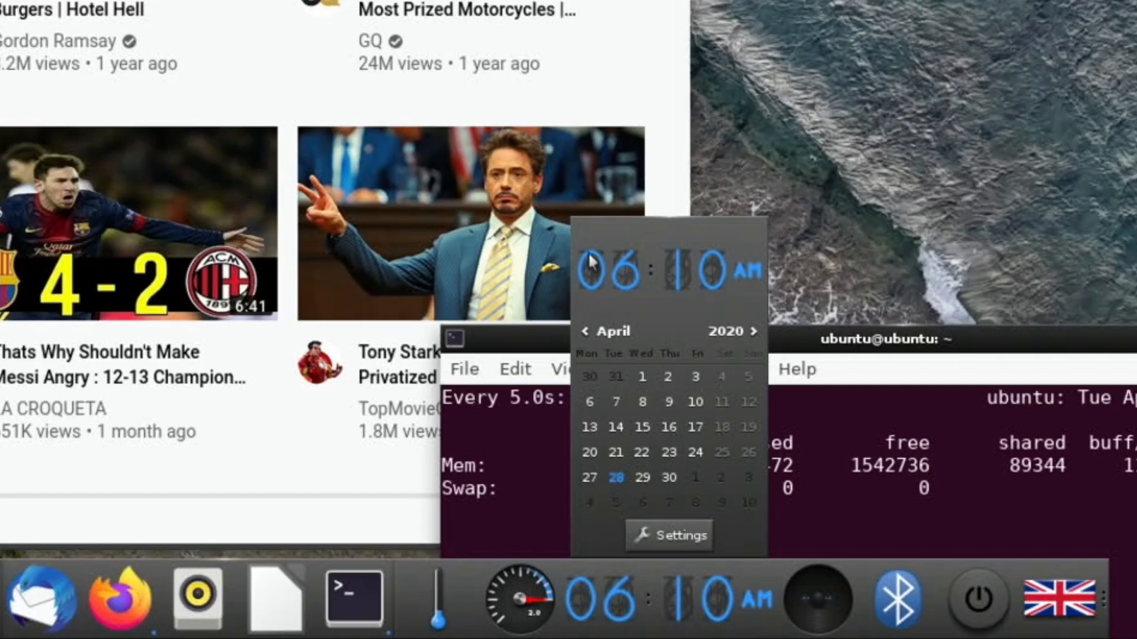
{"action": "mouse_move", "coordinate": [644, 260]}
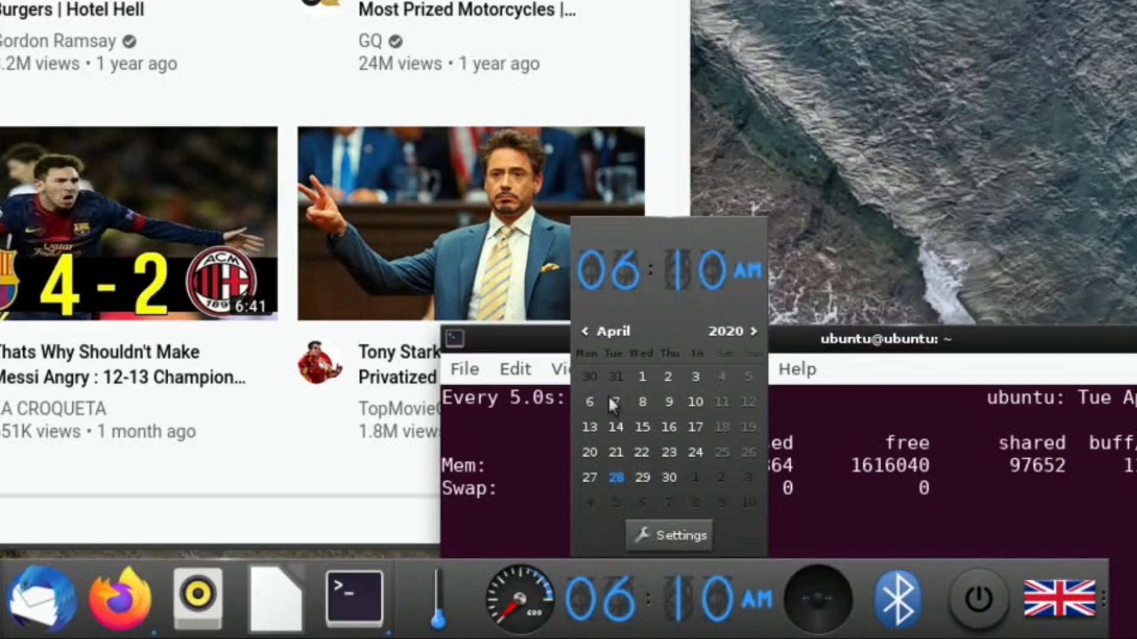
{"action": "mouse_move", "coordinate": [783, 612]}
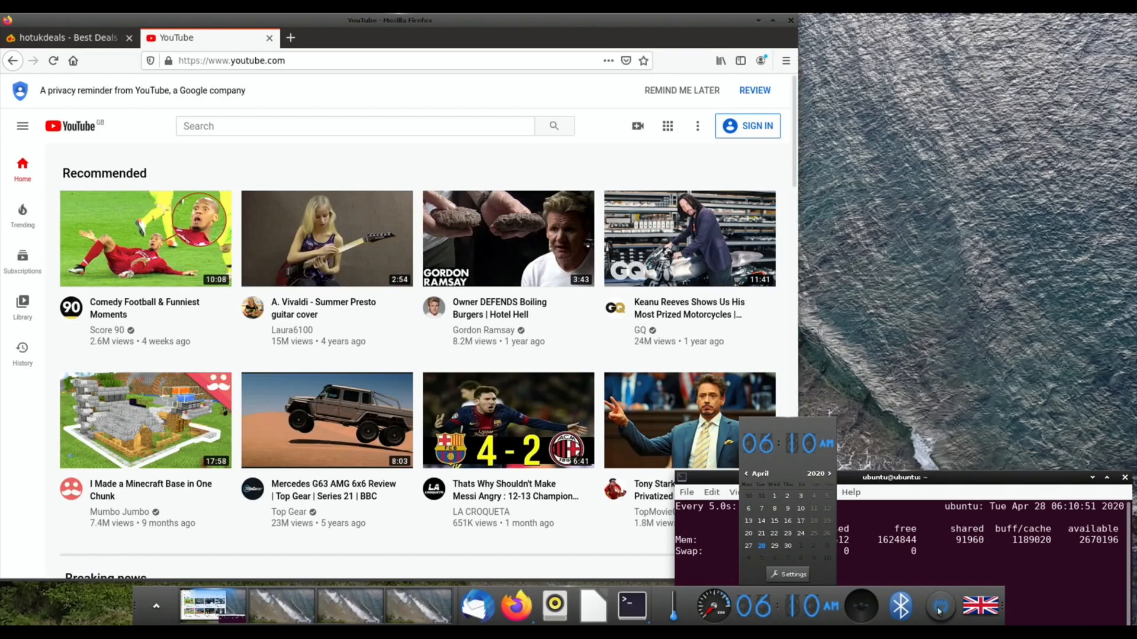
{"action": "left_click", "coordinate": [940, 606]}
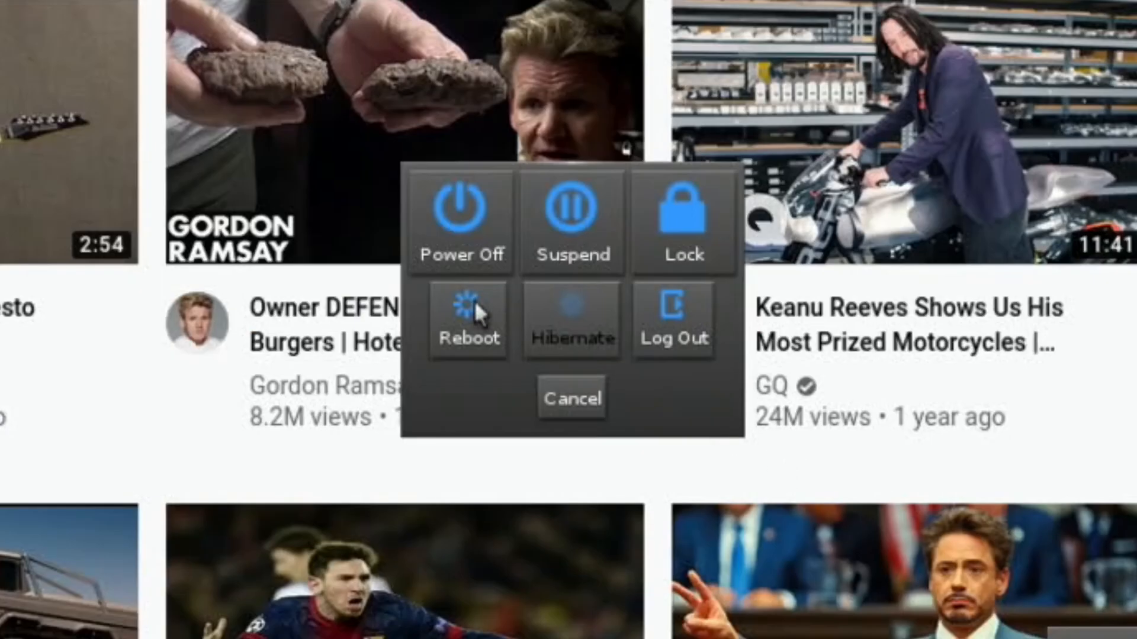
{"action": "mouse_move", "coordinate": [672, 341]}
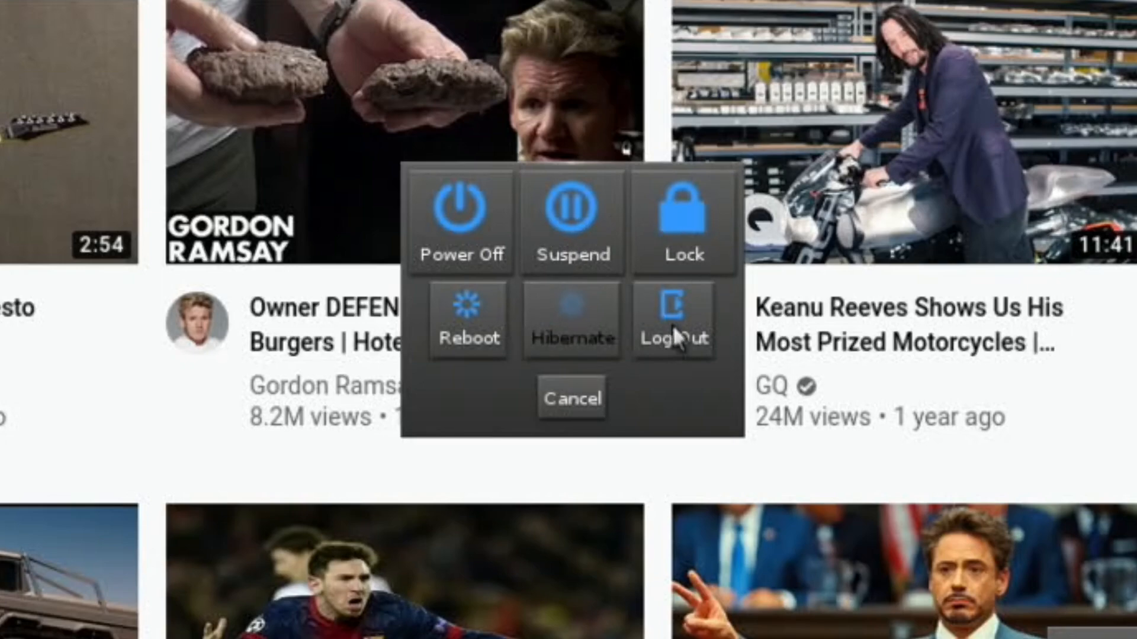
{"action": "left_click", "coordinate": [571, 398]}
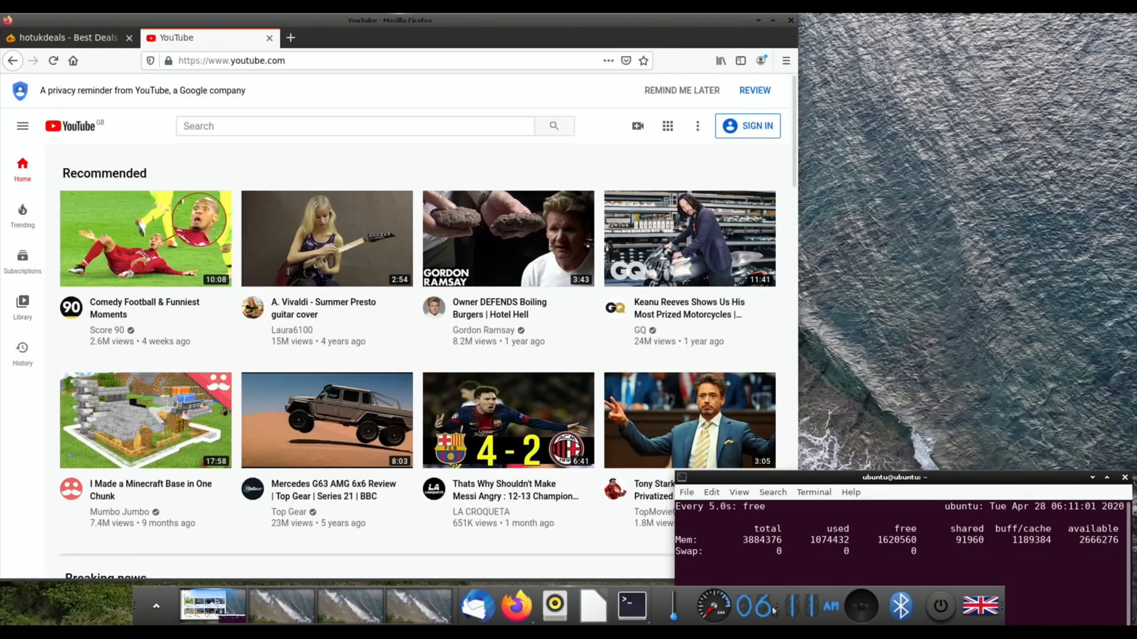
{"action": "left_click", "coordinate": [754, 605]}
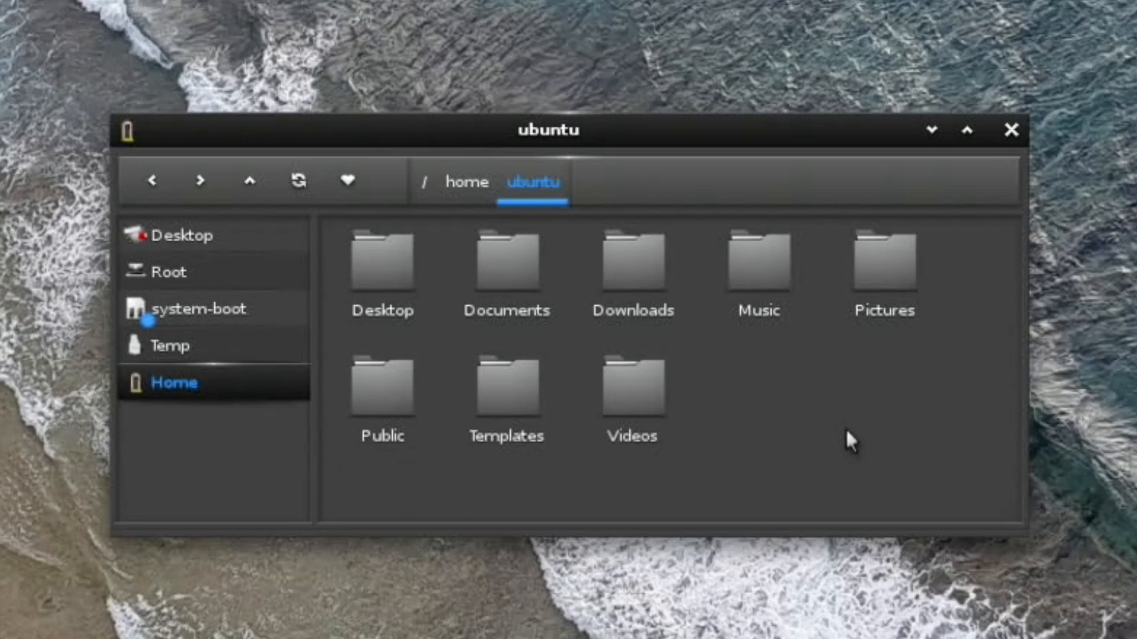
{"action": "mouse_move", "coordinate": [219, 203]}
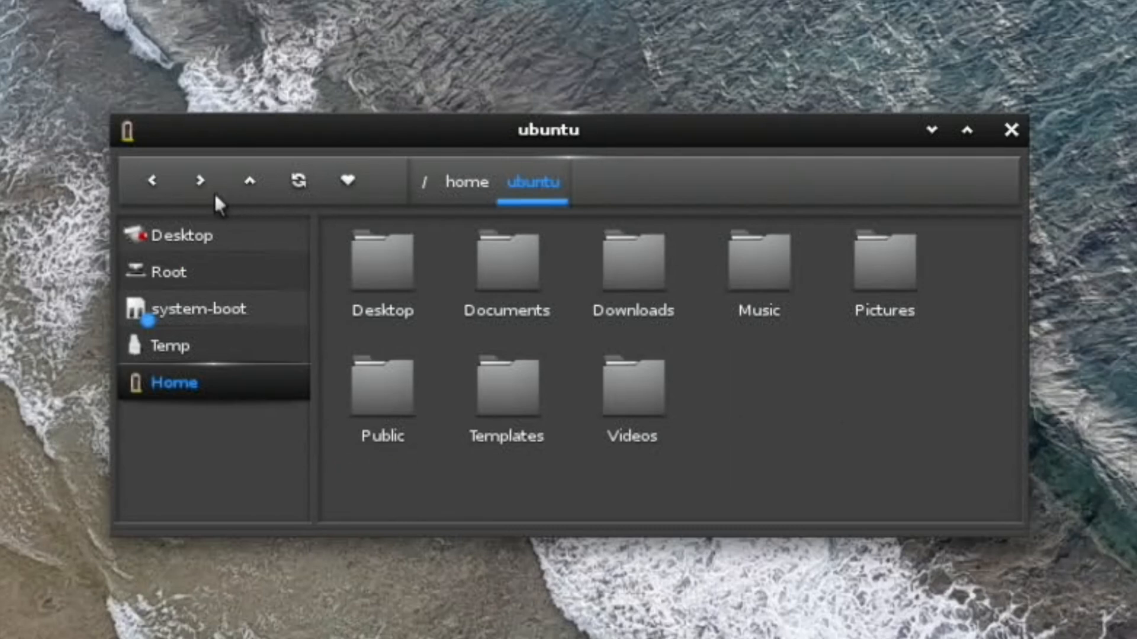
{"action": "mouse_move", "coordinate": [331, 189]}
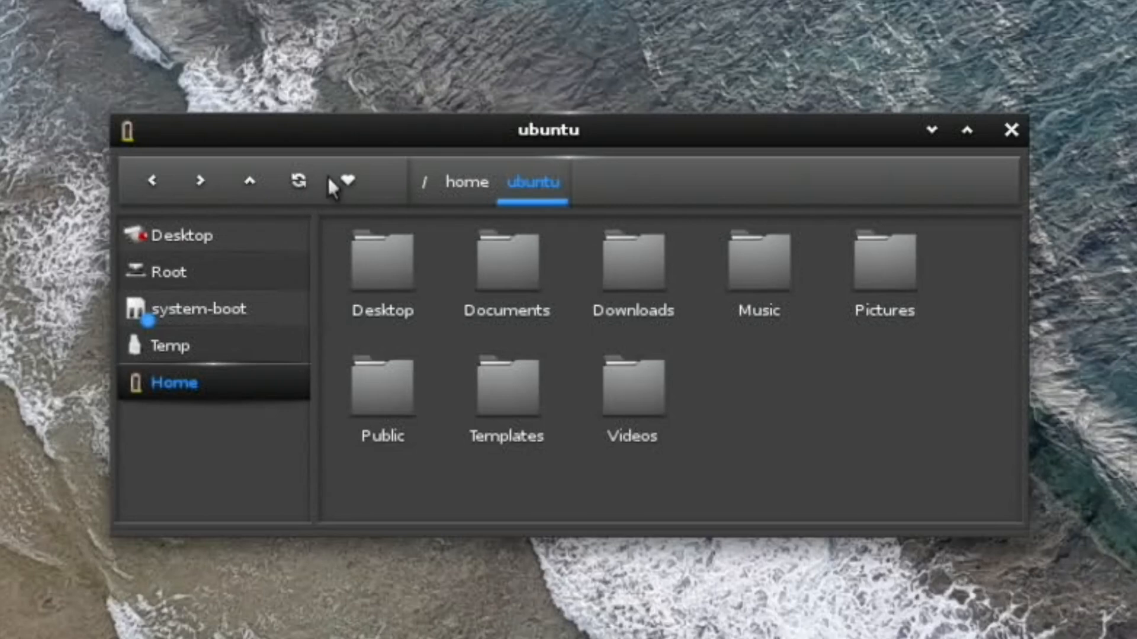
{"action": "mouse_move", "coordinate": [424, 498]}
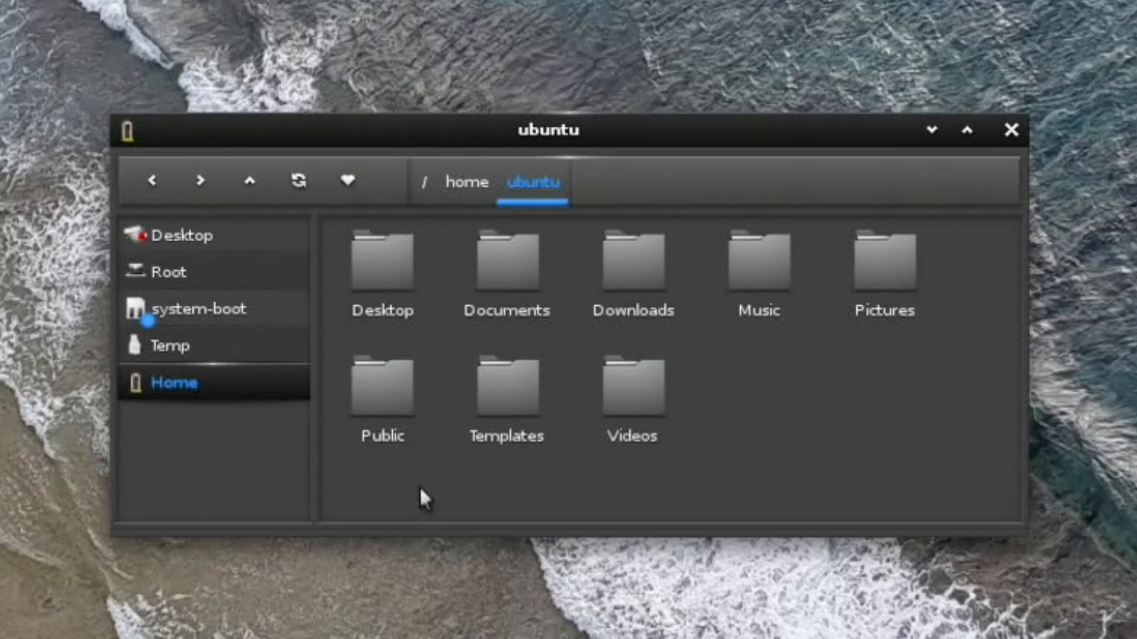
Step: Browse Pictures, tmp and the root filesystem, then open the window options menu
{"action": "double_click", "coordinate": [882, 261]}
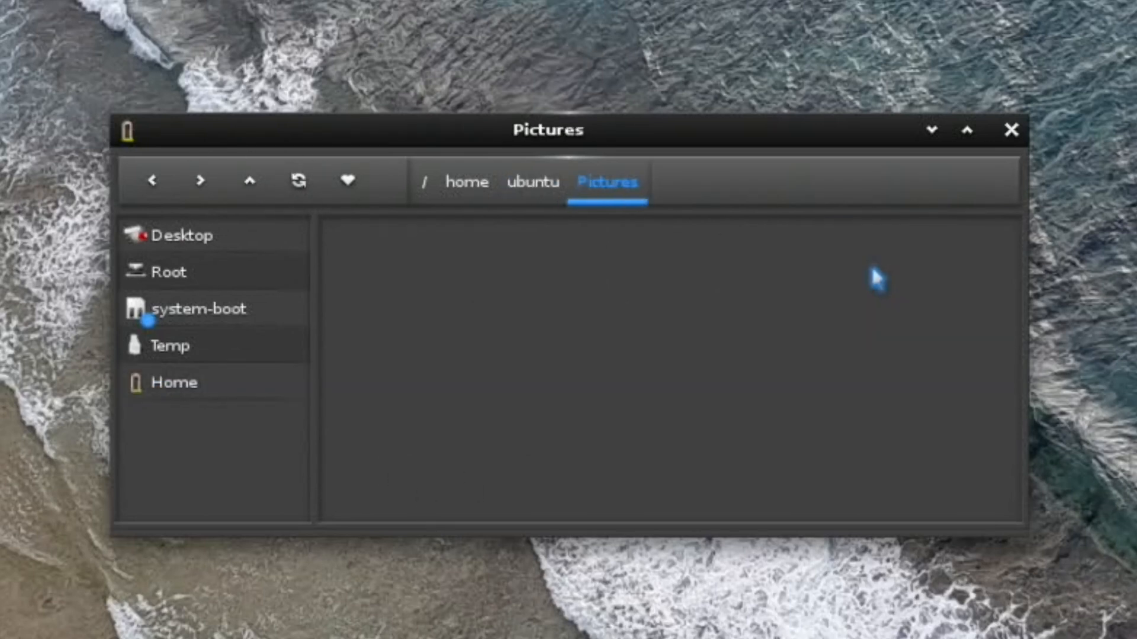
{"action": "mouse_move", "coordinate": [727, 221]}
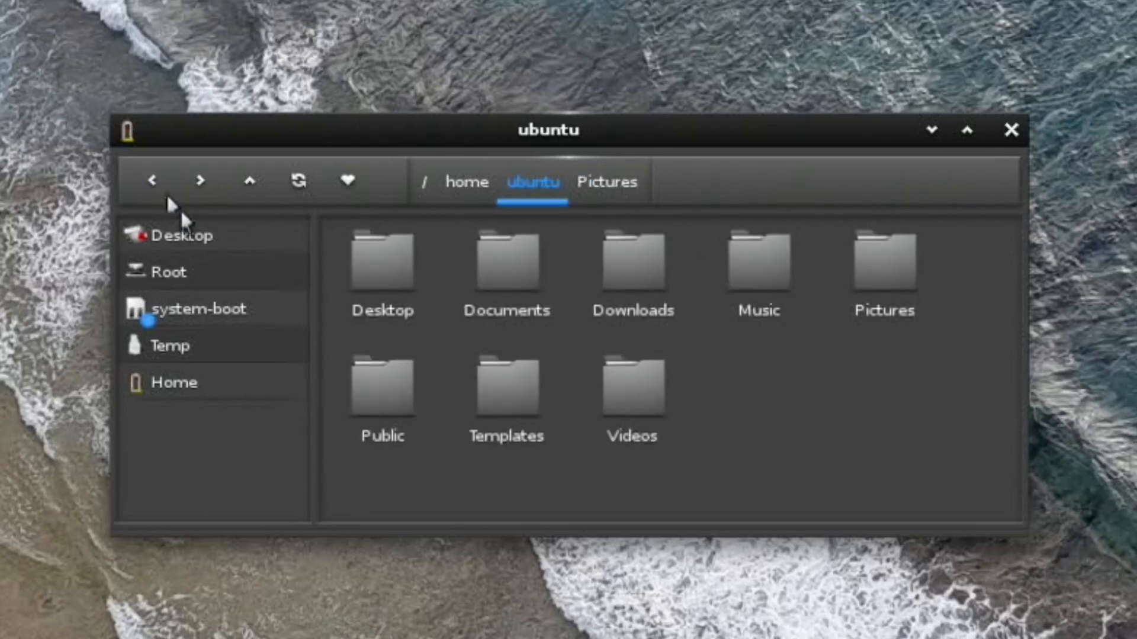
{"action": "left_click", "coordinate": [168, 346]}
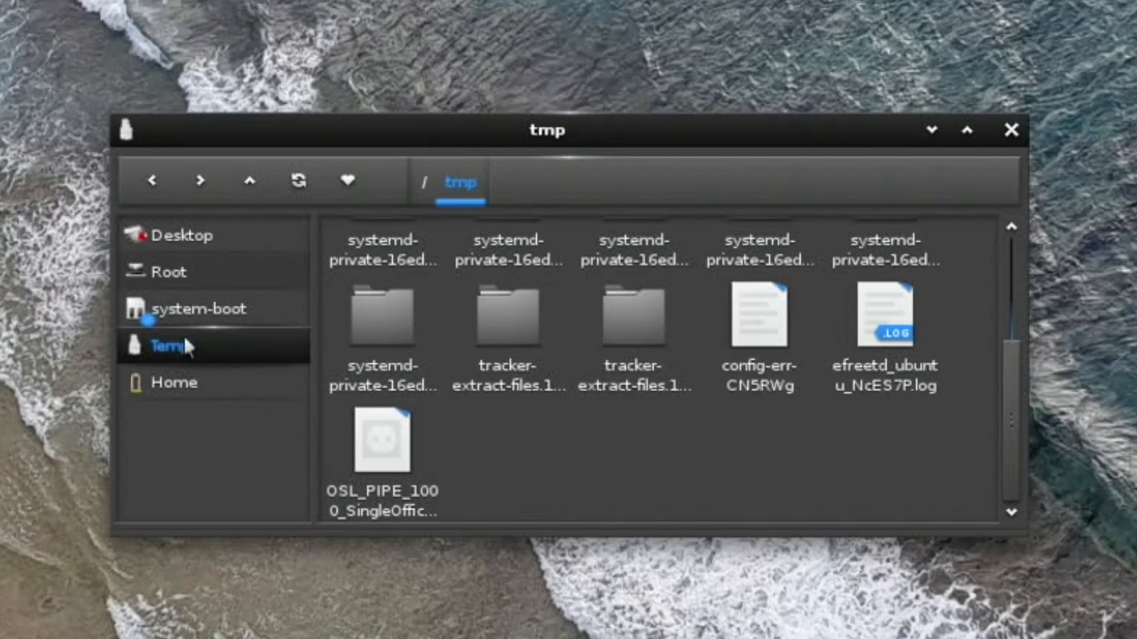
{"action": "mouse_move", "coordinate": [208, 279]}
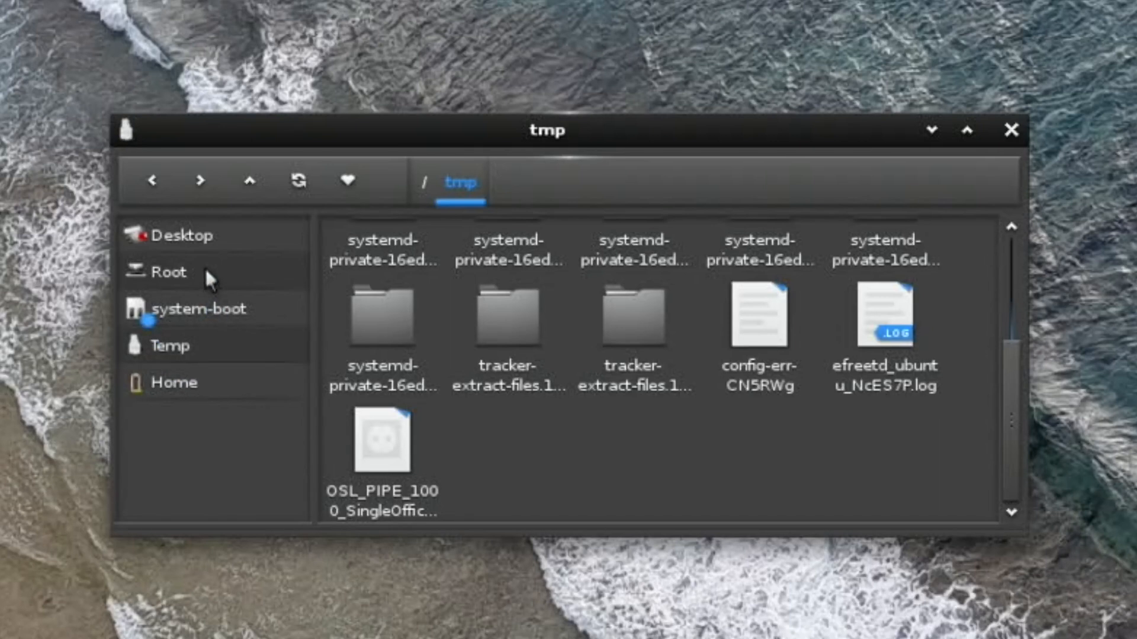
{"action": "left_click", "coordinate": [169, 272]}
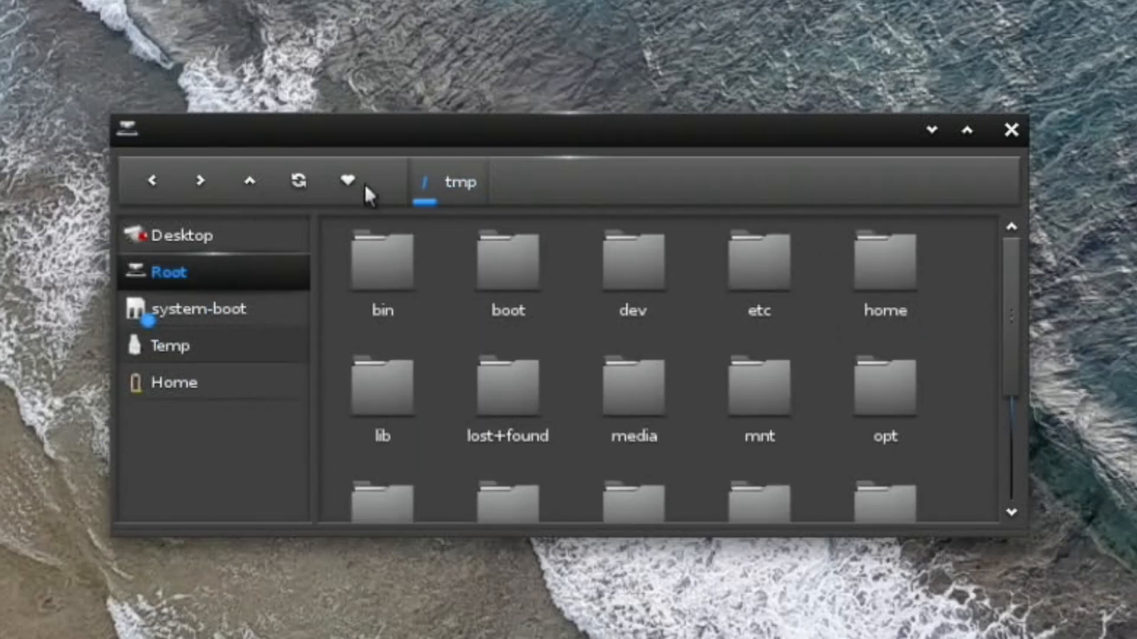
{"action": "left_click", "coordinate": [131, 129]}
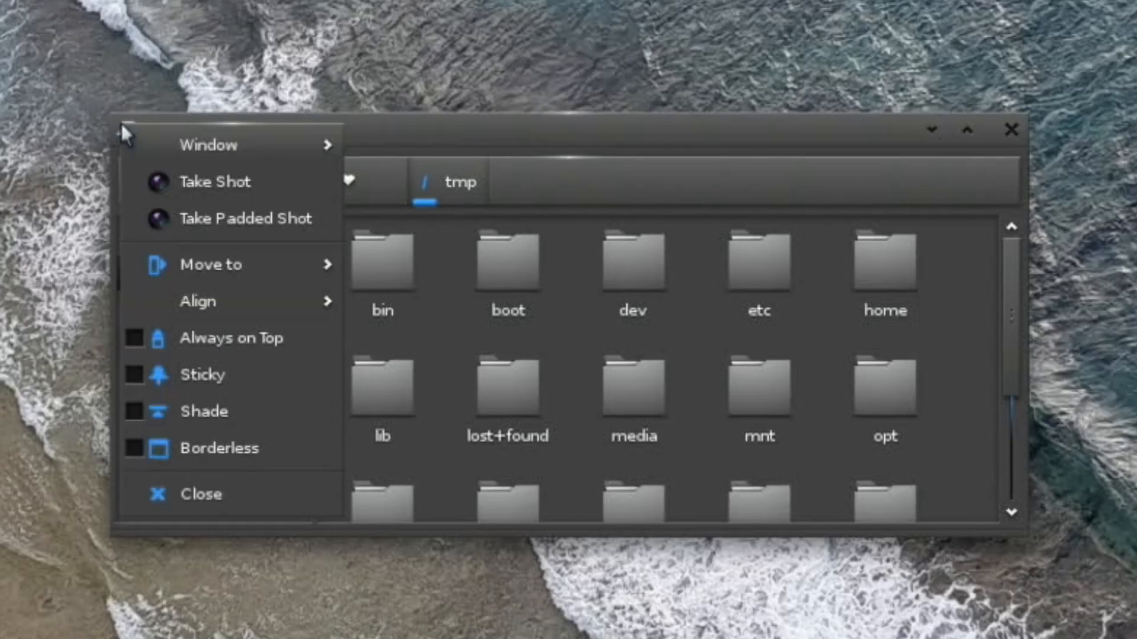
{"action": "mouse_move", "coordinate": [210, 264]}
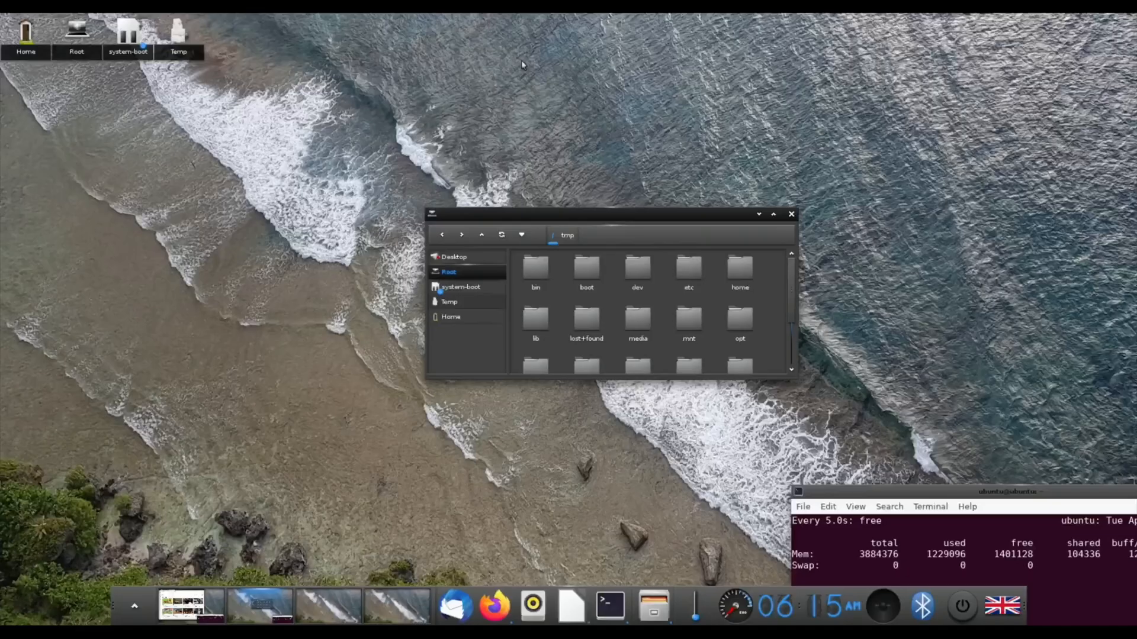
{"action": "mouse_move", "coordinate": [714, 187]}
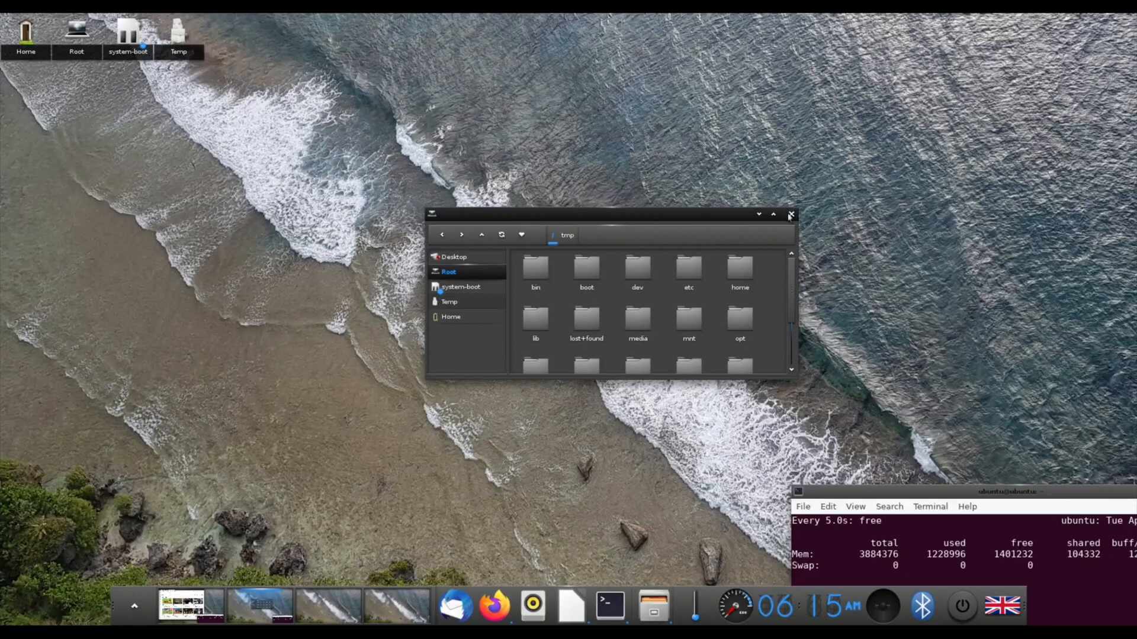
Step: Close the file manager, raise the Impress 'Test' presentation, then bring Firefox to the front
{"action": "left_click", "coordinate": [791, 215]}
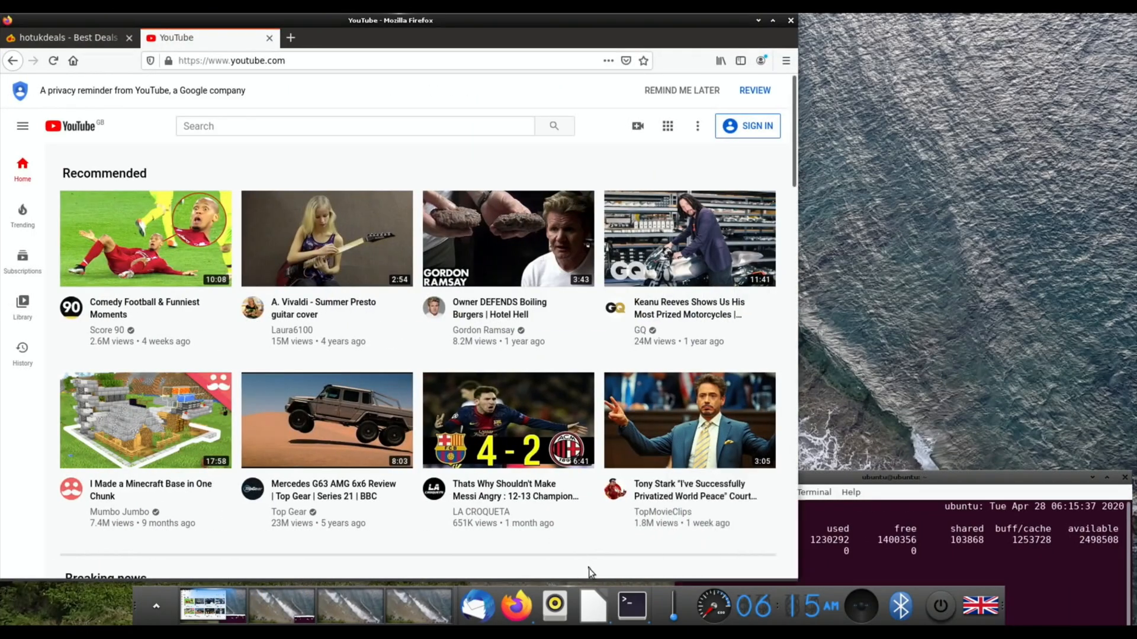
{"action": "mouse_move", "coordinate": [592, 605]}
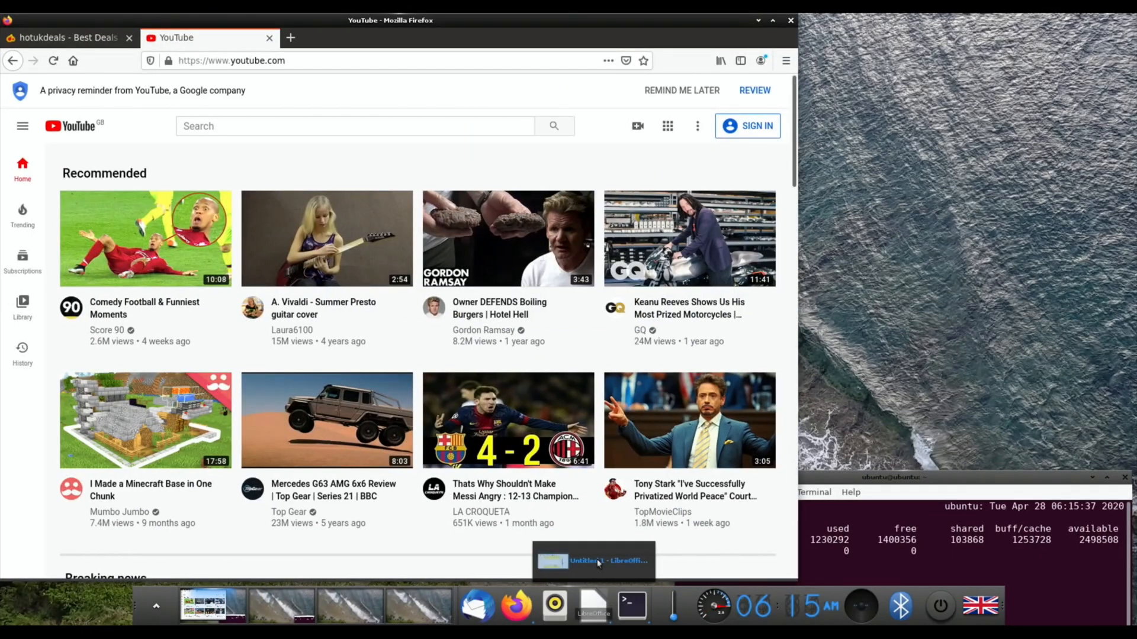
{"action": "left_click", "coordinate": [592, 560]}
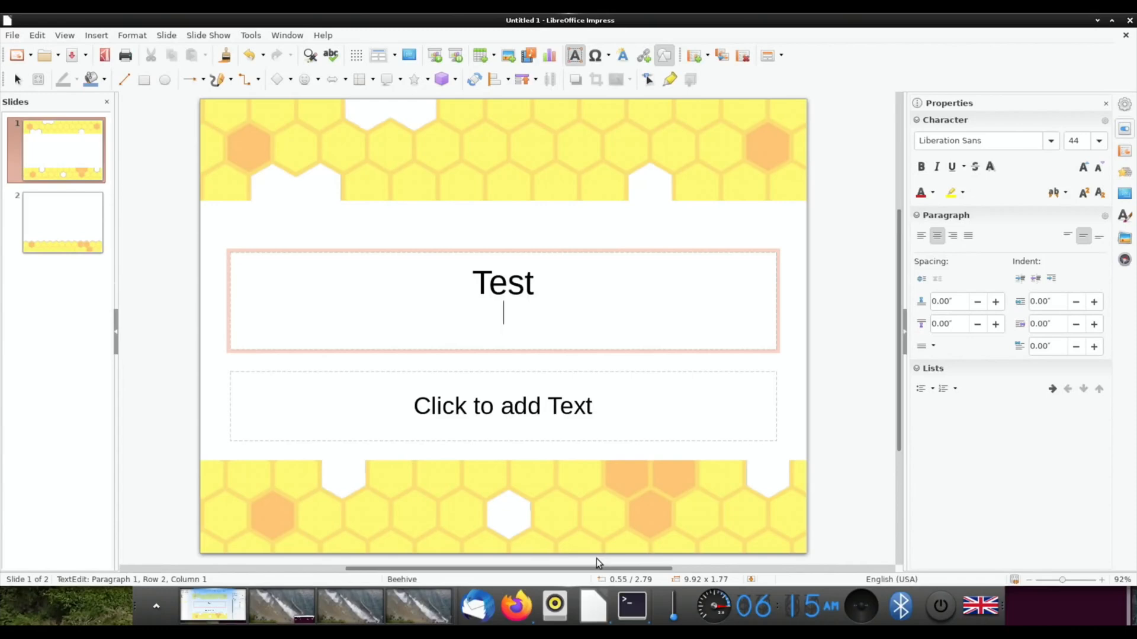
{"action": "mouse_move", "coordinate": [240, 582]}
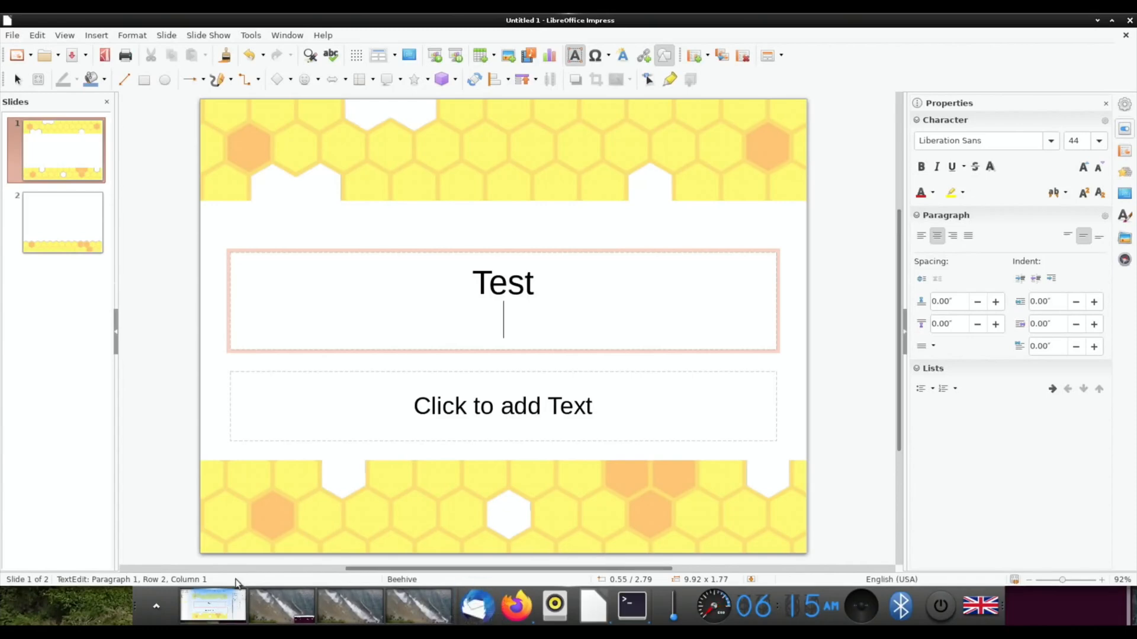
{"action": "mouse_move", "coordinate": [323, 445]}
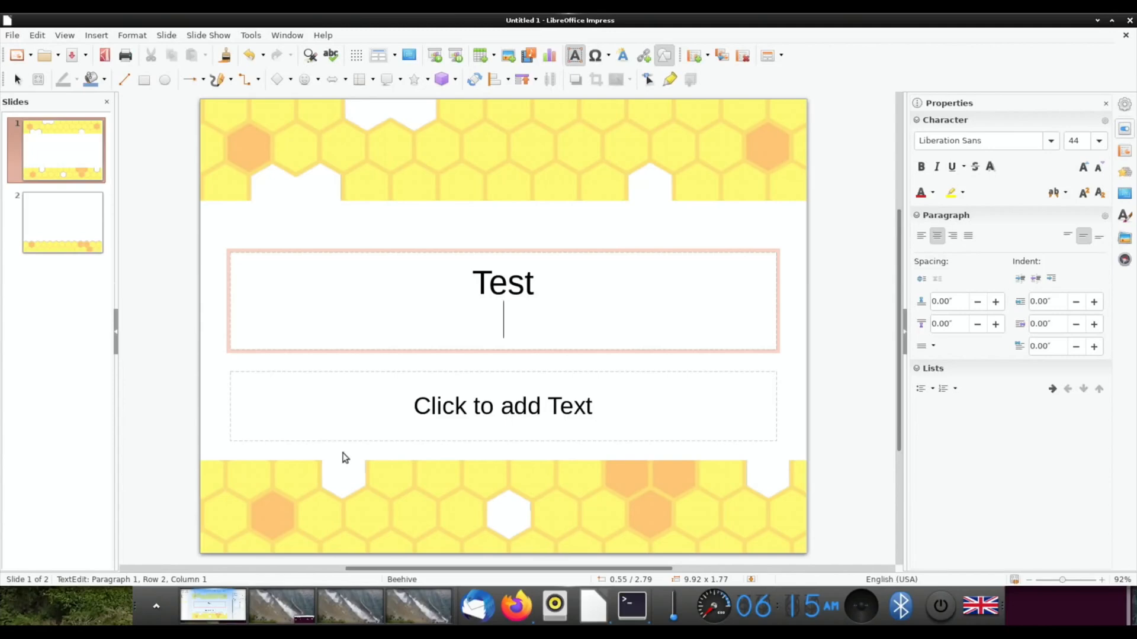
{"action": "mouse_move", "coordinate": [424, 553]}
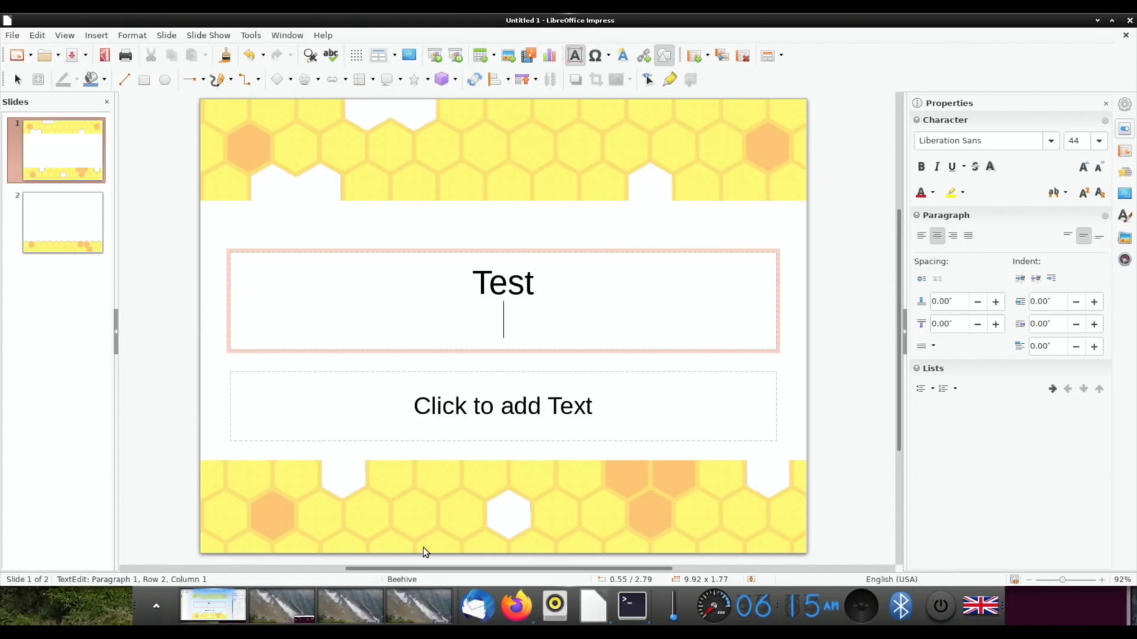
{"action": "left_click", "coordinate": [516, 606]}
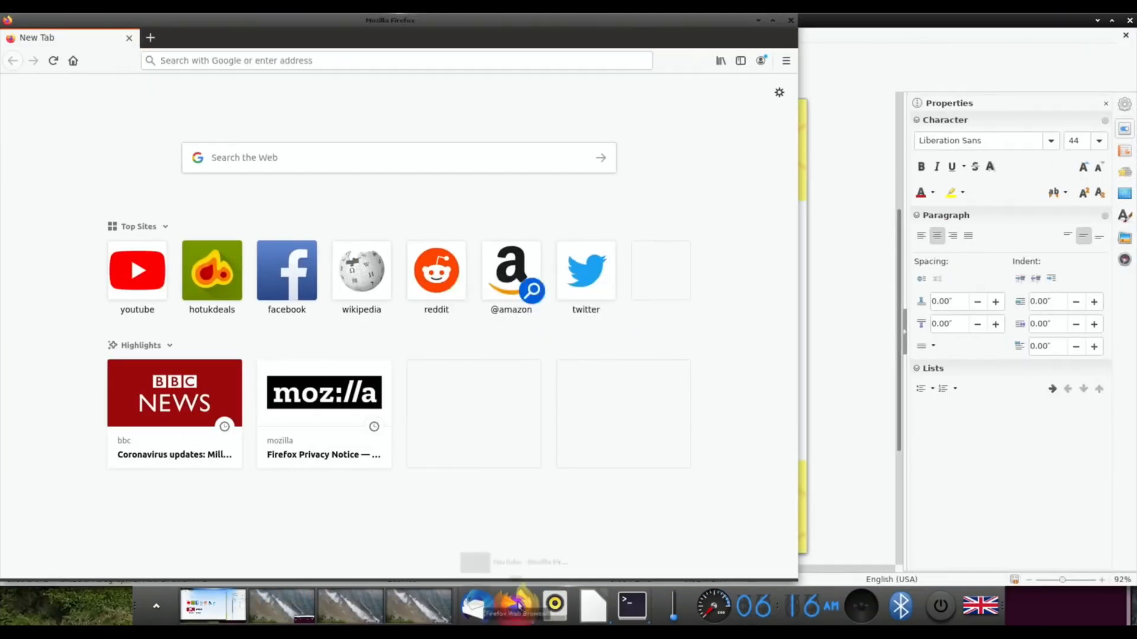
{"action": "left_click", "coordinate": [137, 270]}
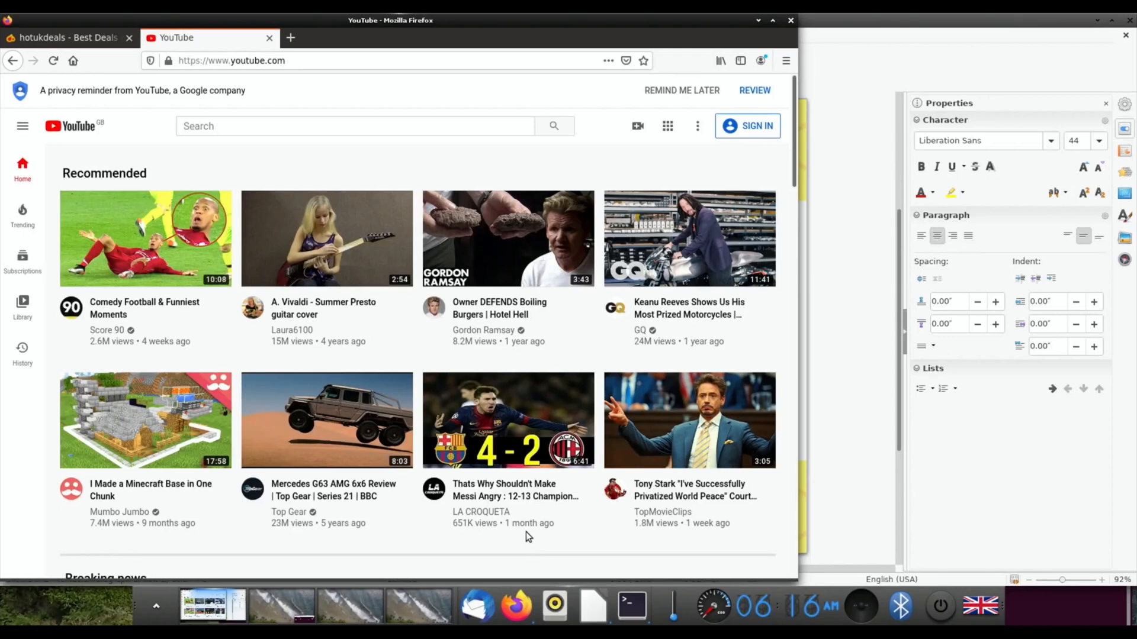
{"action": "mouse_move", "coordinate": [507, 420]}
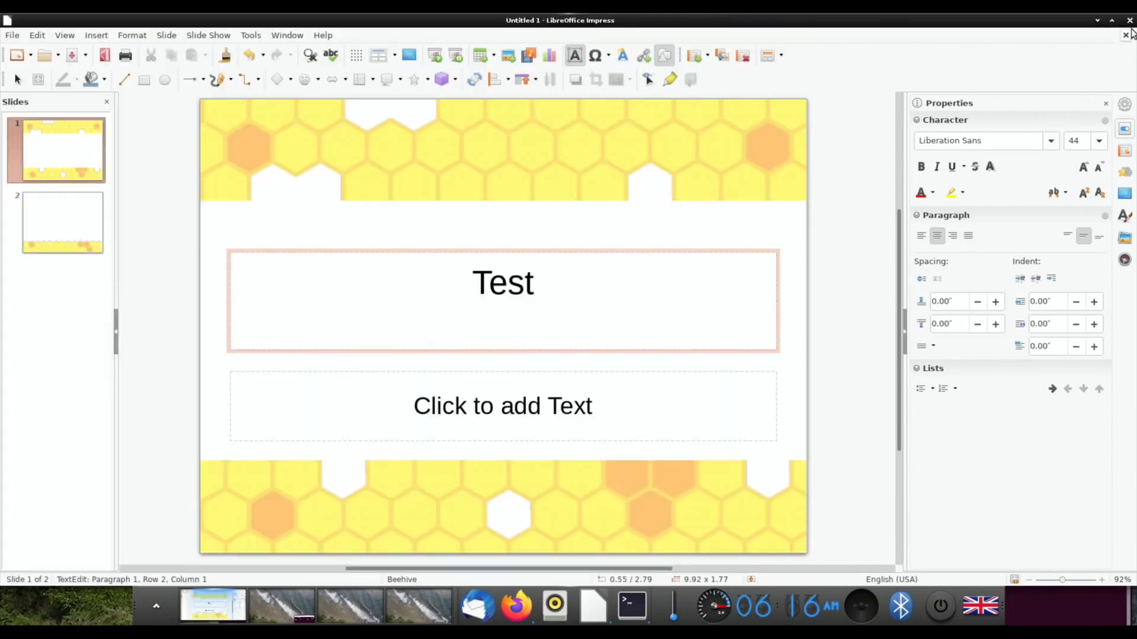
Step: Close the Impress presentation and skip the ad on the YouTube video
{"action": "left_click", "coordinate": [1128, 20]}
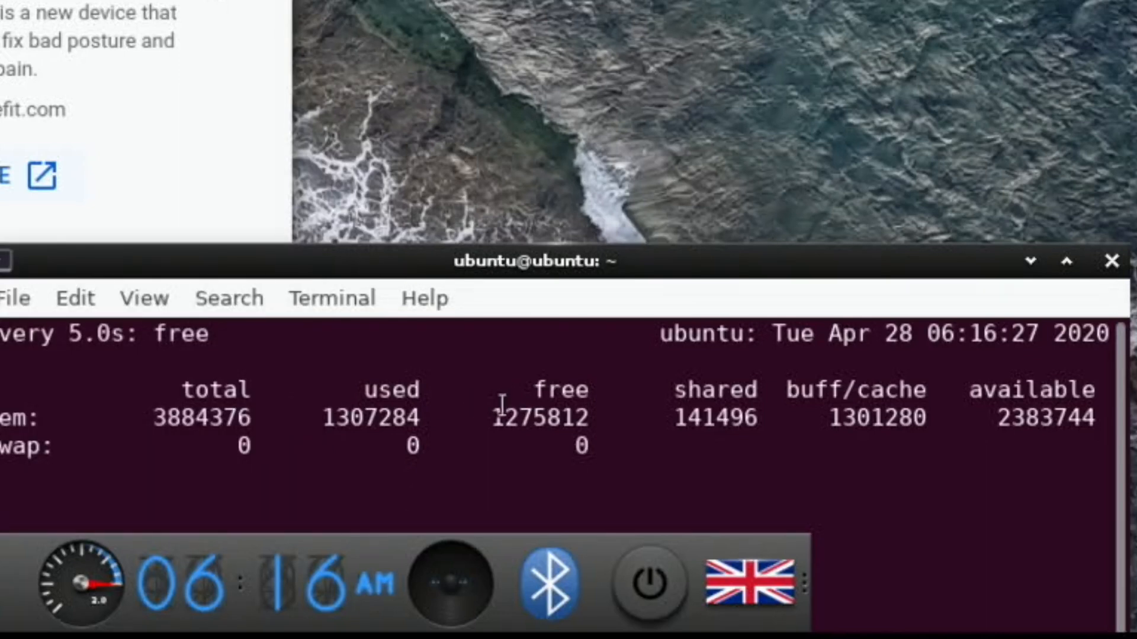
{"action": "mouse_move", "coordinate": [475, 164]}
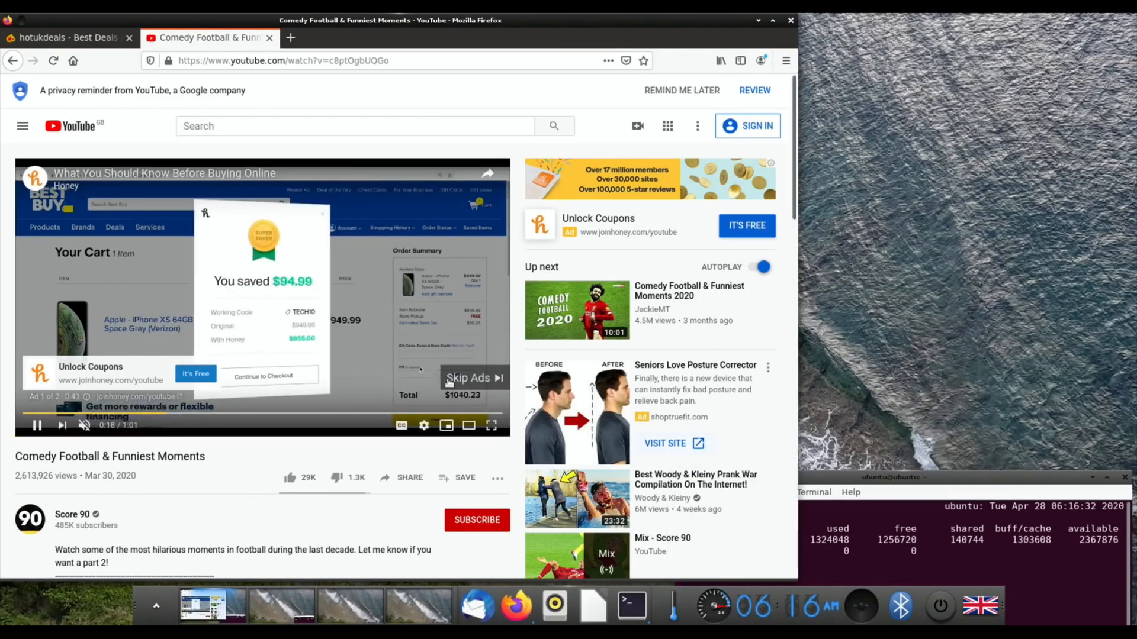
{"action": "left_click", "coordinate": [471, 377]}
{"action": "type", "text": "tearing test"}
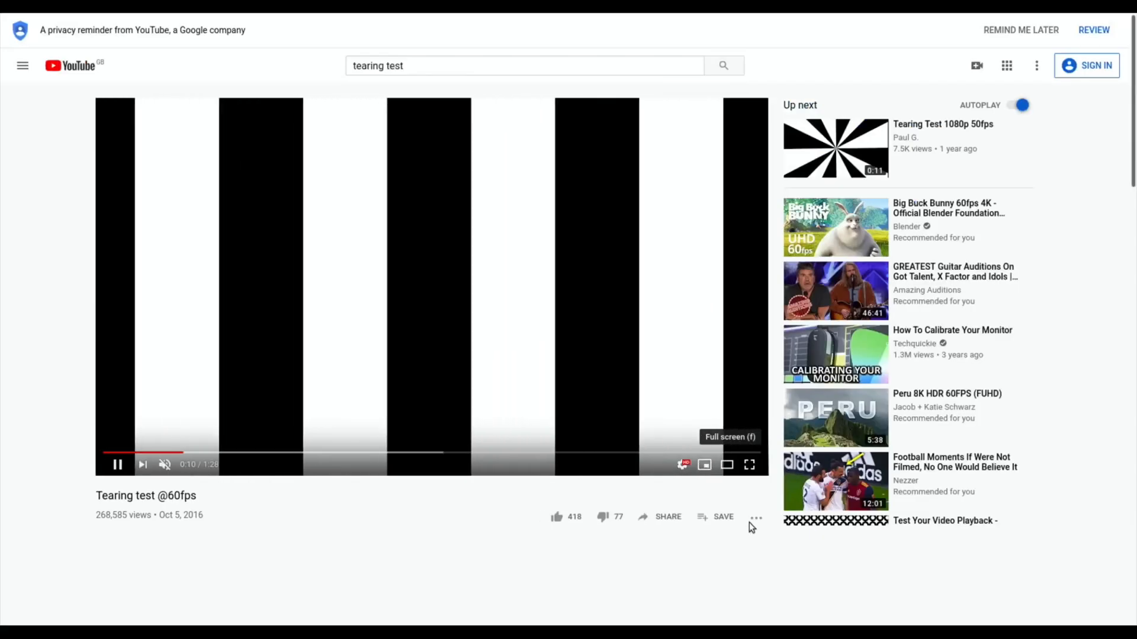
Step: View the Tearing test video full screen, exit with Esc, then open the applications menu
{"action": "left_click", "coordinate": [749, 464]}
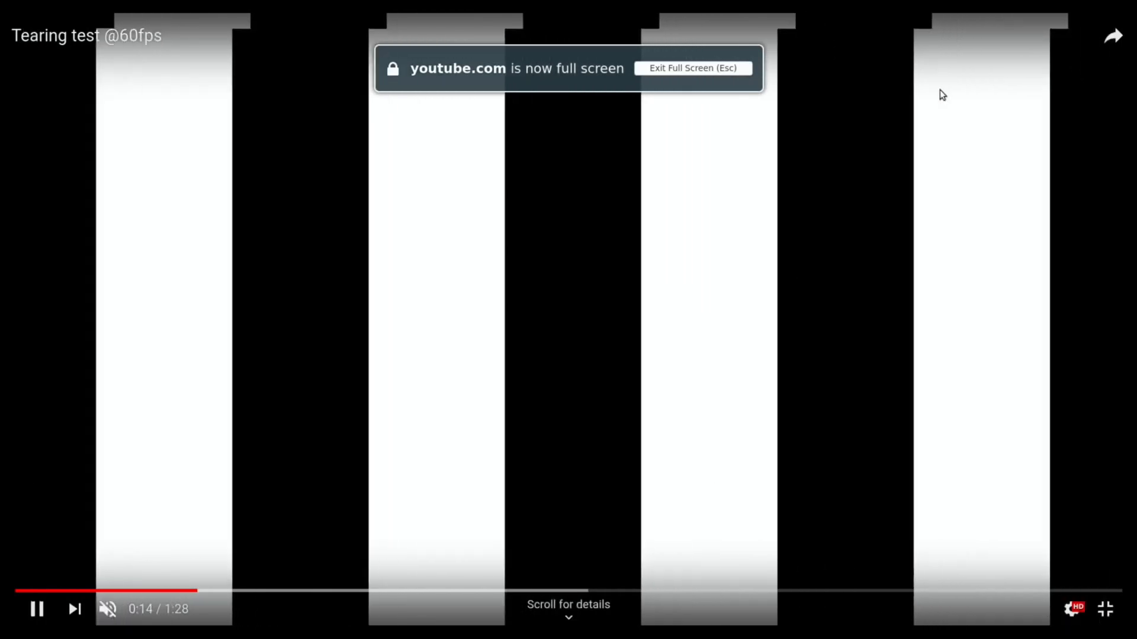
{"action": "key", "text": "Escape"}
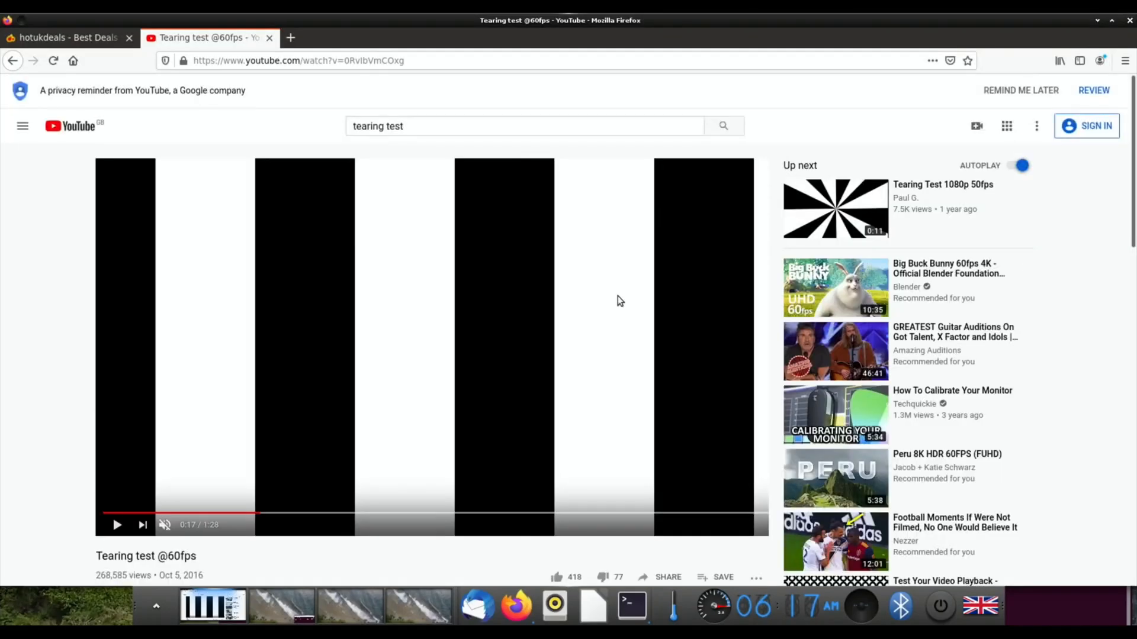
{"action": "left_click", "coordinate": [630, 605]}
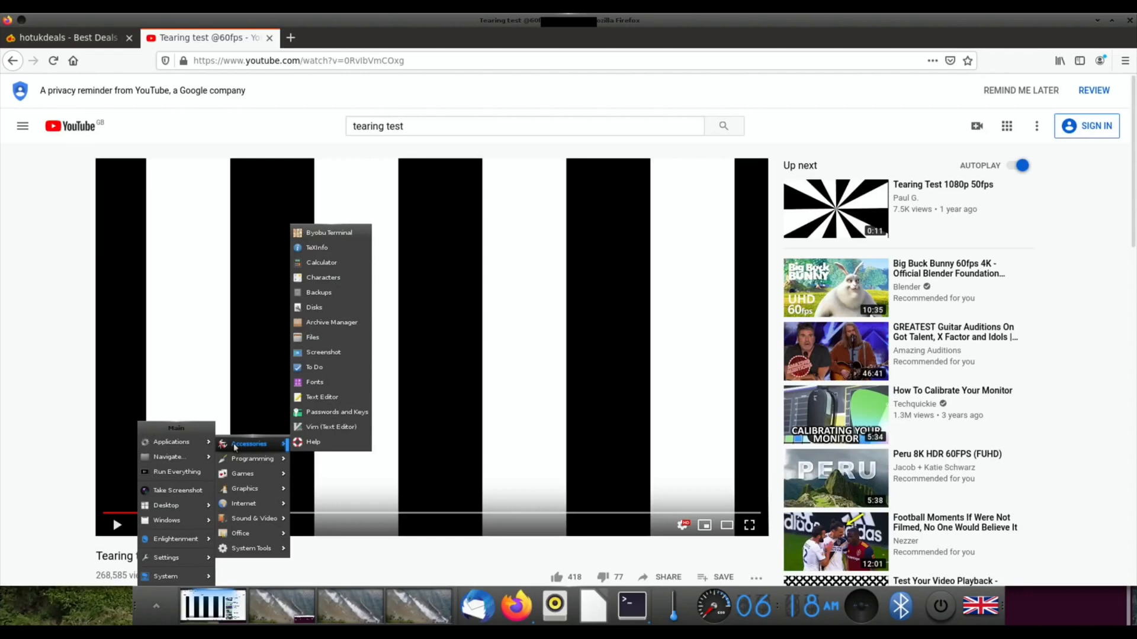
Step: Launch GNOME Files from the Accessories menu, showing the Home folder
{"action": "left_click", "coordinate": [312, 337]}
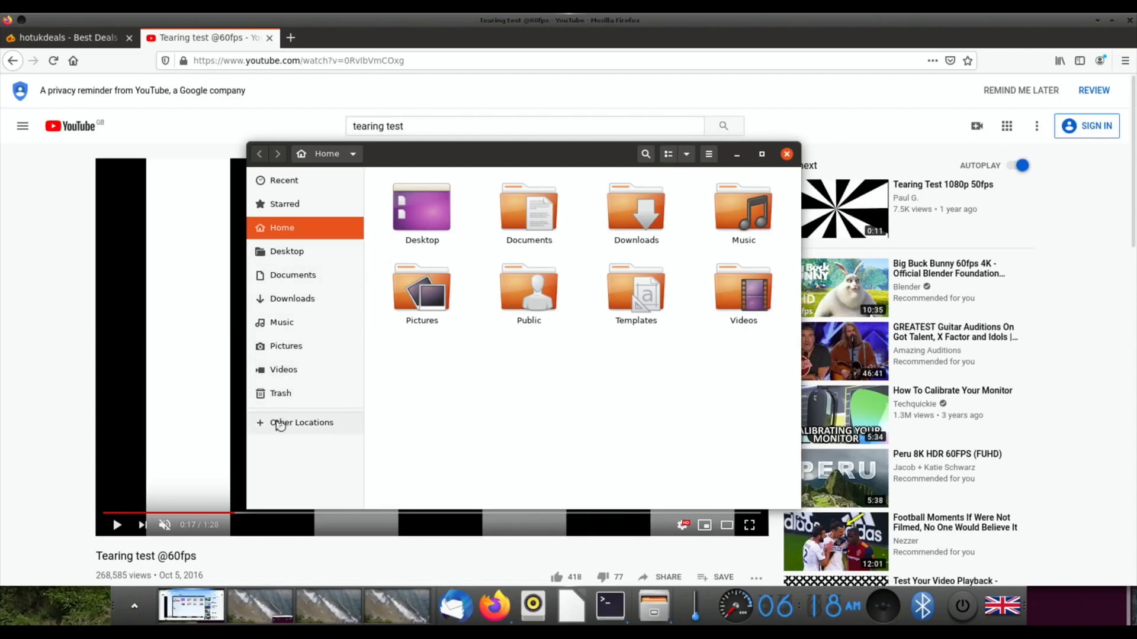
Step: Browse Other Locations into the WDMyCloud Public network share
{"action": "left_click", "coordinate": [301, 422]}
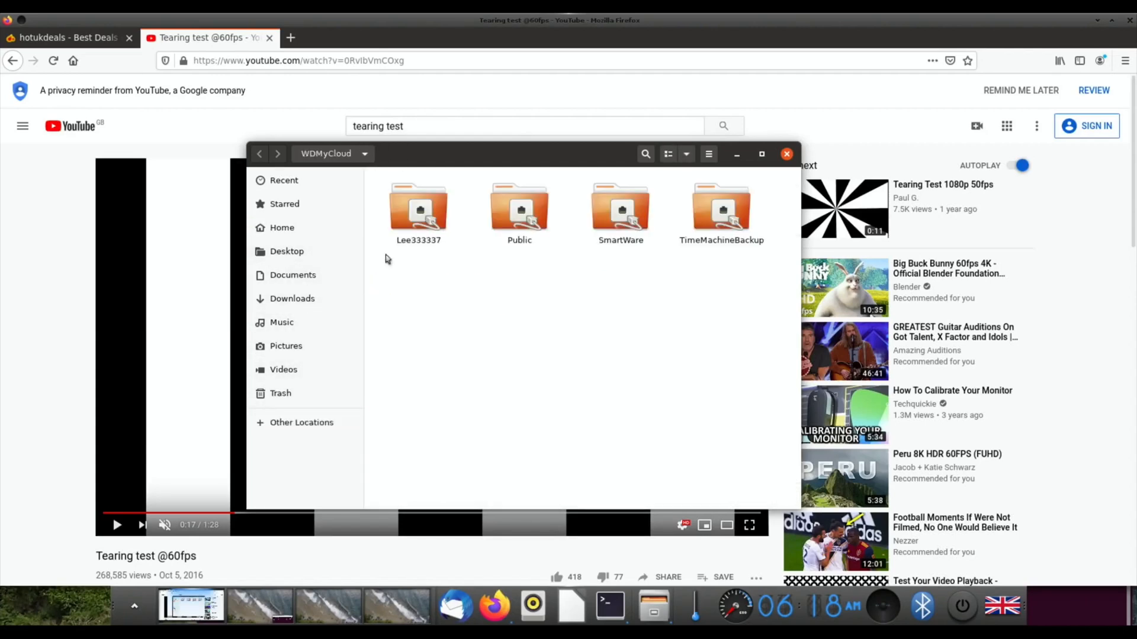
{"action": "double_click", "coordinate": [520, 206]}
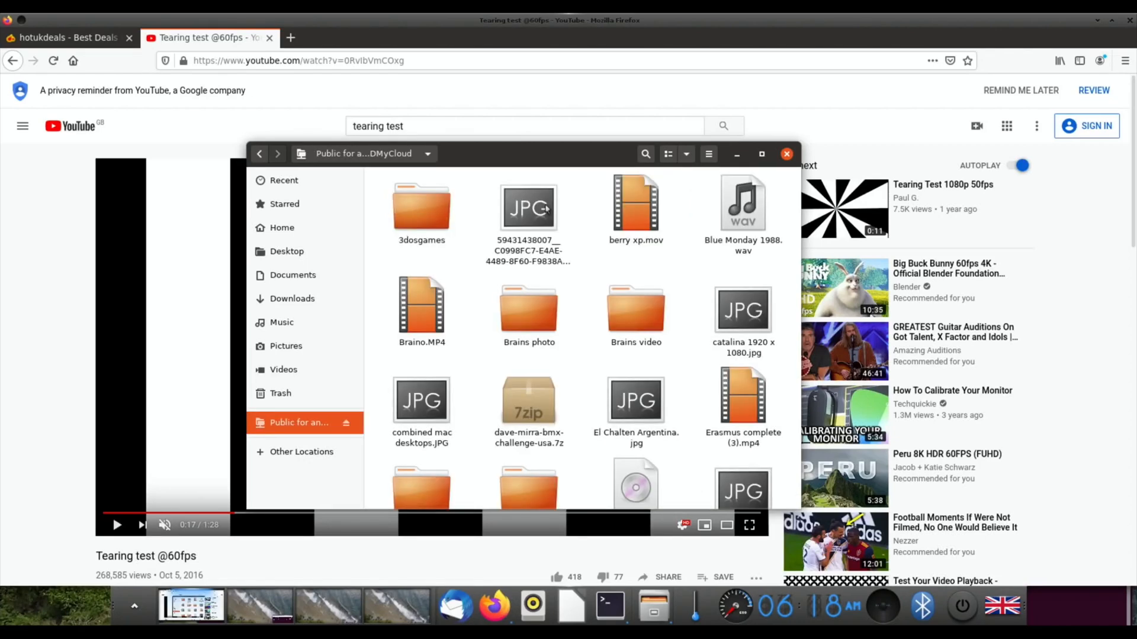
{"action": "mouse_move", "coordinate": [609, 385]}
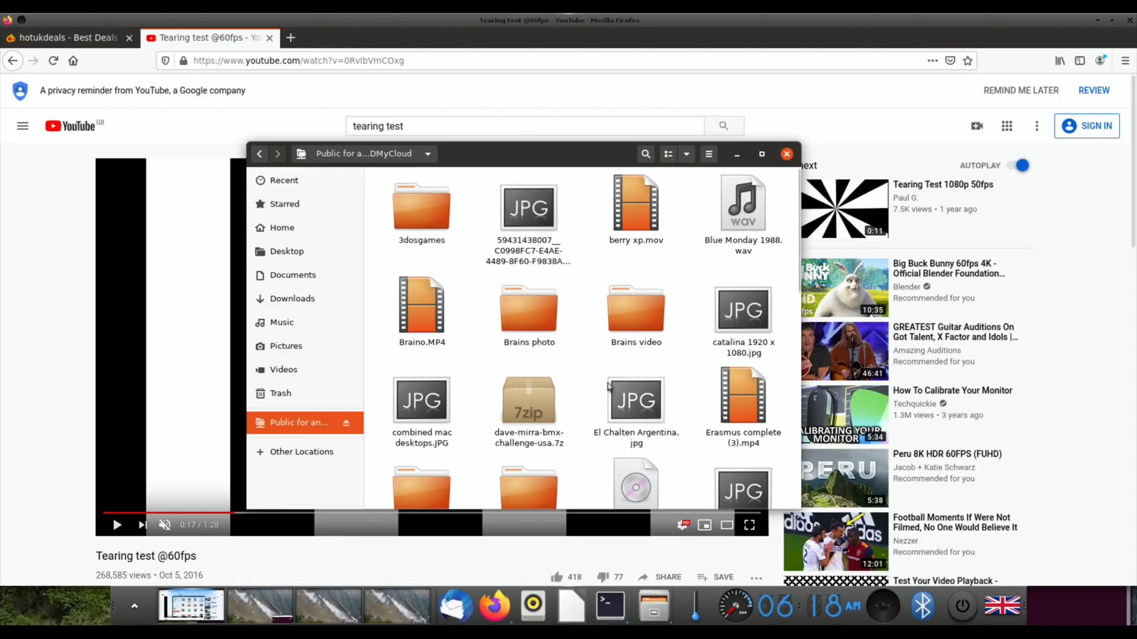
{"action": "scroll", "scroll_direction": "down", "scroll_amount": 3}
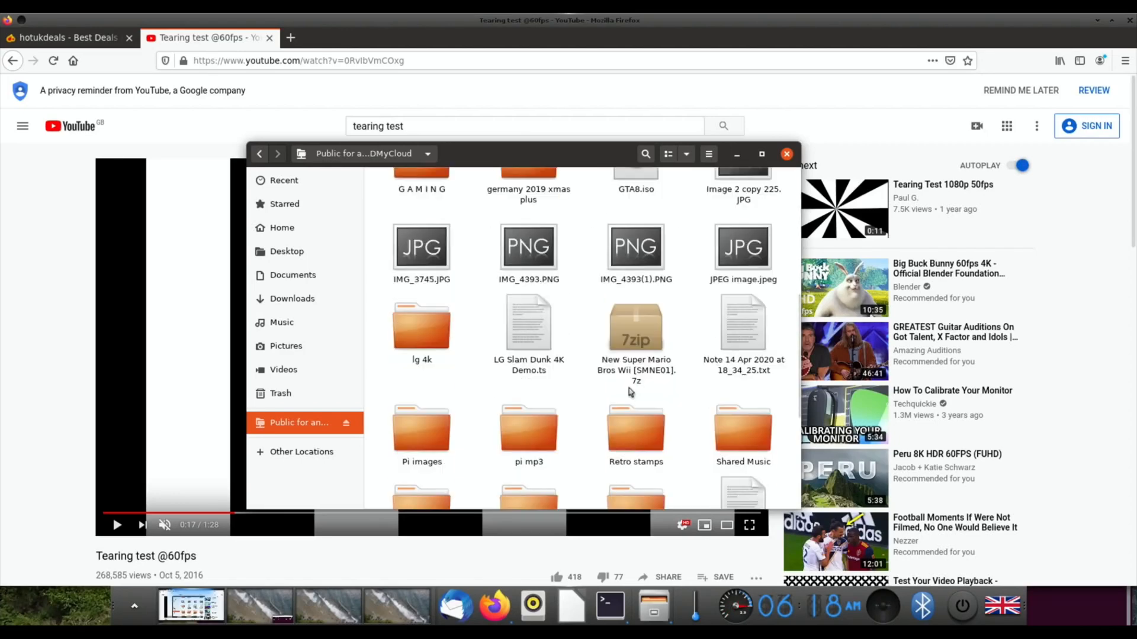
{"action": "scroll", "scroll_direction": "down", "scroll_amount": 3}
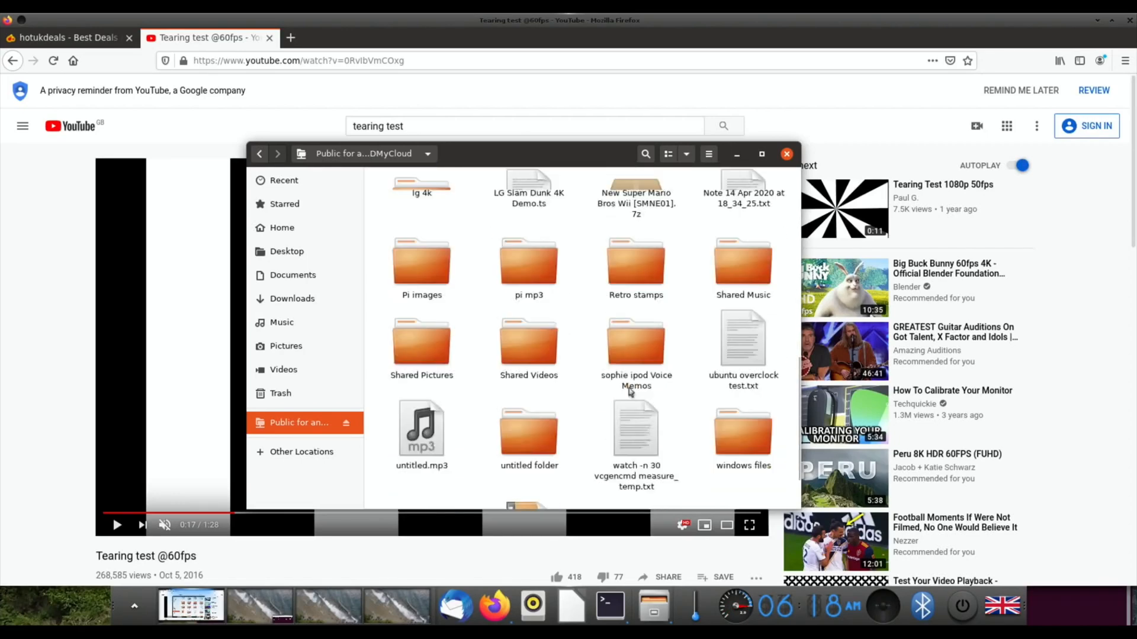
{"action": "scroll", "scroll_direction": "down", "scroll_amount": 3}
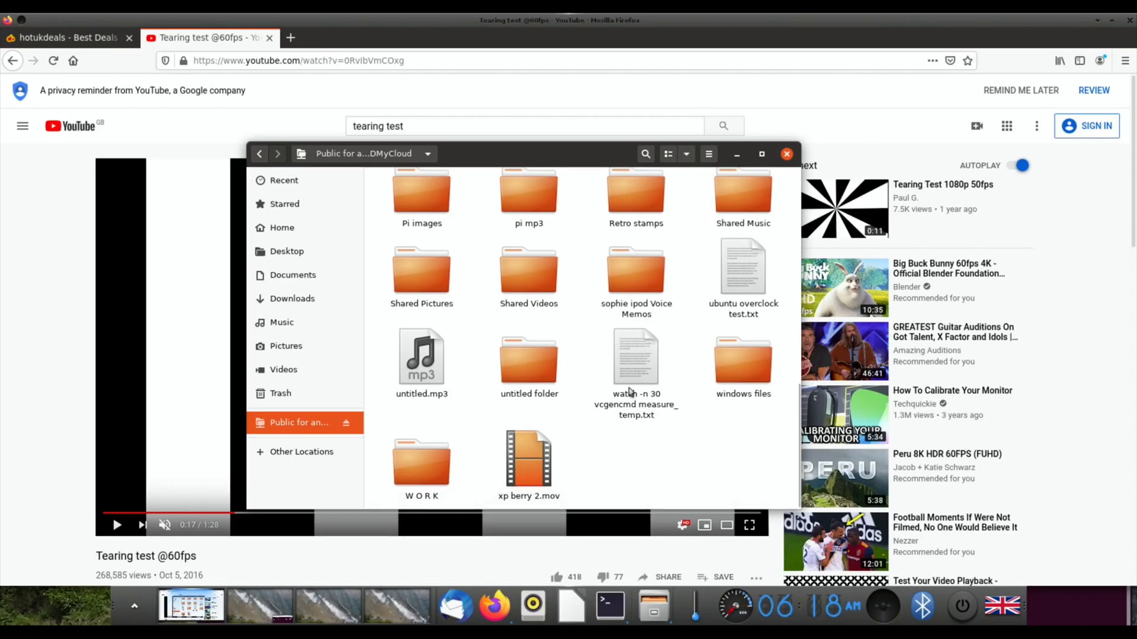
{"action": "scroll", "scroll_direction": "up", "scroll_amount": 3}
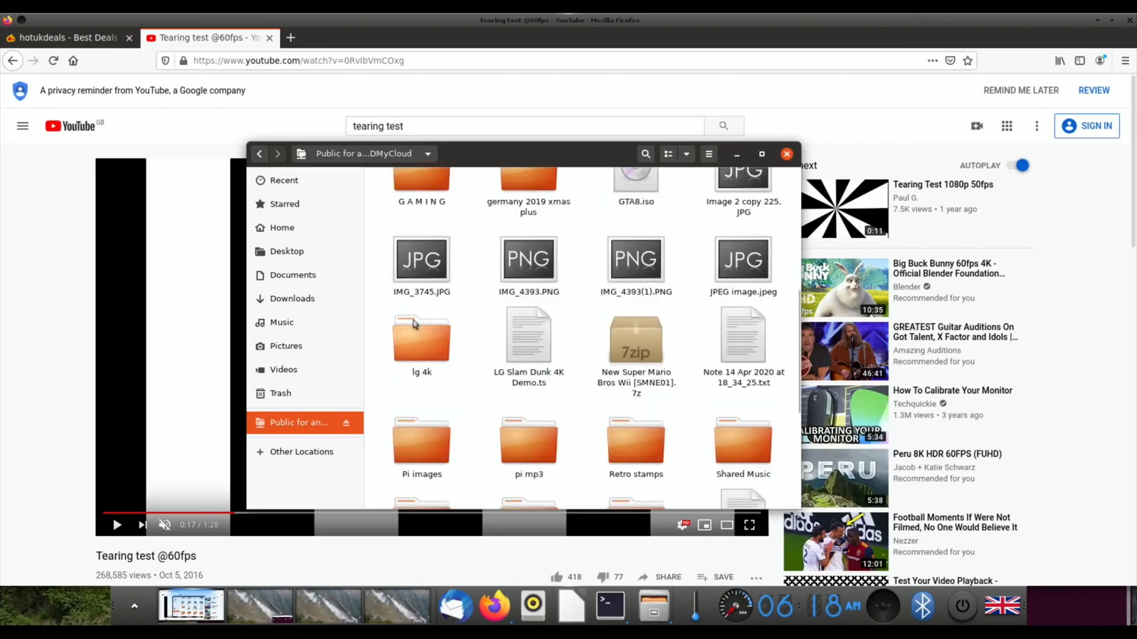
Step: Copy IMG_3745.JPG into the Desktop folder and close Files
{"action": "right_click", "coordinate": [421, 258]}
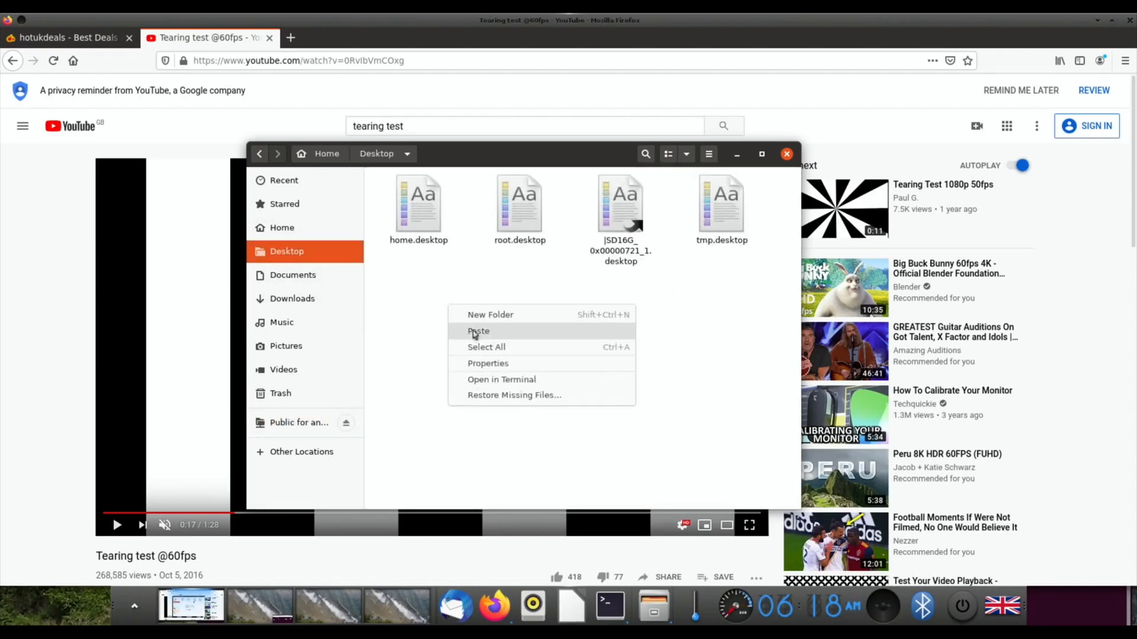
{"action": "left_click", "coordinate": [478, 330]}
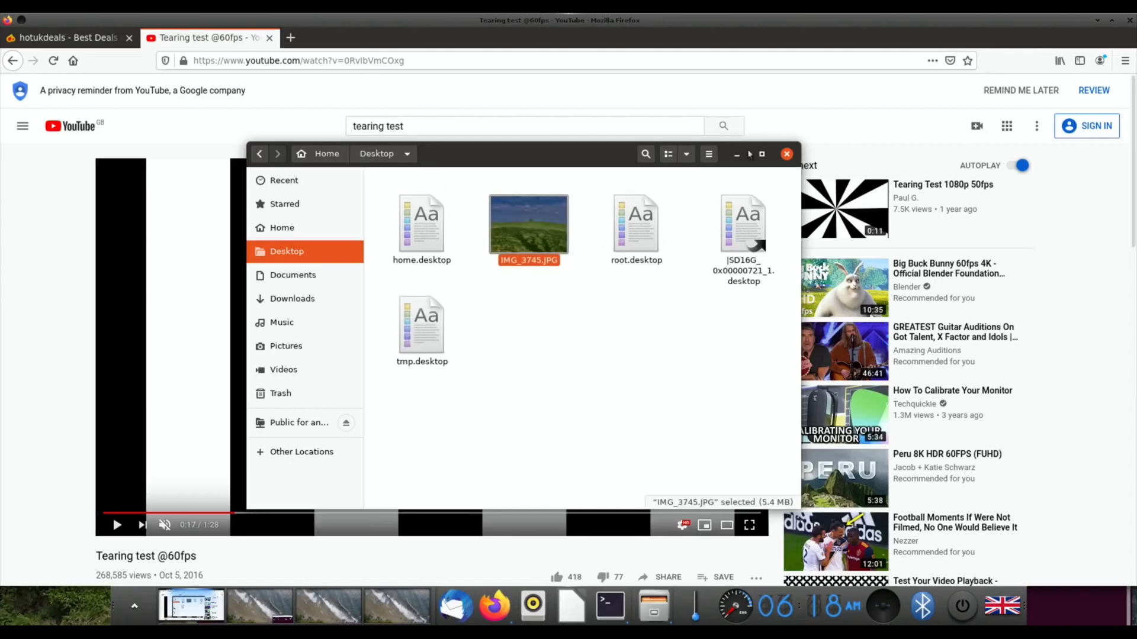
{"action": "left_click", "coordinate": [786, 154]}
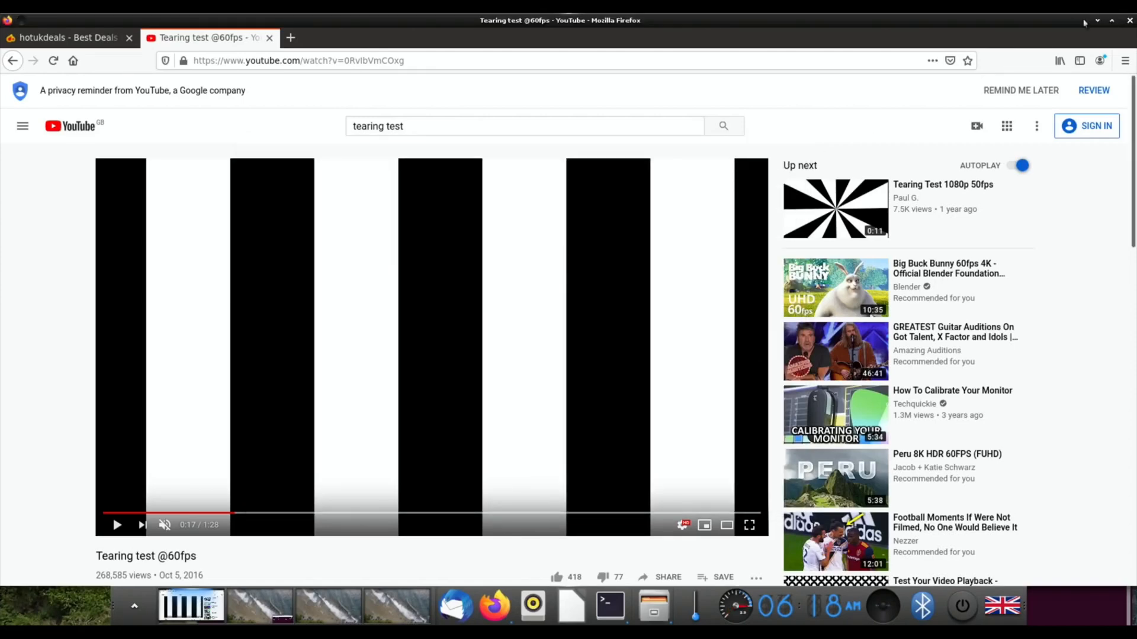
Step: Close Firefox along with both its tabs, then relaunch LibreOffice Impress
{"action": "left_click", "coordinate": [1097, 20]}
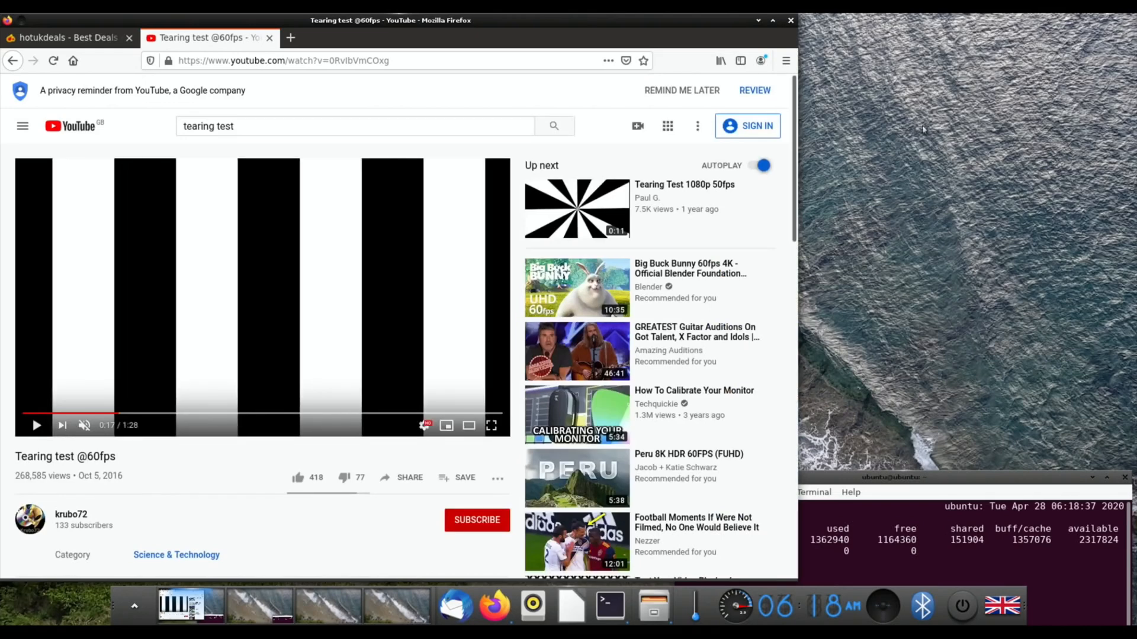
{"action": "left_click", "coordinate": [789, 20]}
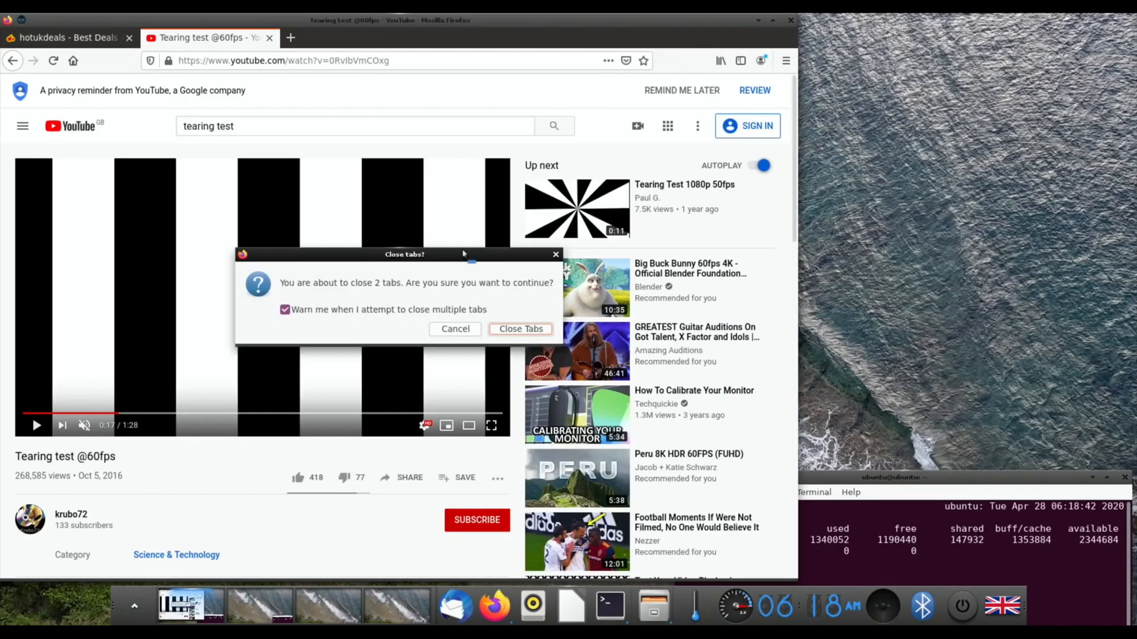
{"action": "left_click", "coordinate": [520, 328]}
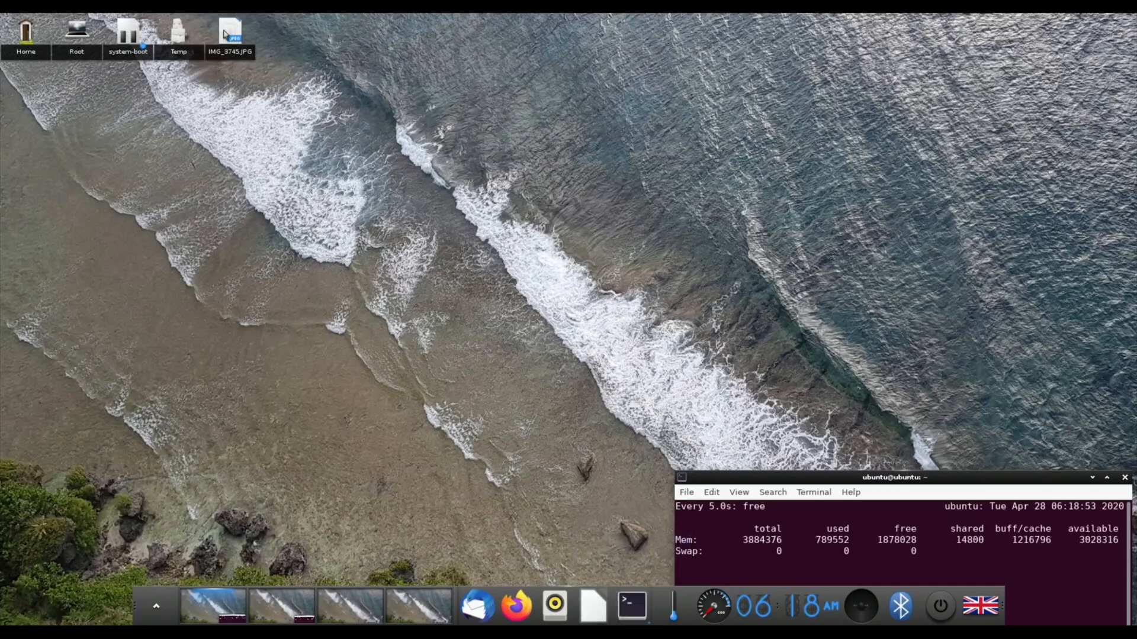
{"action": "mouse_move", "coordinate": [573, 583]}
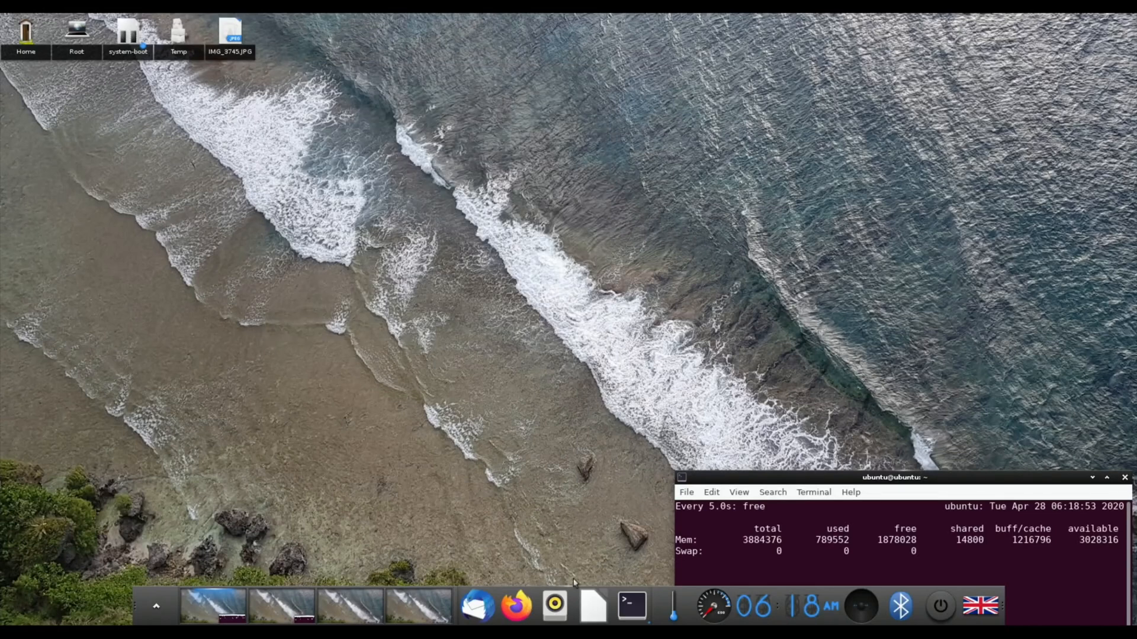
{"action": "left_click", "coordinate": [591, 605]}
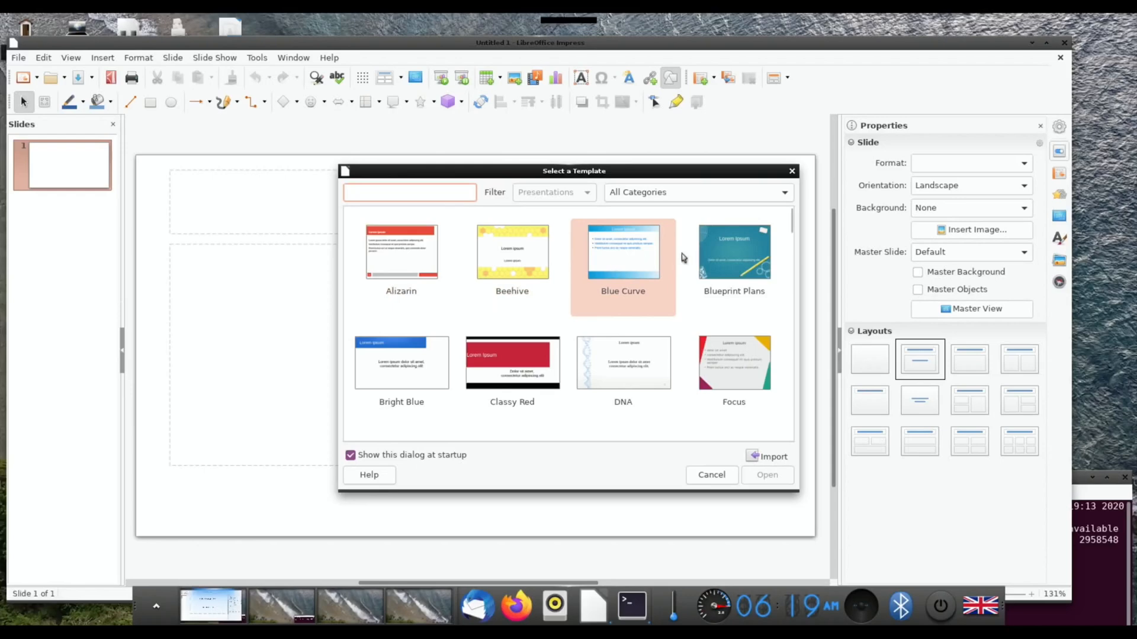
Step: Start a Blueprint Plans presentation and browse Insert Image to IMG_3745.JPG in Desktop
{"action": "left_click", "coordinate": [733, 267]}
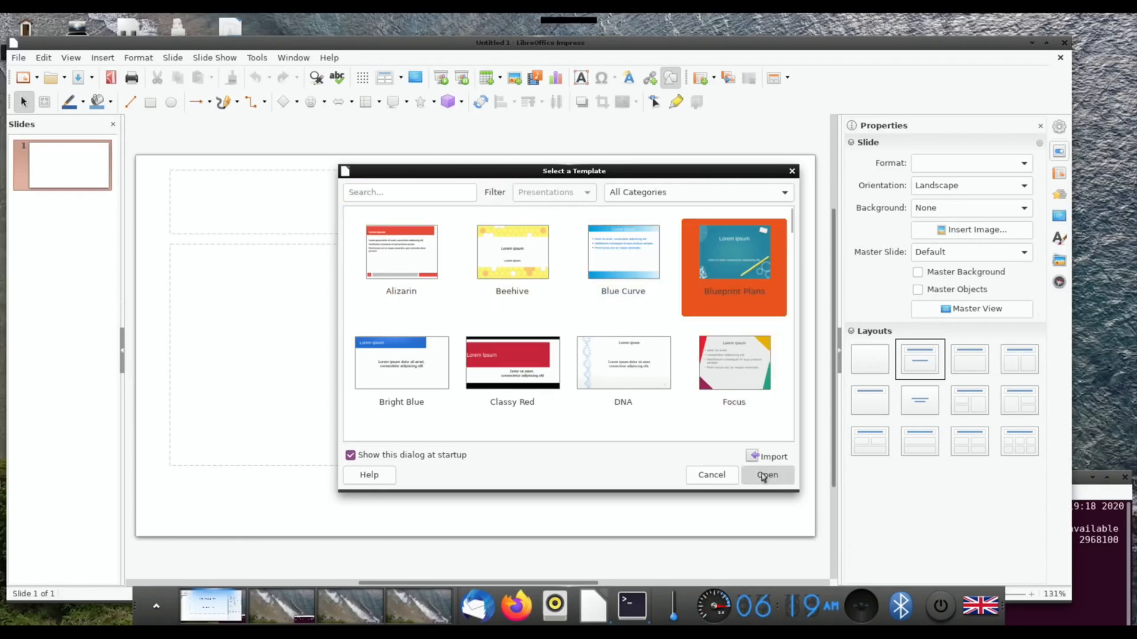
{"action": "left_click", "coordinate": [766, 475]}
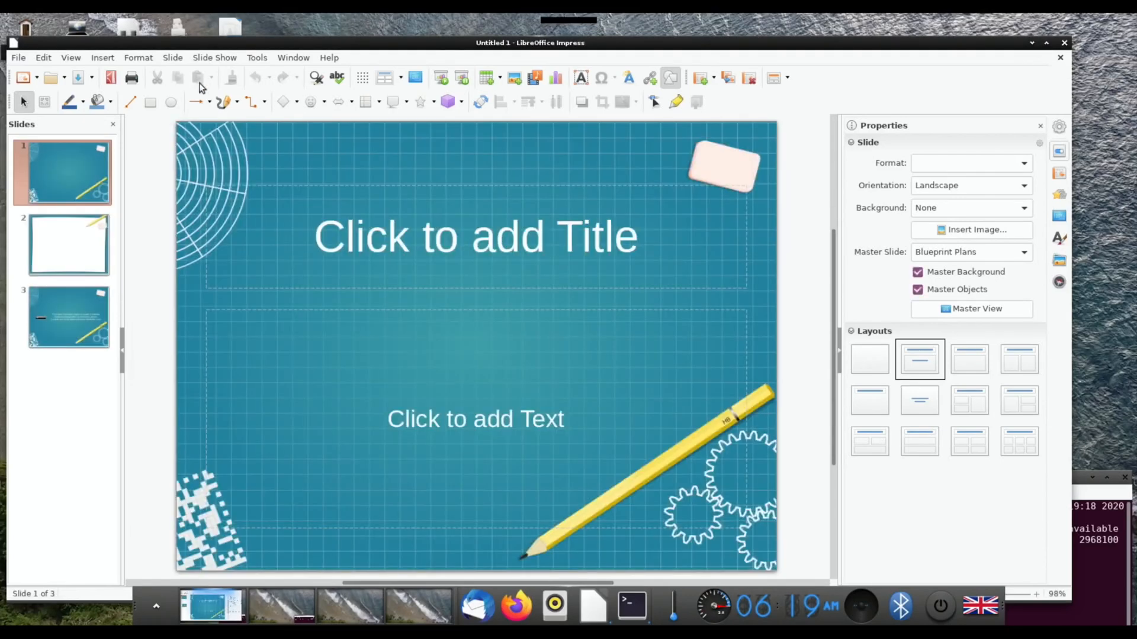
{"action": "left_click", "coordinate": [102, 57]}
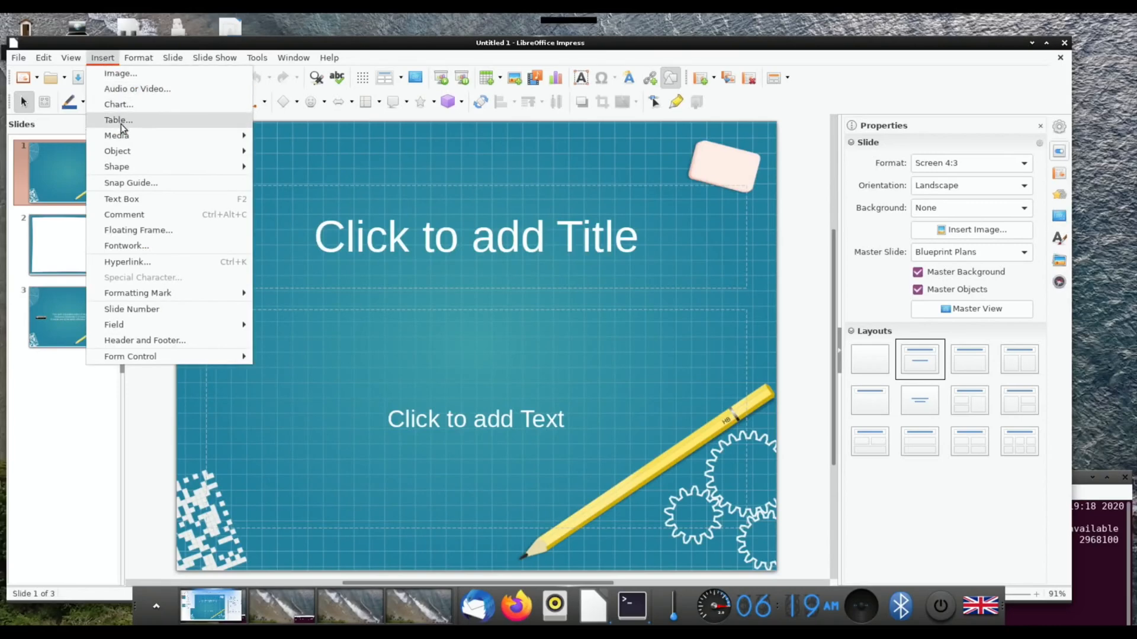
{"action": "mouse_move", "coordinate": [135, 96]}
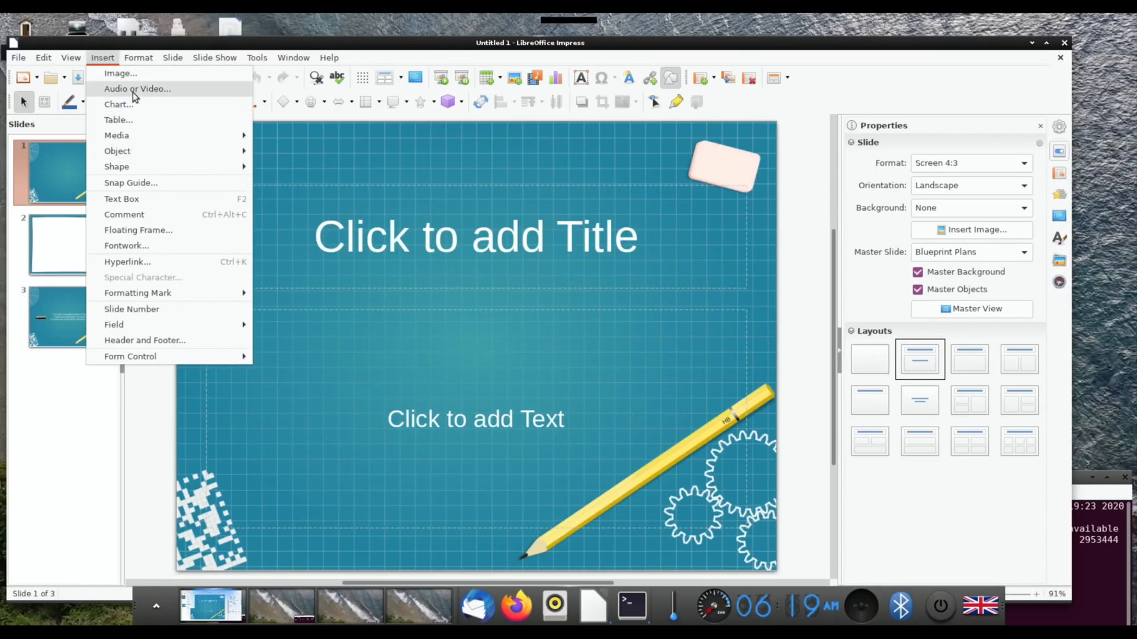
{"action": "left_click", "coordinate": [120, 72]}
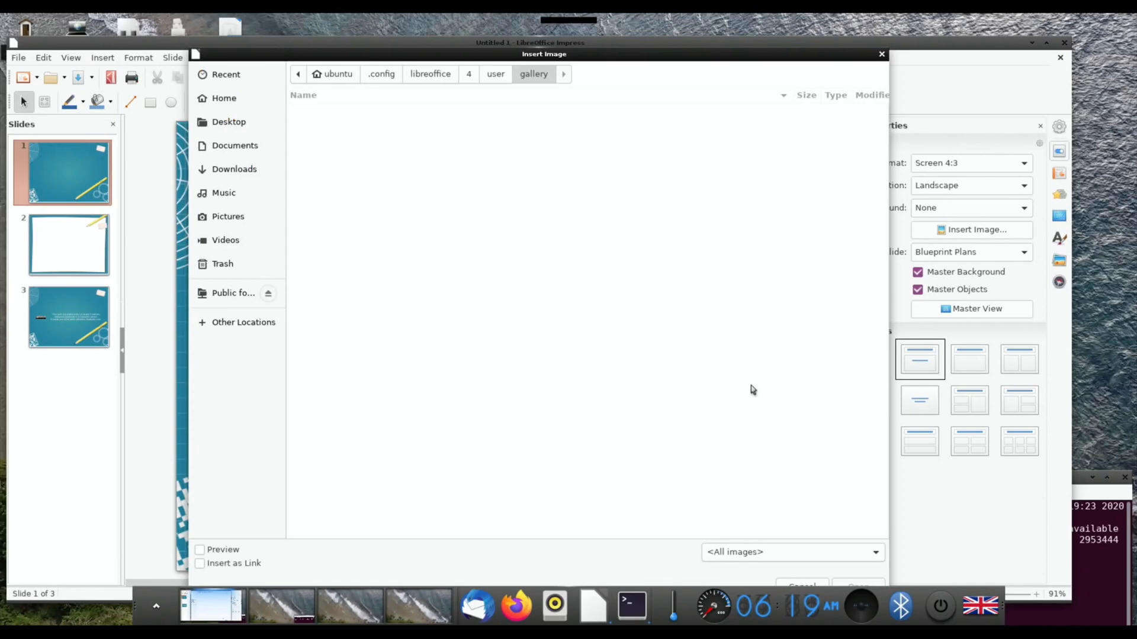
{"action": "mouse_move", "coordinate": [419, 159]}
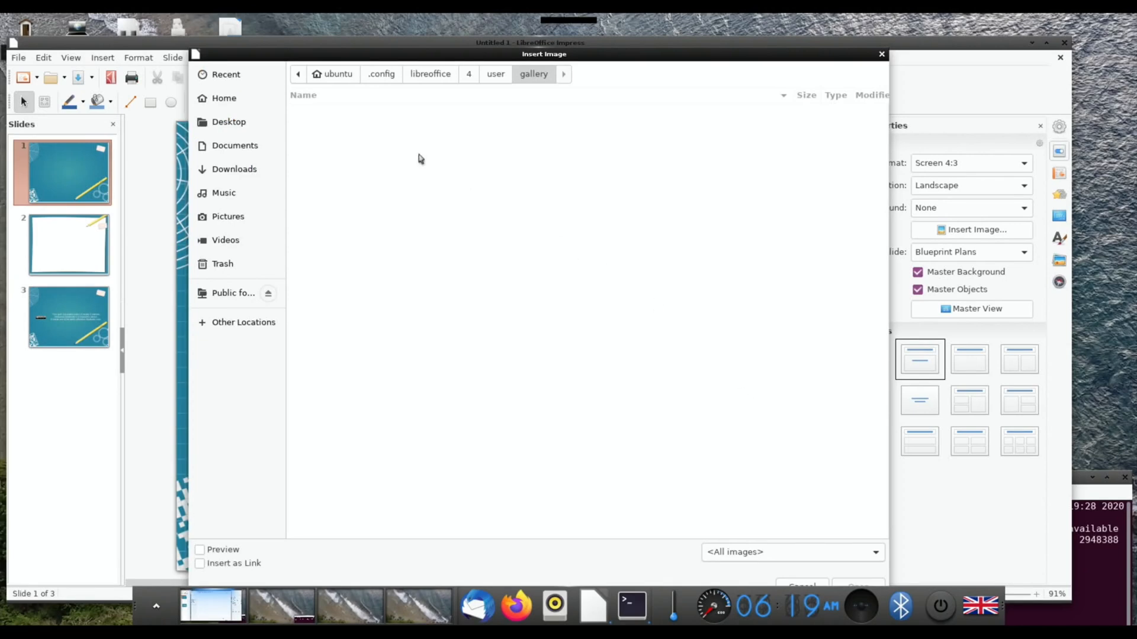
{"action": "left_click", "coordinate": [228, 121]}
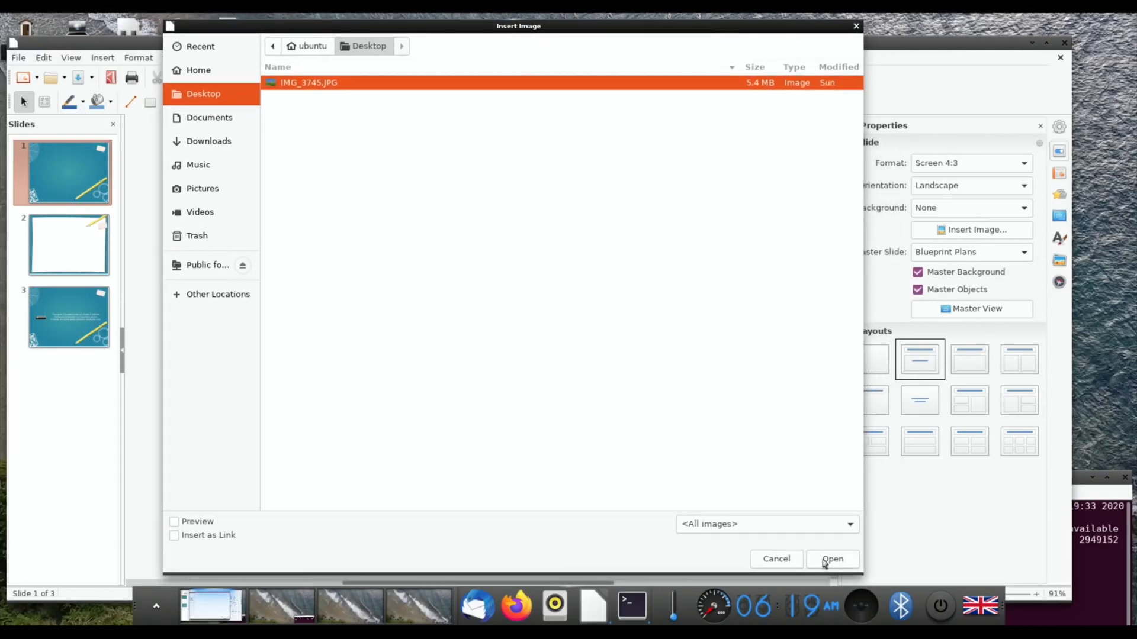
Step: Place a resized IMG_3745.JPG lower left, title slide 1 'Bliss', and close Impress
{"action": "left_click", "coordinate": [831, 559]}
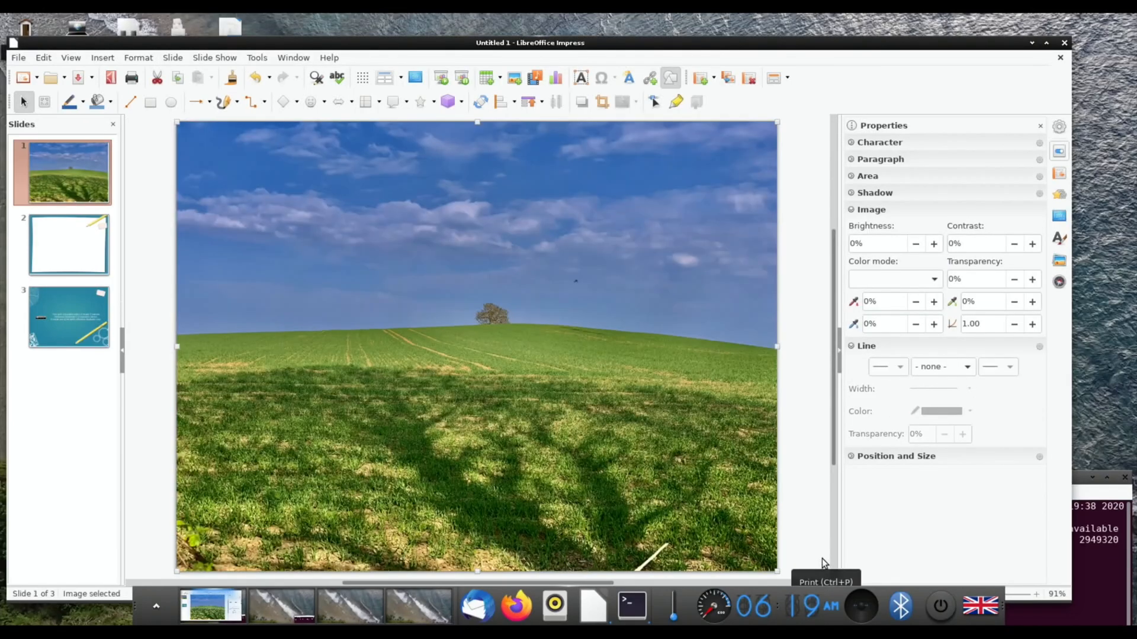
{"action": "left_click", "coordinate": [893, 278]}
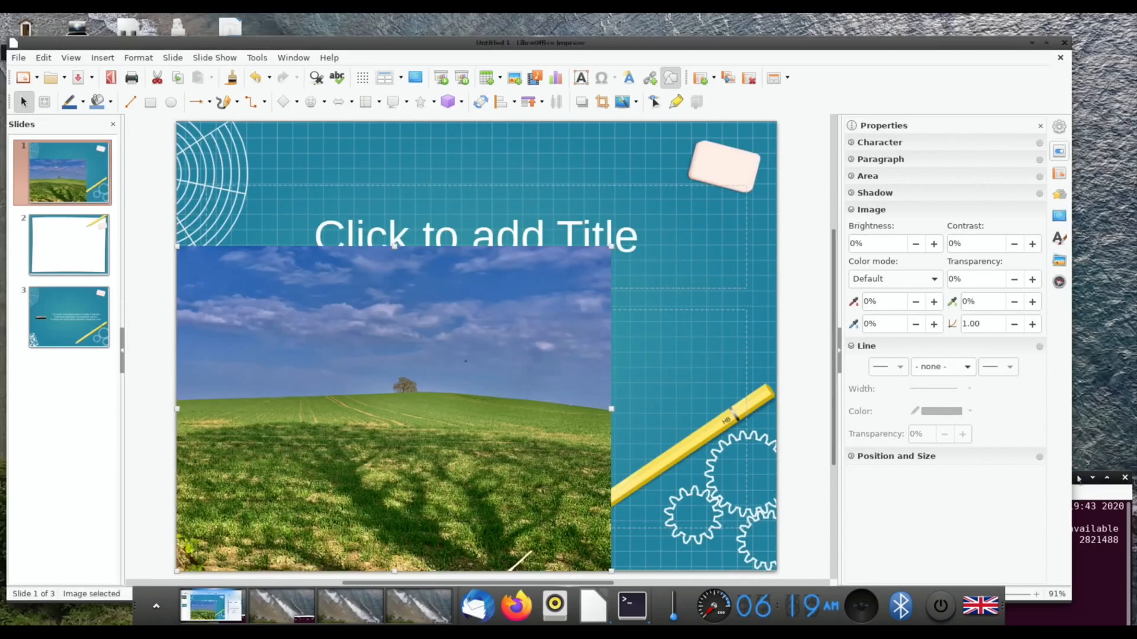
{"action": "left_click", "coordinate": [630, 604]}
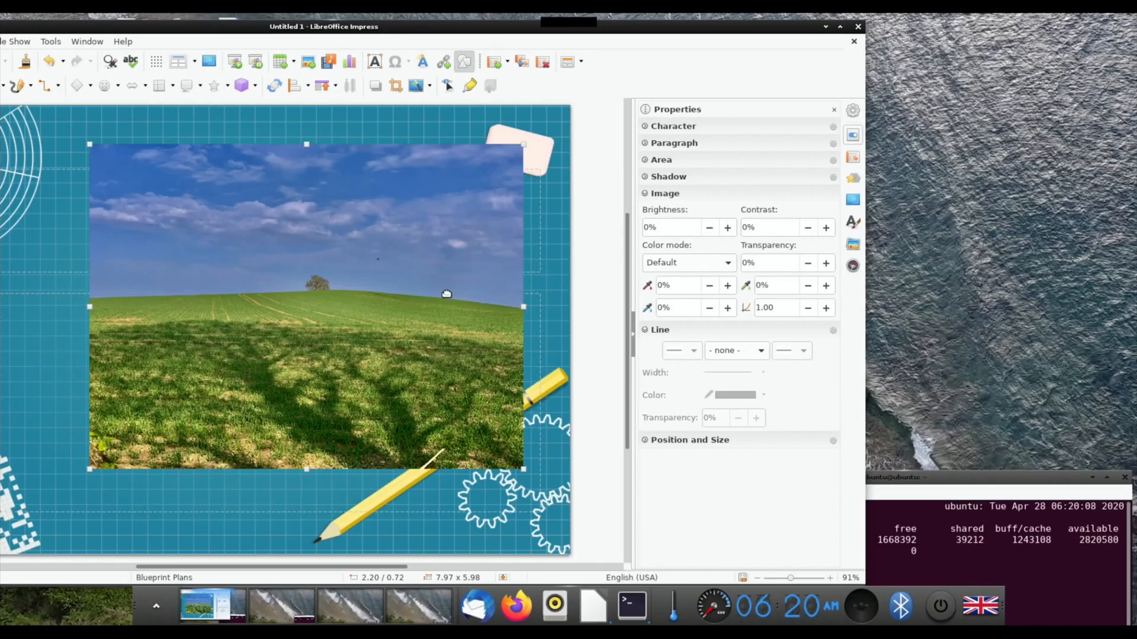
{"action": "mouse_move", "coordinate": [384, 242]}
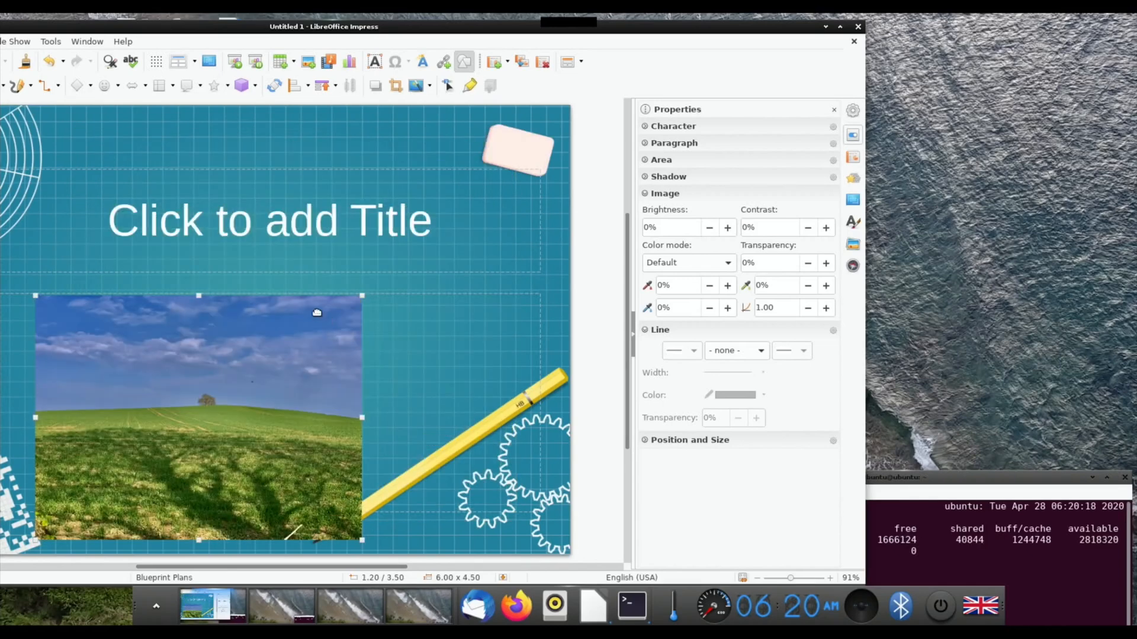
{"action": "left_click", "coordinate": [269, 221]}
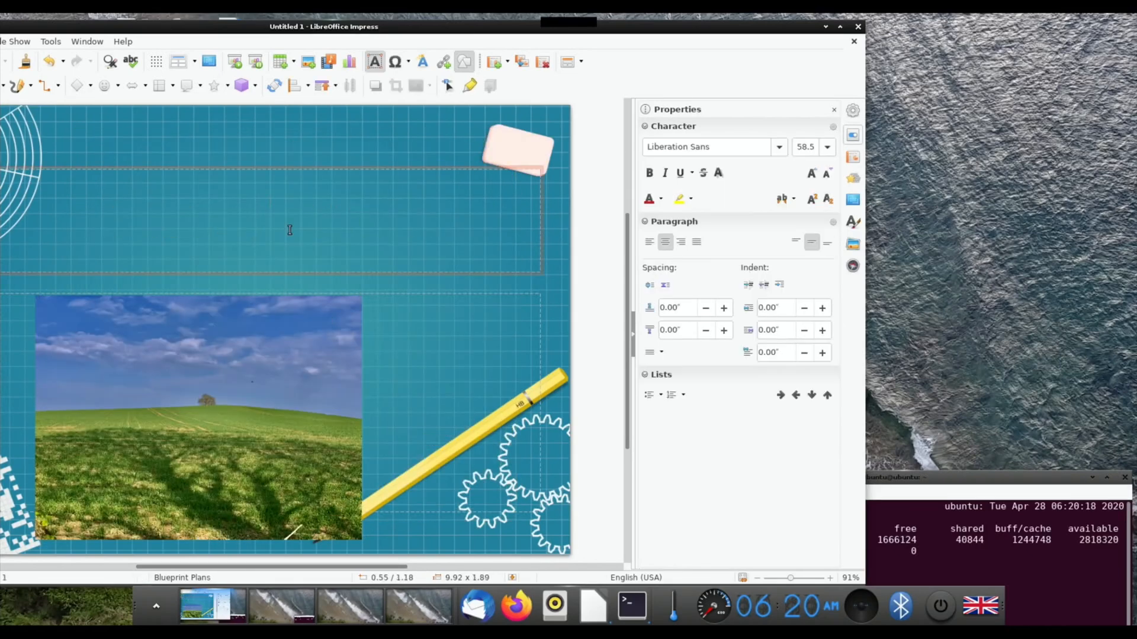
{"action": "left_click", "coordinate": [857, 27]}
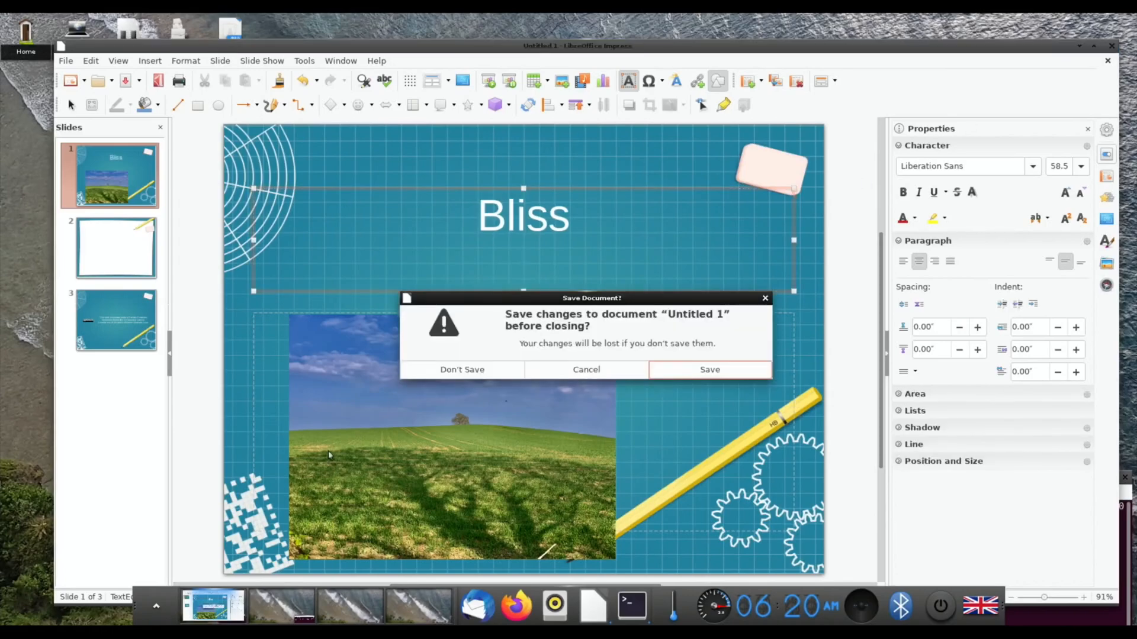
Step: Discard the presentation and open config.txt from system-boot's firmware folder in an editor
{"action": "left_click", "coordinate": [462, 369]}
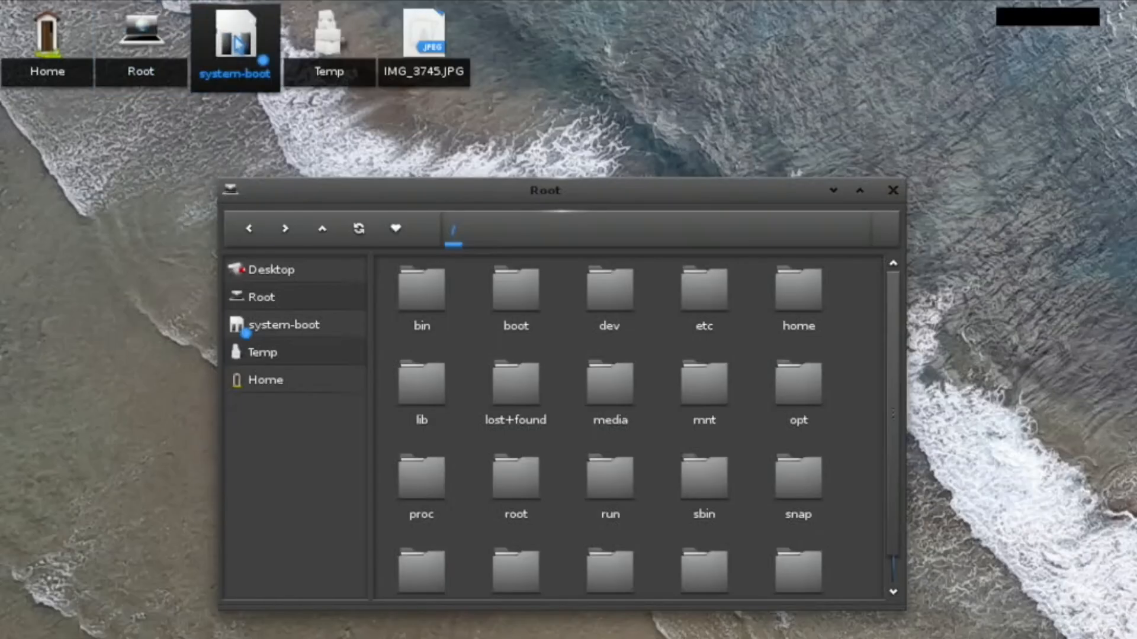
{"action": "double_click", "coordinate": [233, 33]}
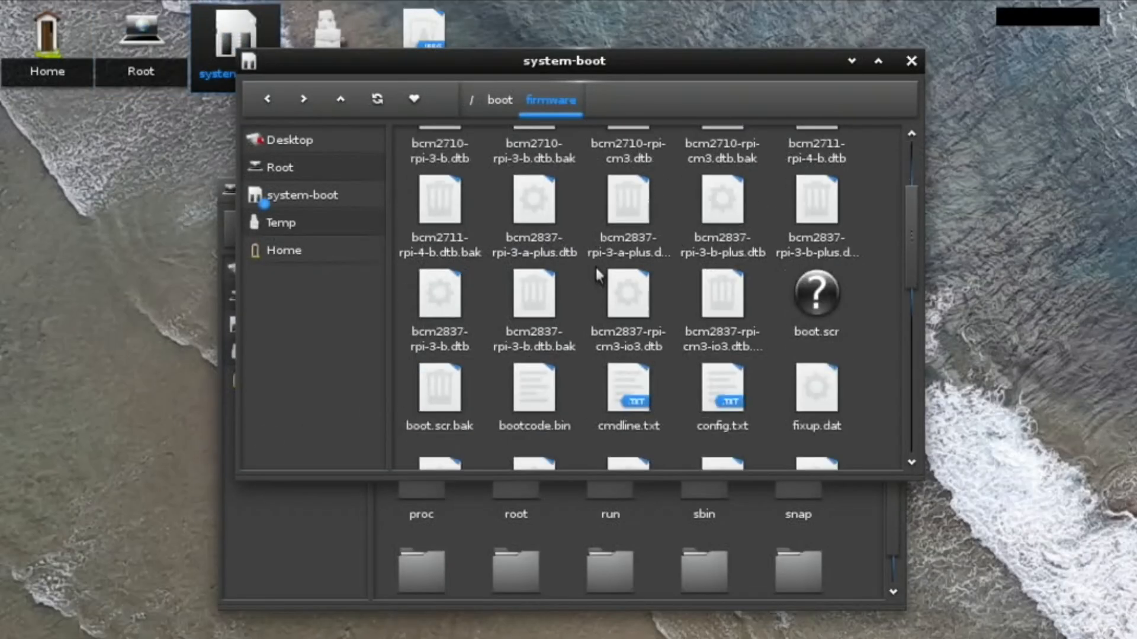
{"action": "scroll", "scroll_direction": "down", "scroll_amount": 3}
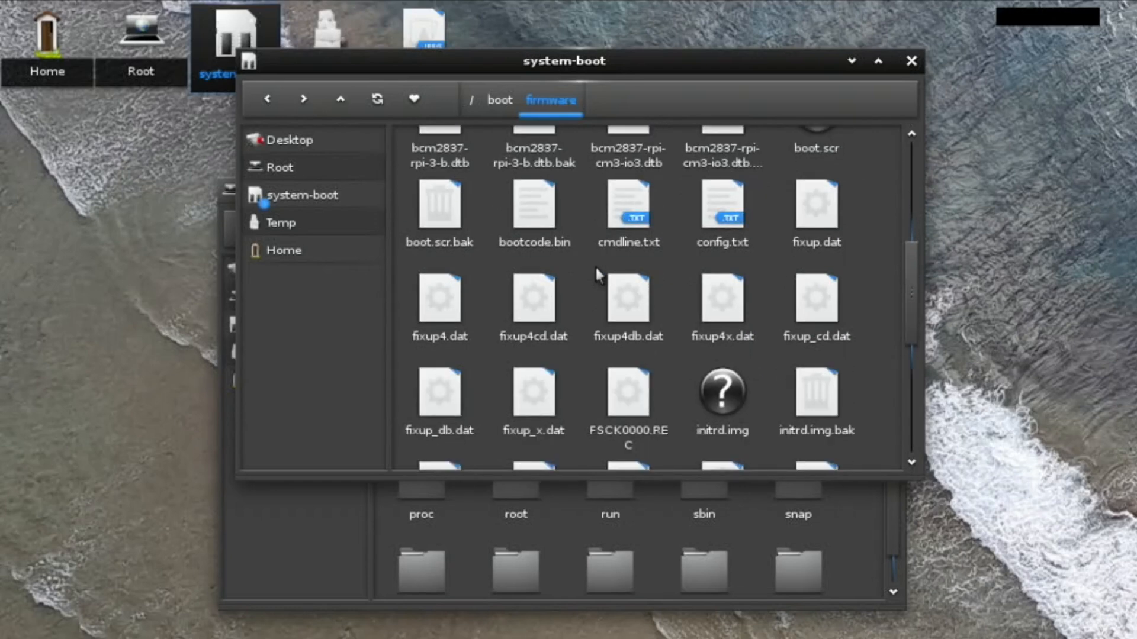
{"action": "scroll", "scroll_direction": "down", "scroll_amount": 3}
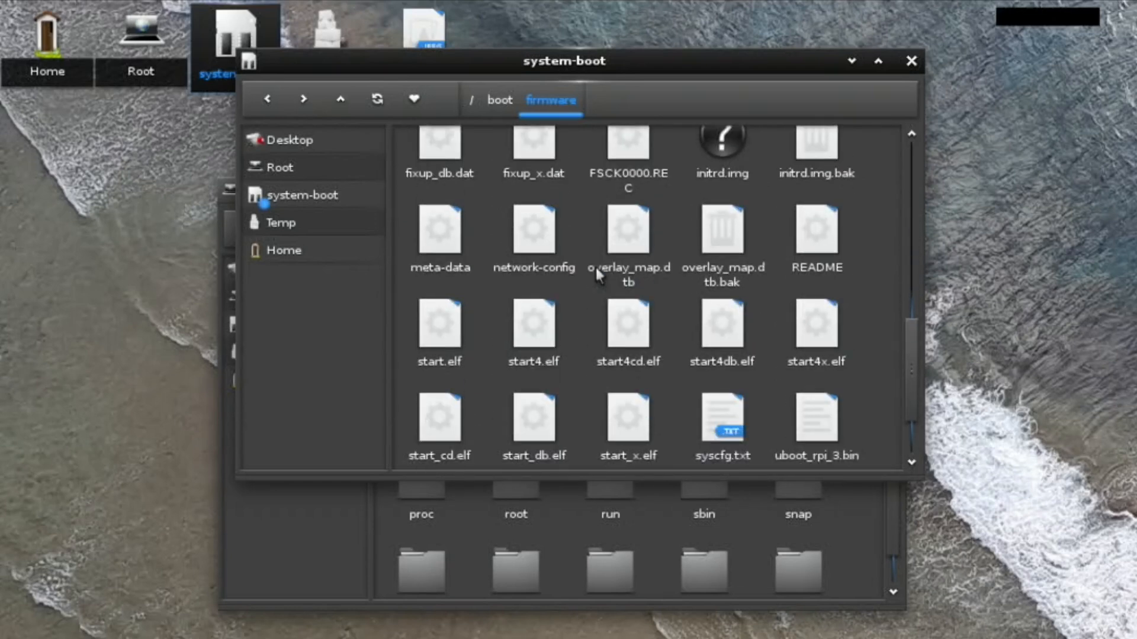
{"action": "scroll", "scroll_direction": "up", "scroll_amount": 3}
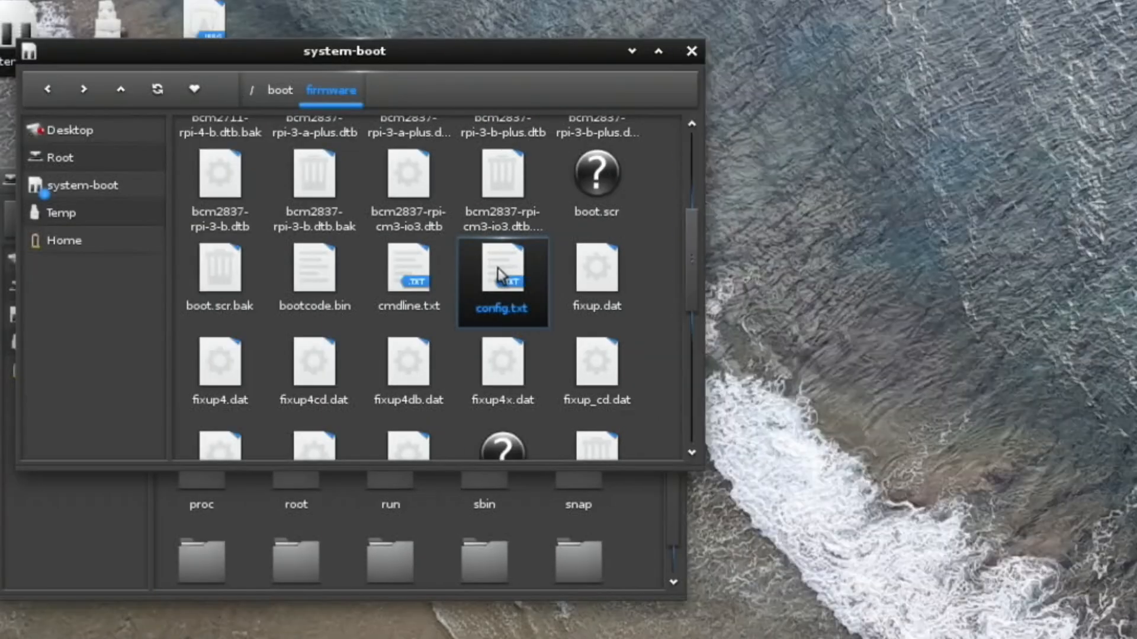
{"action": "double_click", "coordinate": [501, 280]}
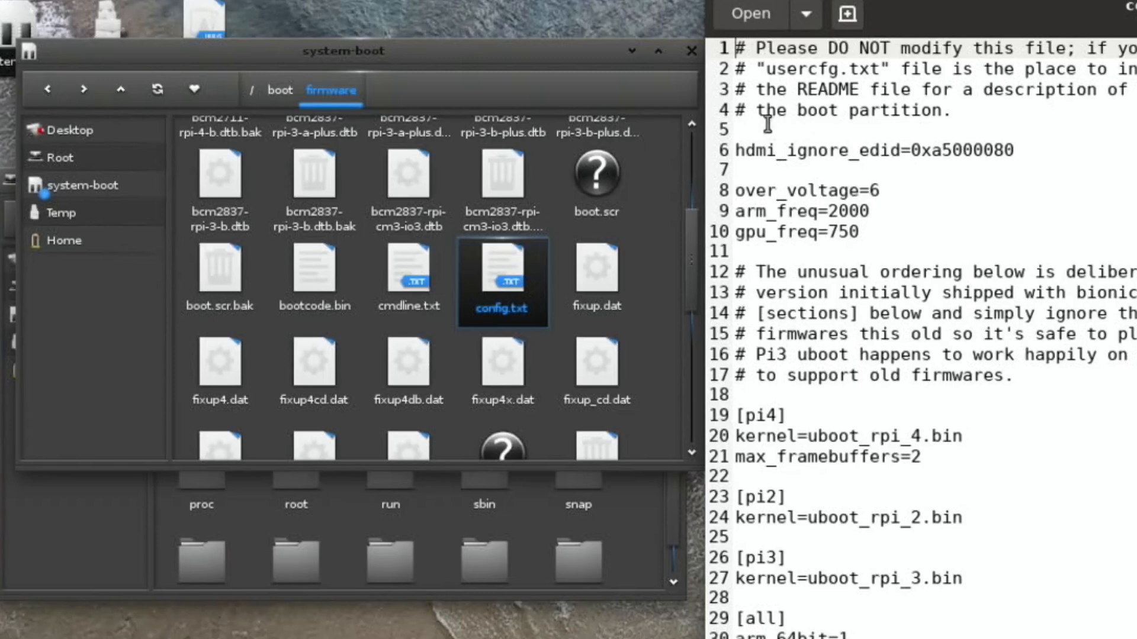
{"action": "mouse_move", "coordinate": [866, 212]}
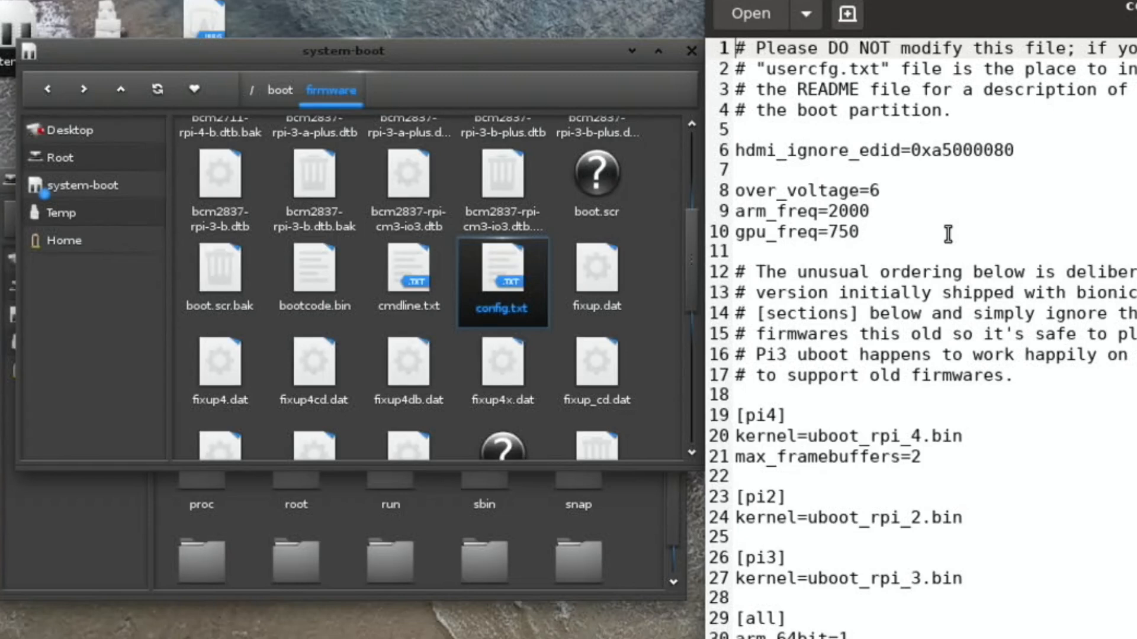
{"action": "mouse_move", "coordinate": [987, 36]}
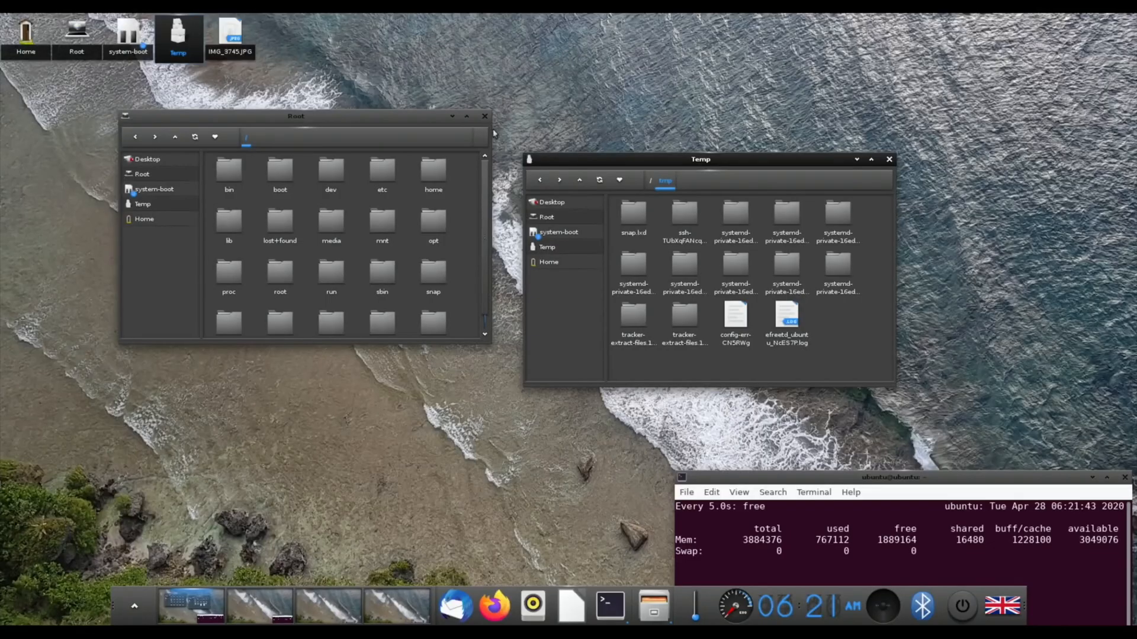
Step: Close the Root and Temp file manager windows
{"action": "left_click", "coordinate": [485, 116]}
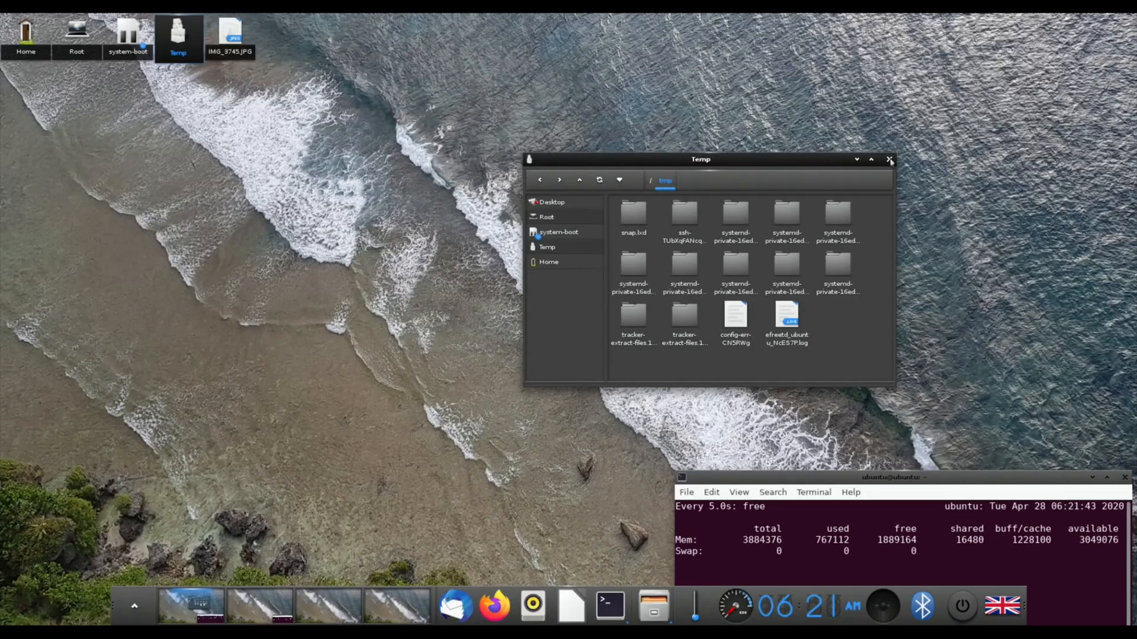
{"action": "left_click", "coordinate": [889, 159]}
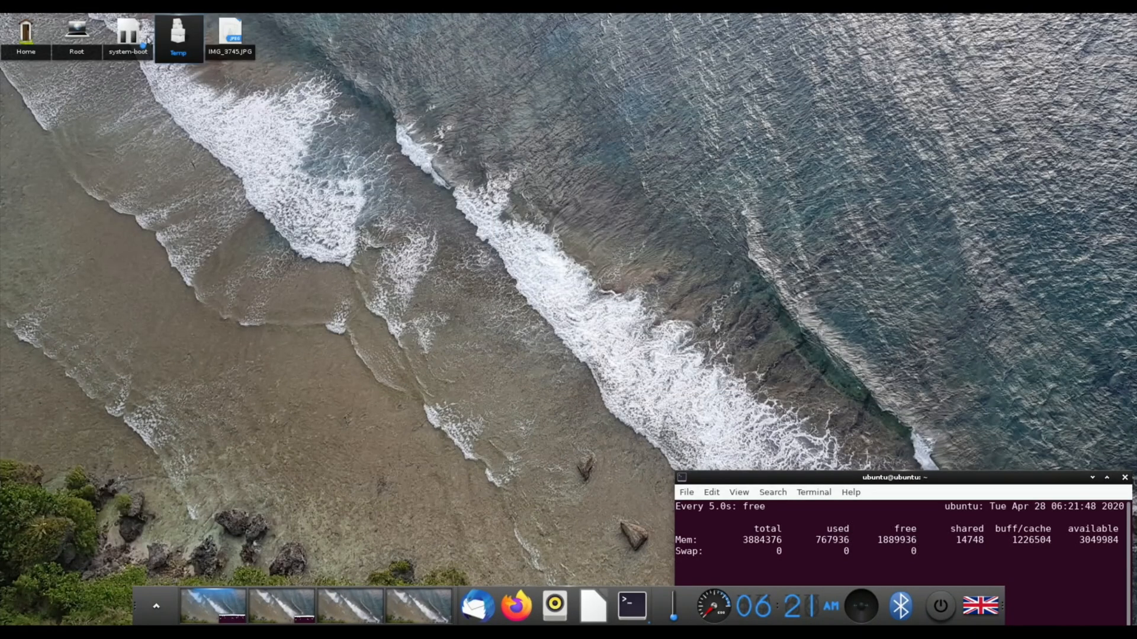
{"action": "right_click", "coordinate": [230, 33]}
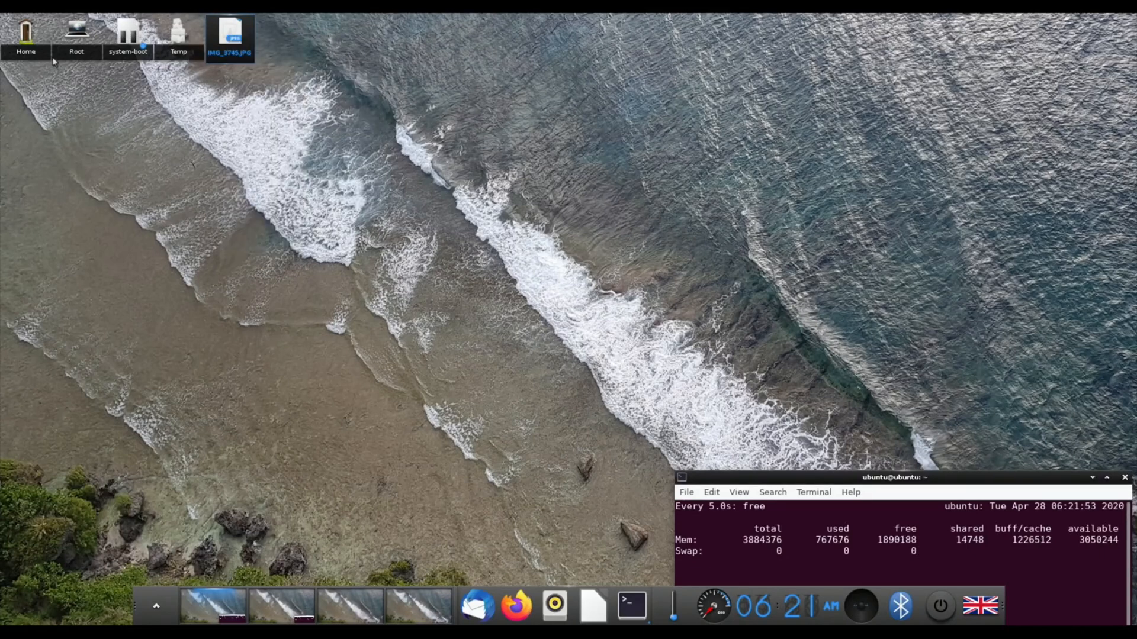
Step: Move IMG_3745.JPG from the desktop into Home > Pictures, then close that window
{"action": "double_click", "coordinate": [26, 32]}
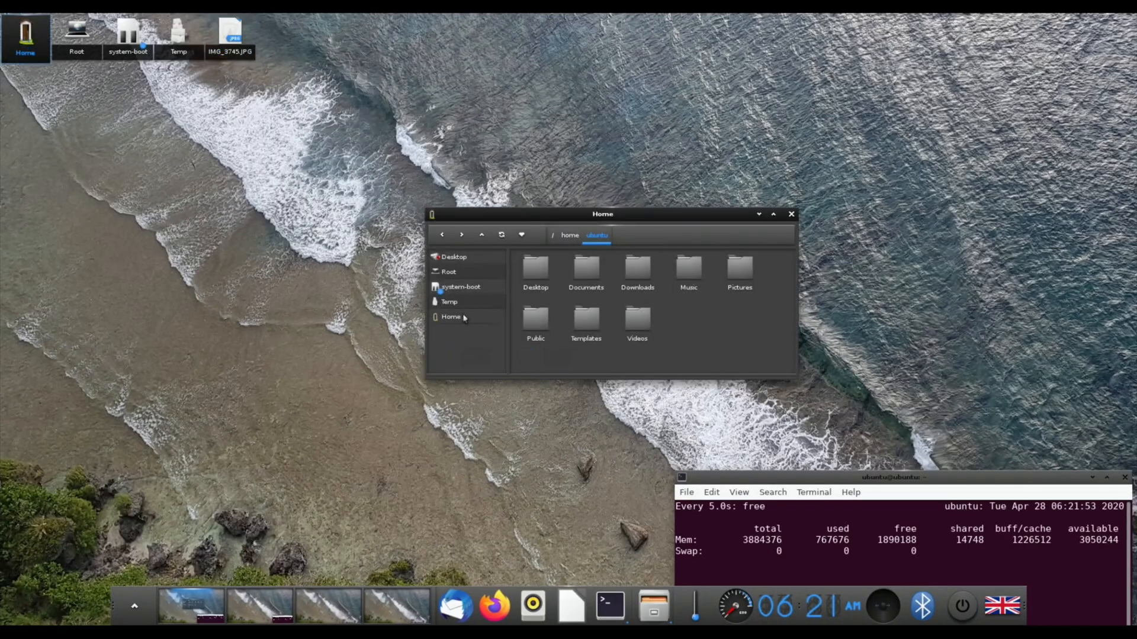
{"action": "double_click", "coordinate": [739, 267]}
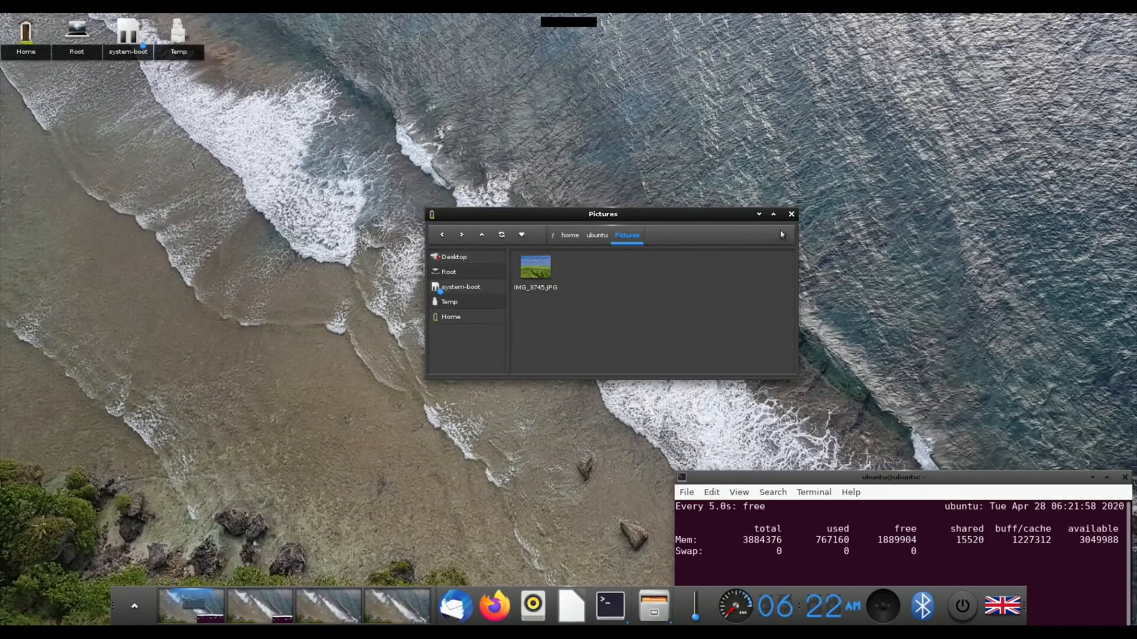
{"action": "left_click", "coordinate": [791, 213]}
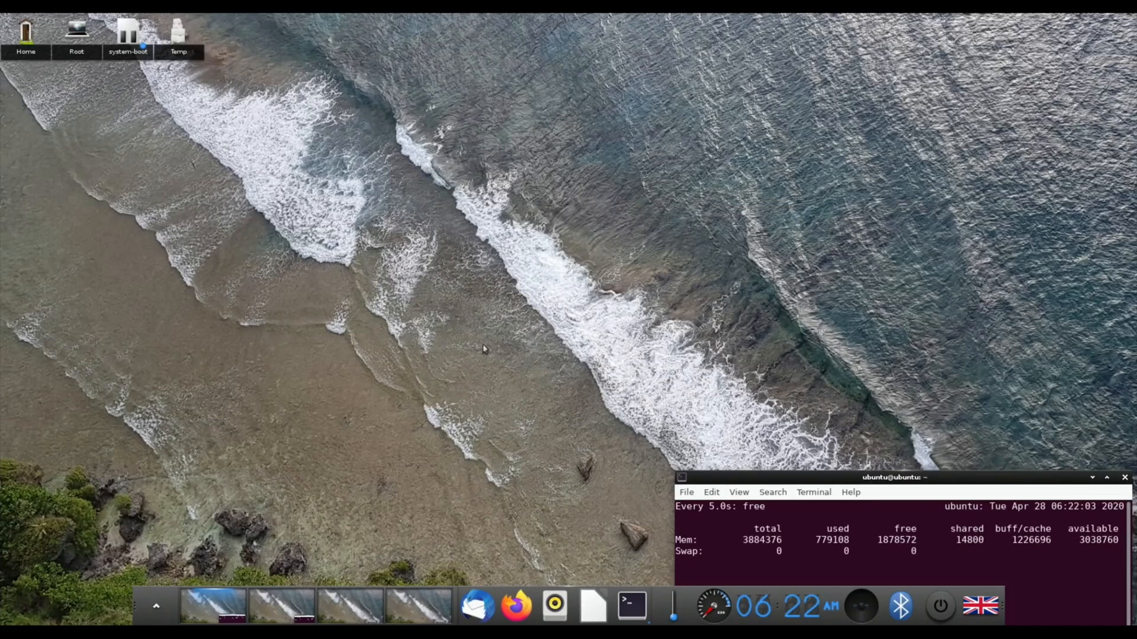
{"action": "mouse_move", "coordinate": [937, 482]}
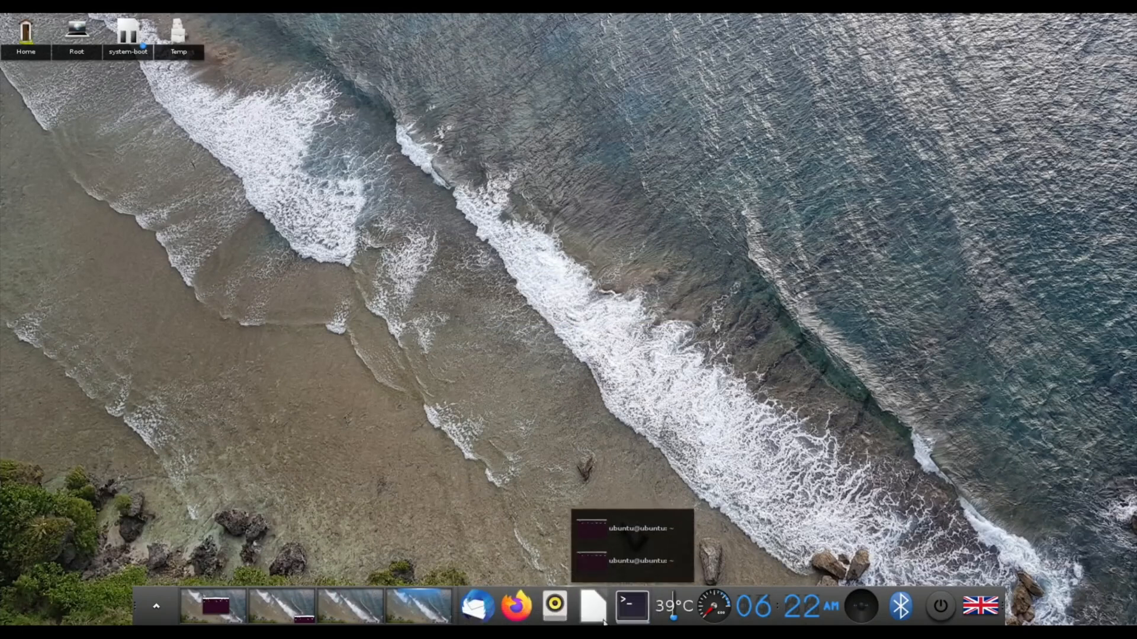
{"action": "mouse_move", "coordinate": [411, 534]}
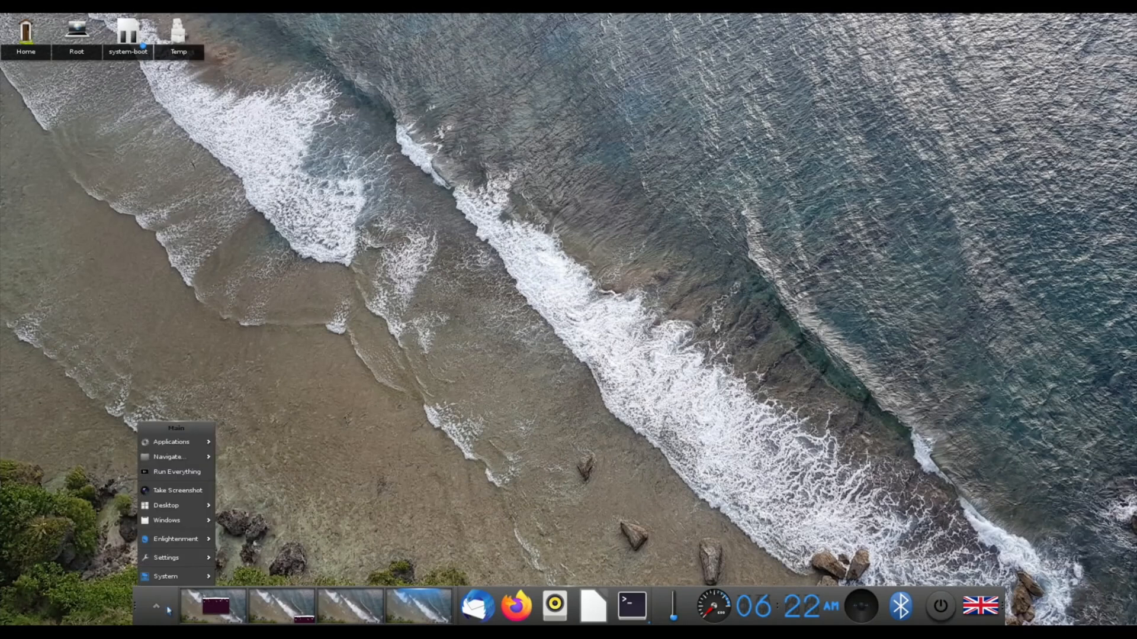
Step: Review the shelf's Stacking, Size and Style options, then close Shelf Settings
{"action": "left_click", "coordinate": [165, 558]}
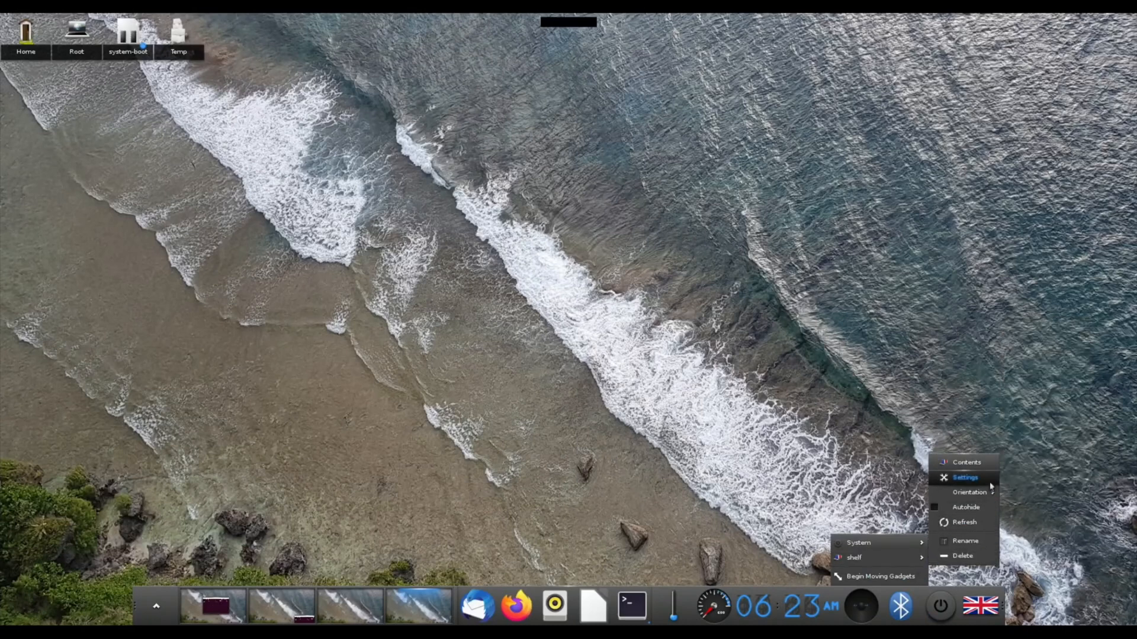
{"action": "left_click", "coordinate": [965, 477]}
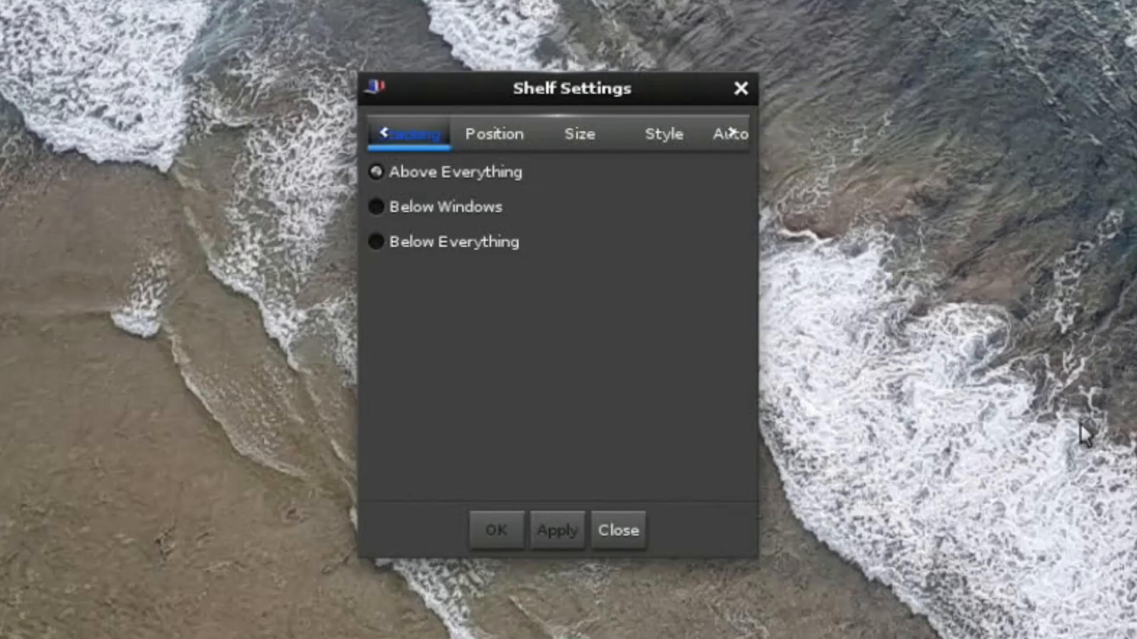
{"action": "mouse_move", "coordinate": [473, 172]}
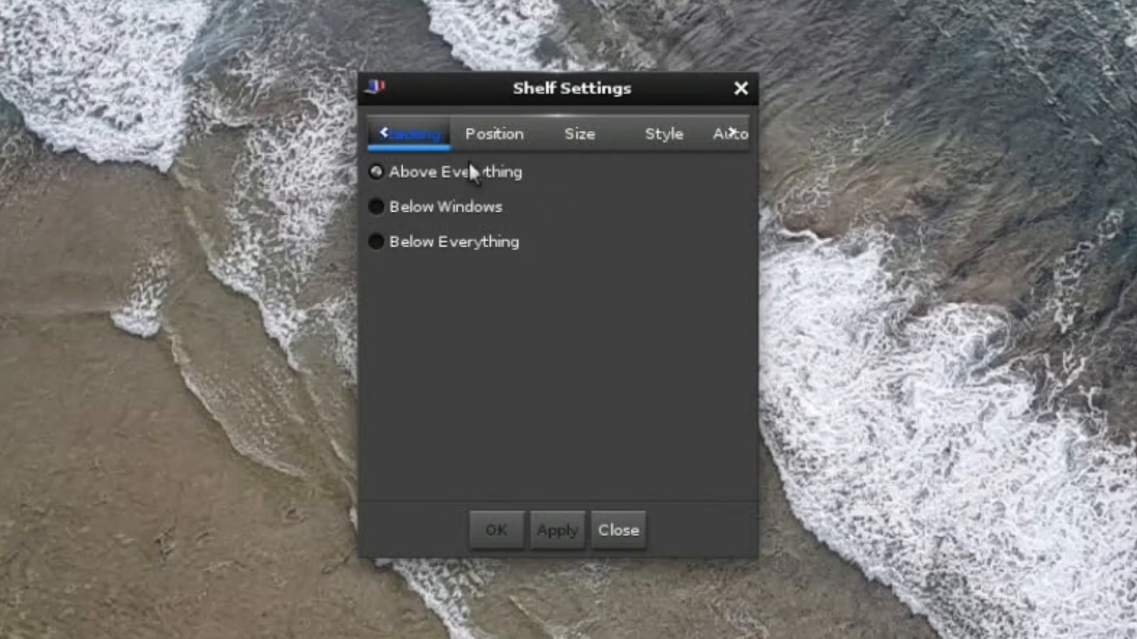
{"action": "left_click", "coordinate": [577, 134]}
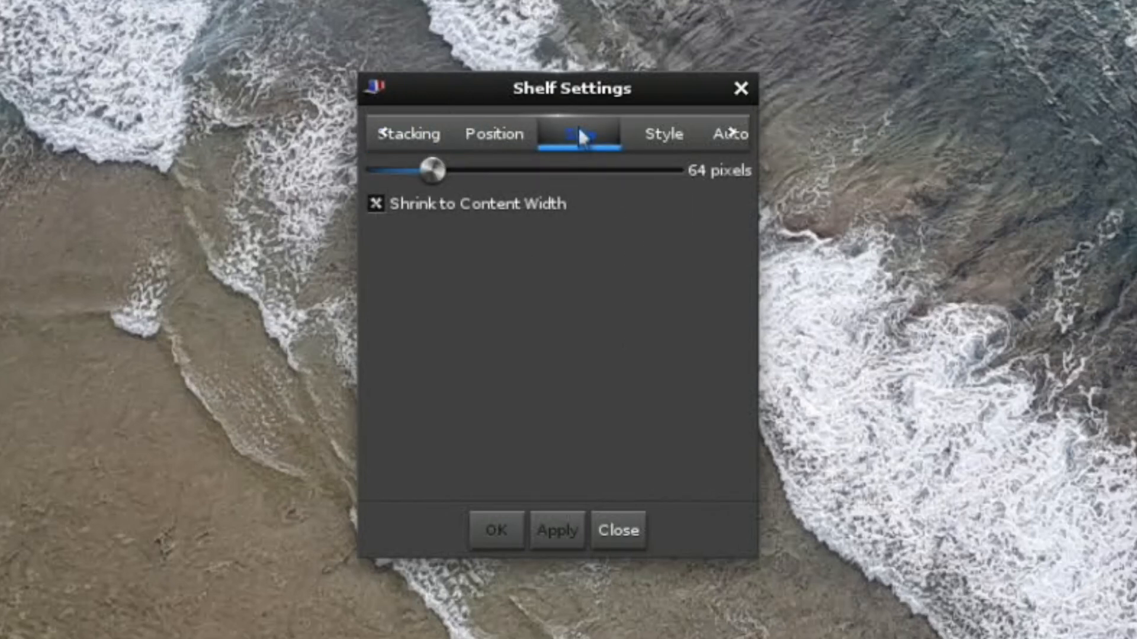
{"action": "left_click", "coordinate": [661, 135]}
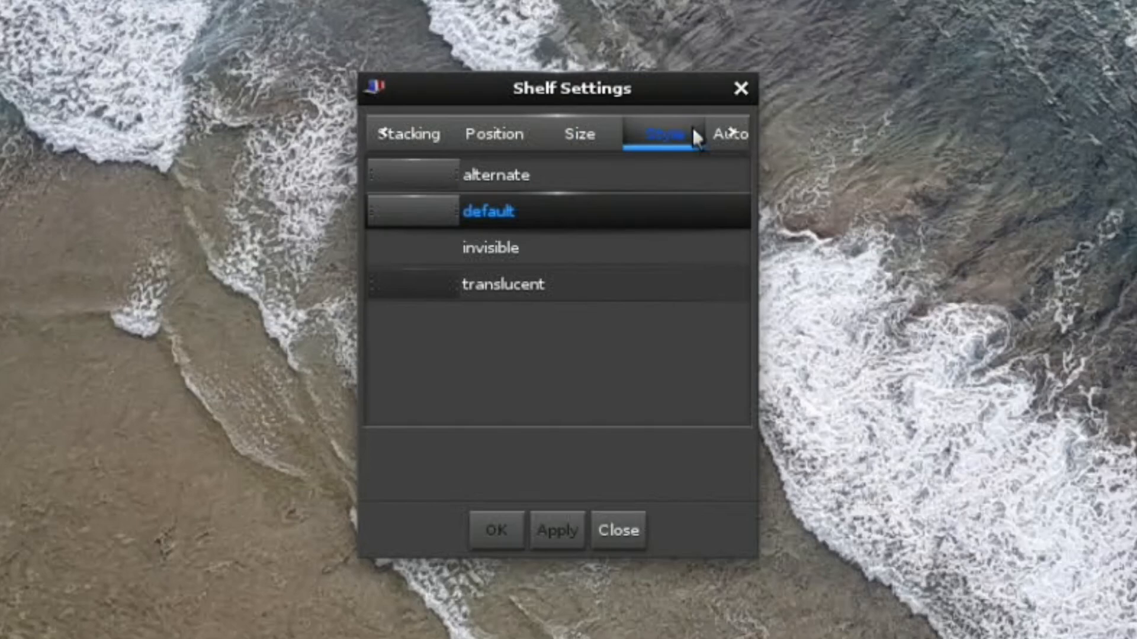
{"action": "left_click", "coordinate": [618, 529]}
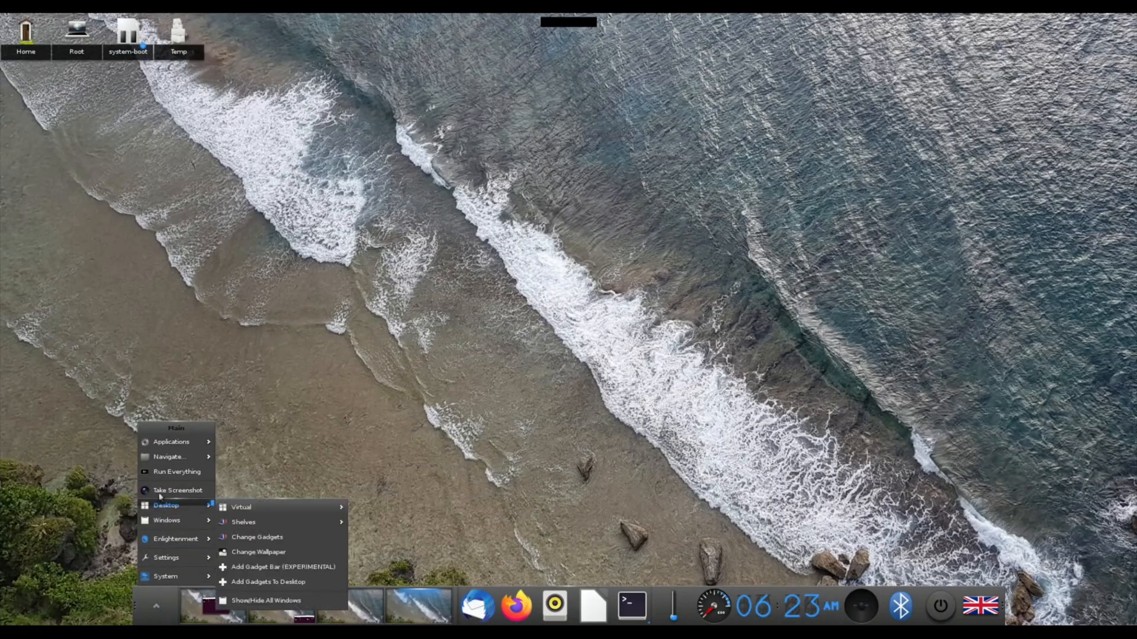
Step: Launch Files from Accessories and bring up its dock icon options to pin it
{"action": "left_click", "coordinate": [171, 441]}
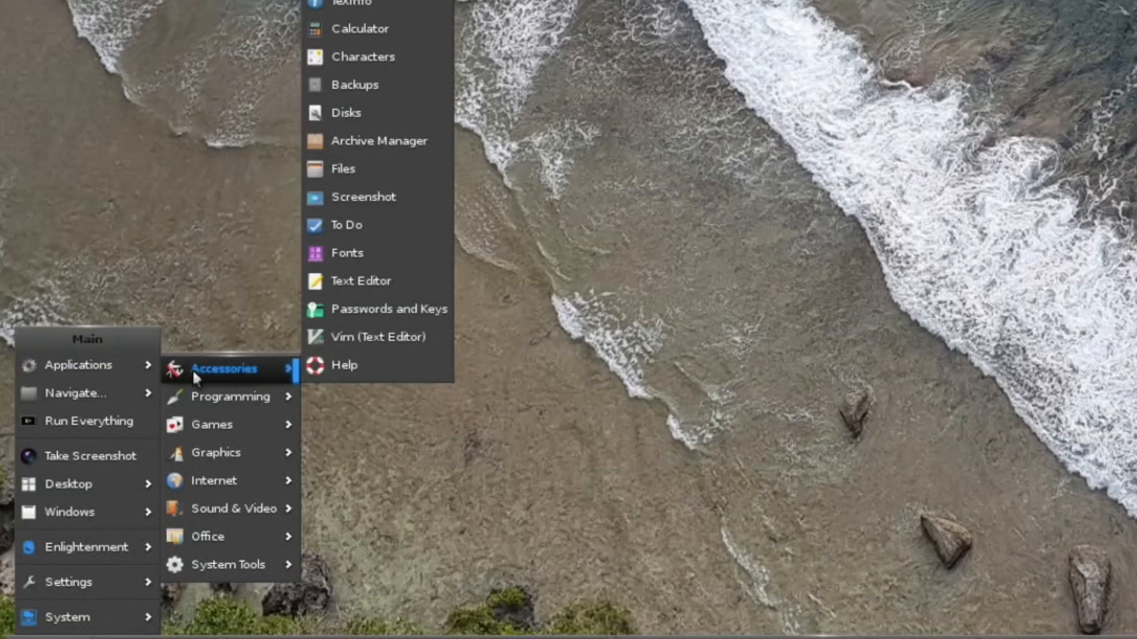
{"action": "mouse_move", "coordinate": [346, 226]}
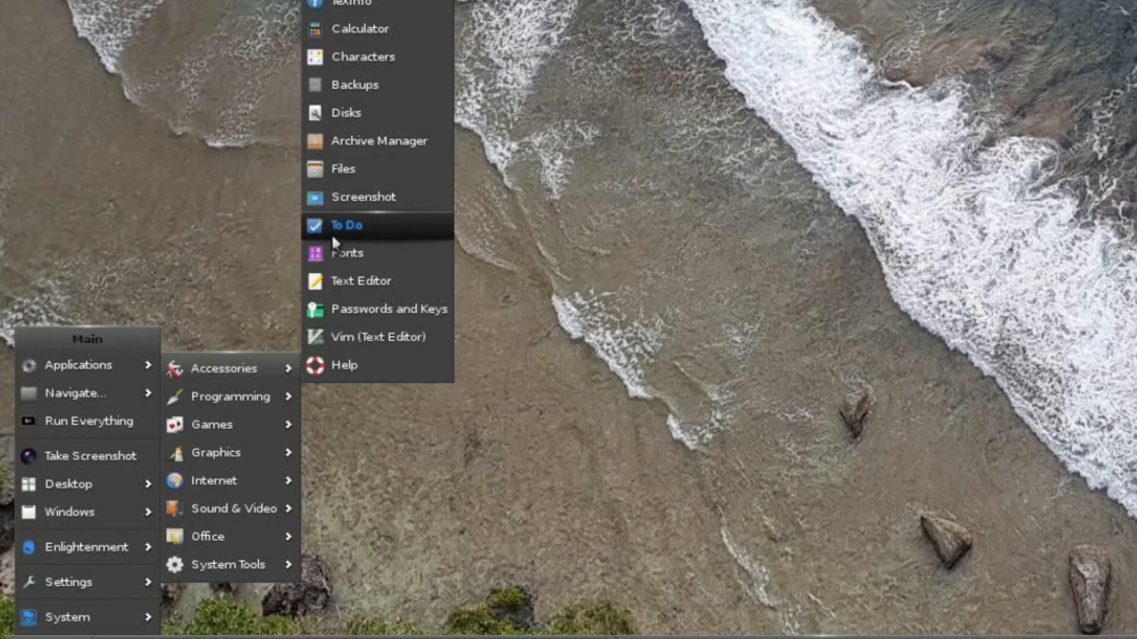
{"action": "mouse_move", "coordinate": [342, 169]}
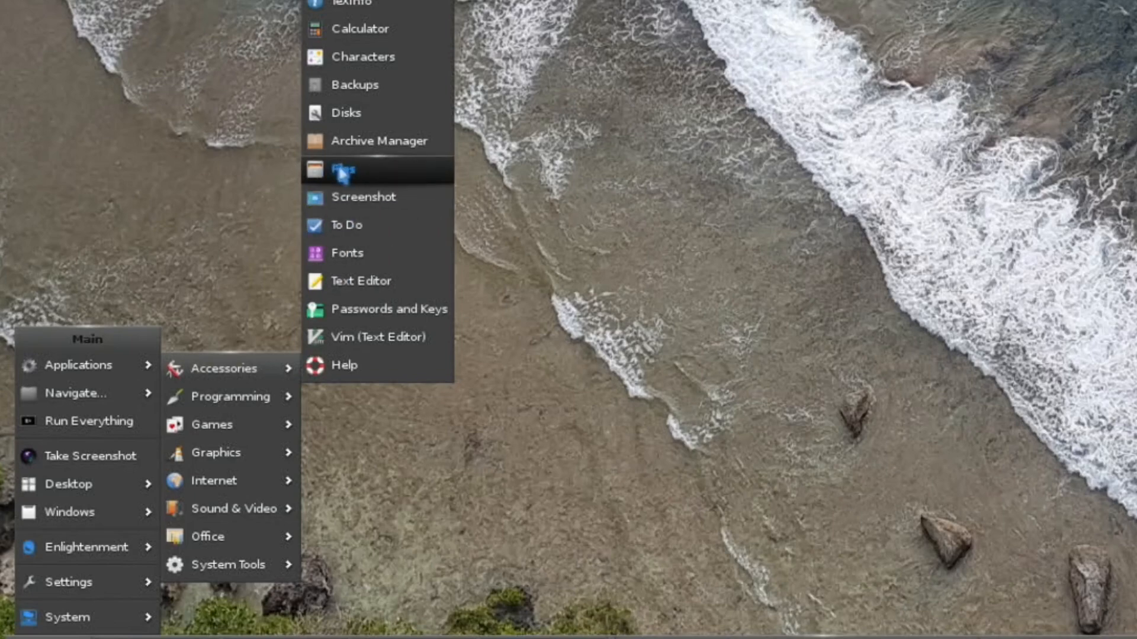
{"action": "left_click", "coordinate": [355, 169]}
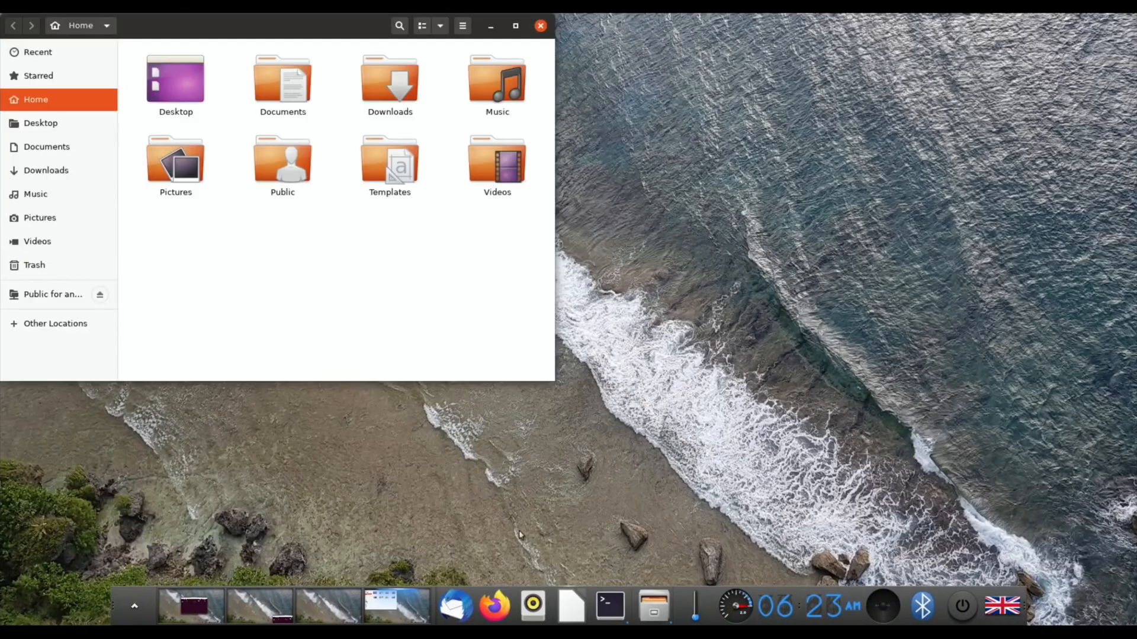
{"action": "right_click", "coordinate": [651, 606]}
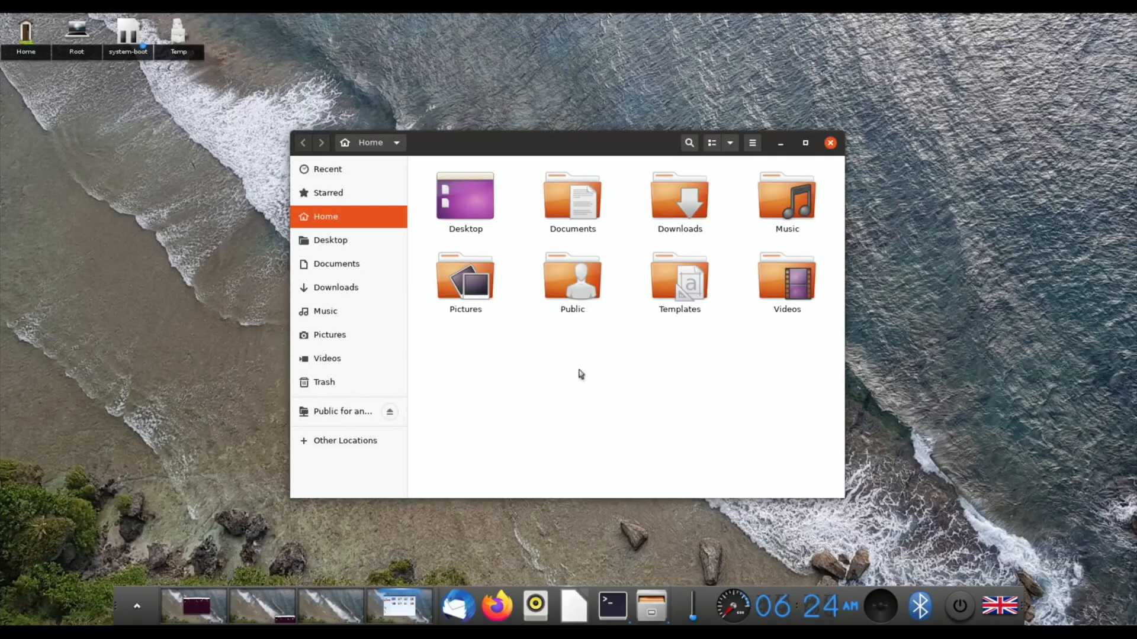
{"action": "mouse_move", "coordinate": [87, 623]}
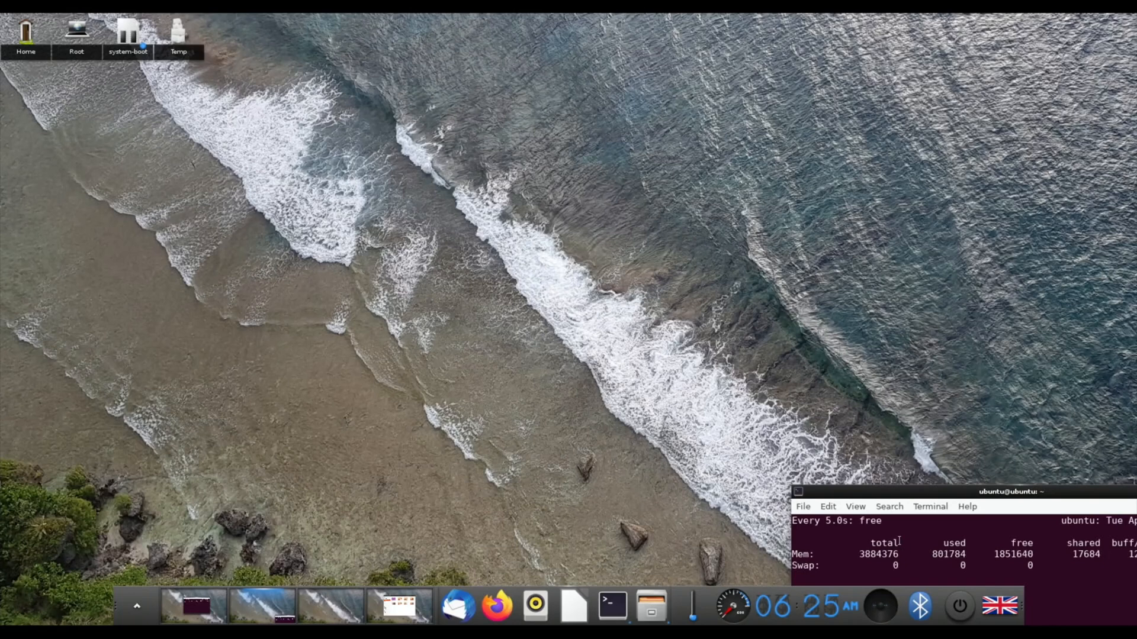
Step: Open two Firefox windows, play YouTube's 'Unforgettable Goals 2020', and launch Rhythmbox
{"action": "left_click", "coordinate": [497, 607]}
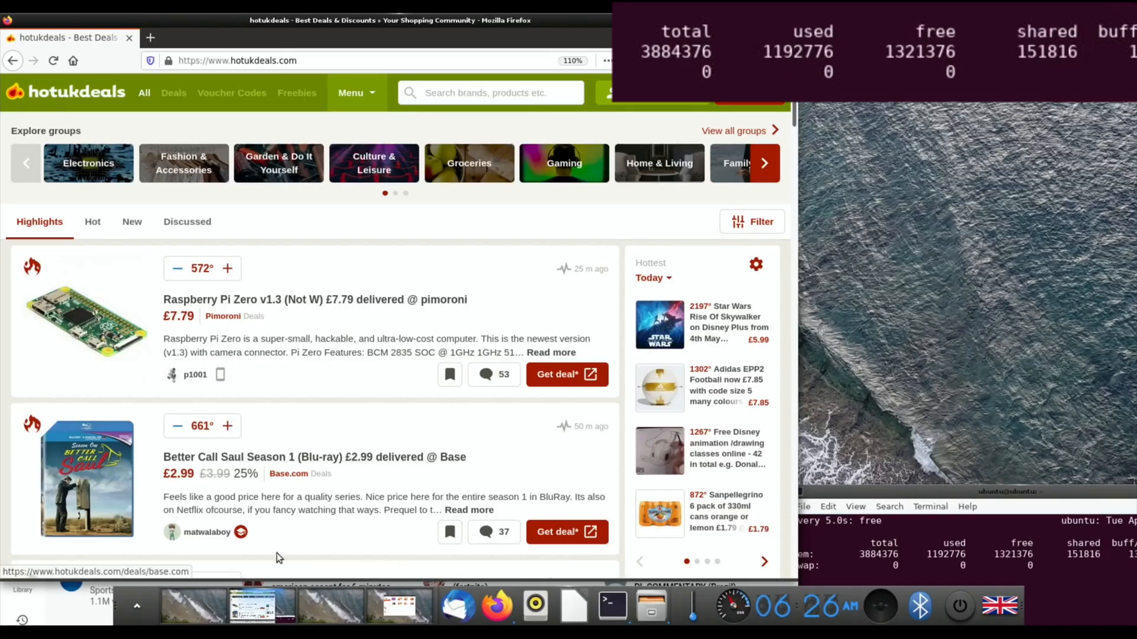
{"action": "left_click", "coordinate": [496, 606]}
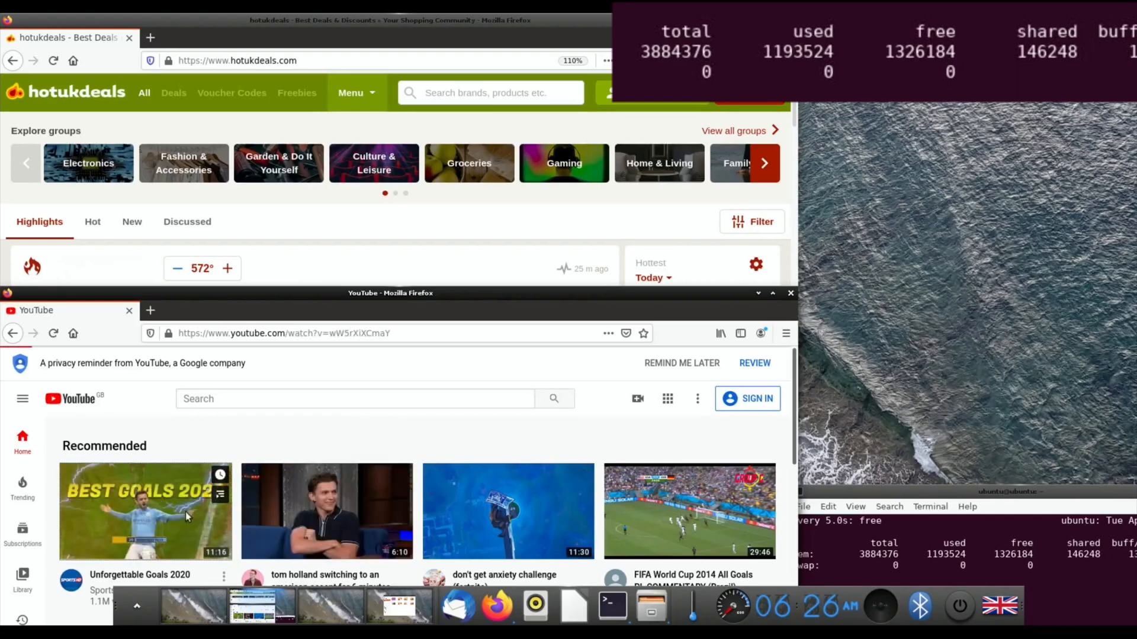
{"action": "left_click", "coordinate": [145, 511]}
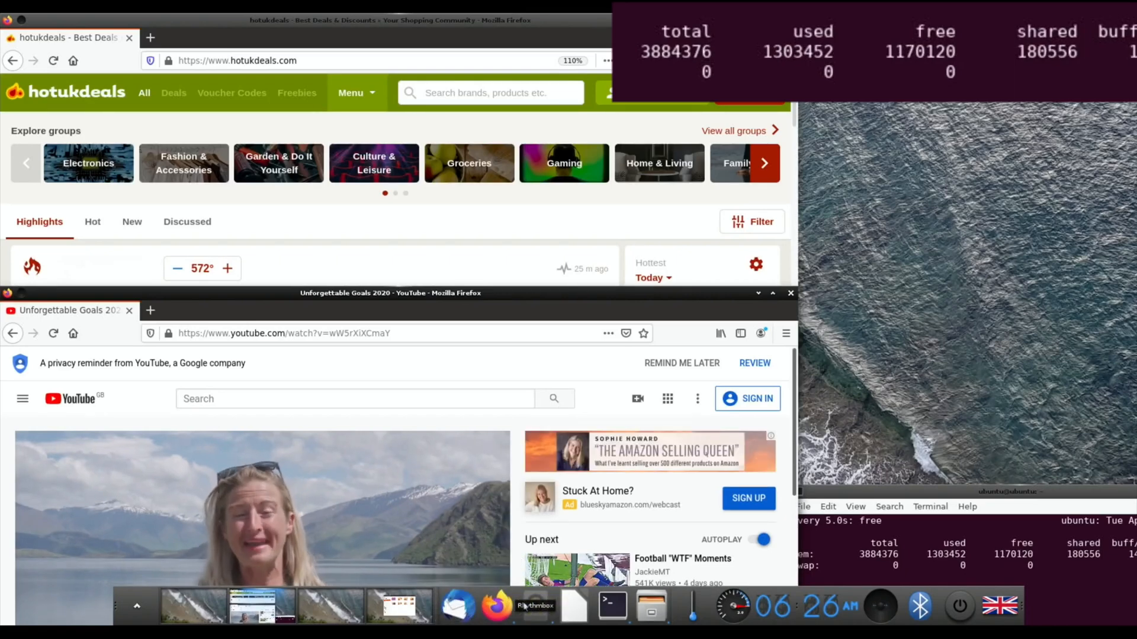
{"action": "left_click", "coordinate": [534, 606]}
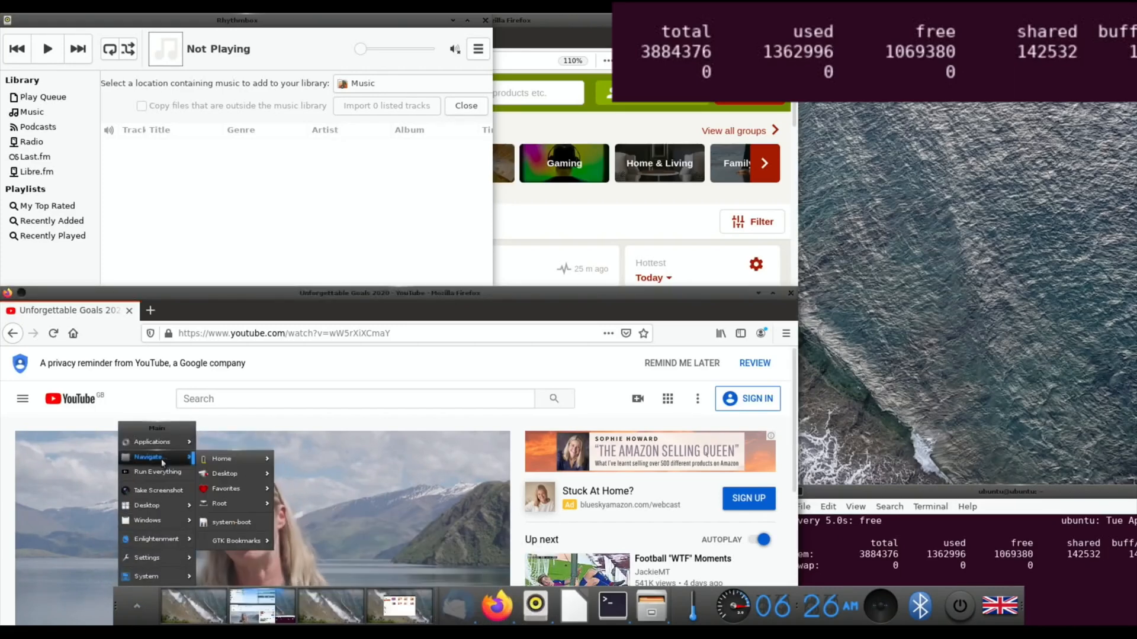
Step: Launch Thunderbird, then start Sudoku from the Games list in Run Everything
{"action": "left_click", "coordinate": [649, 605]}
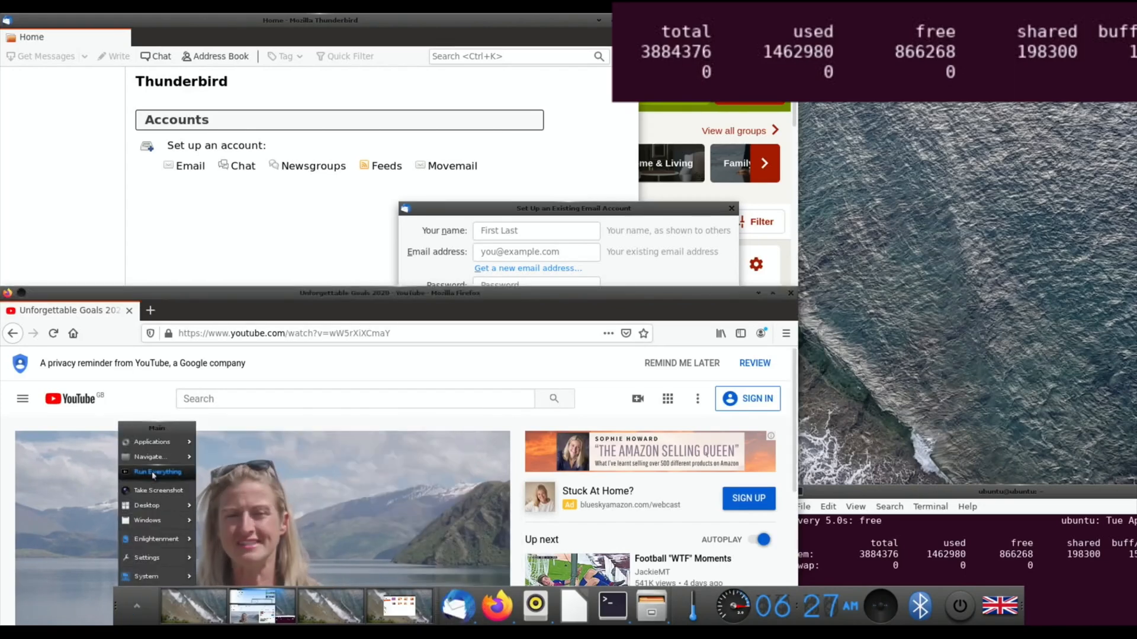
{"action": "left_click", "coordinate": [153, 442]}
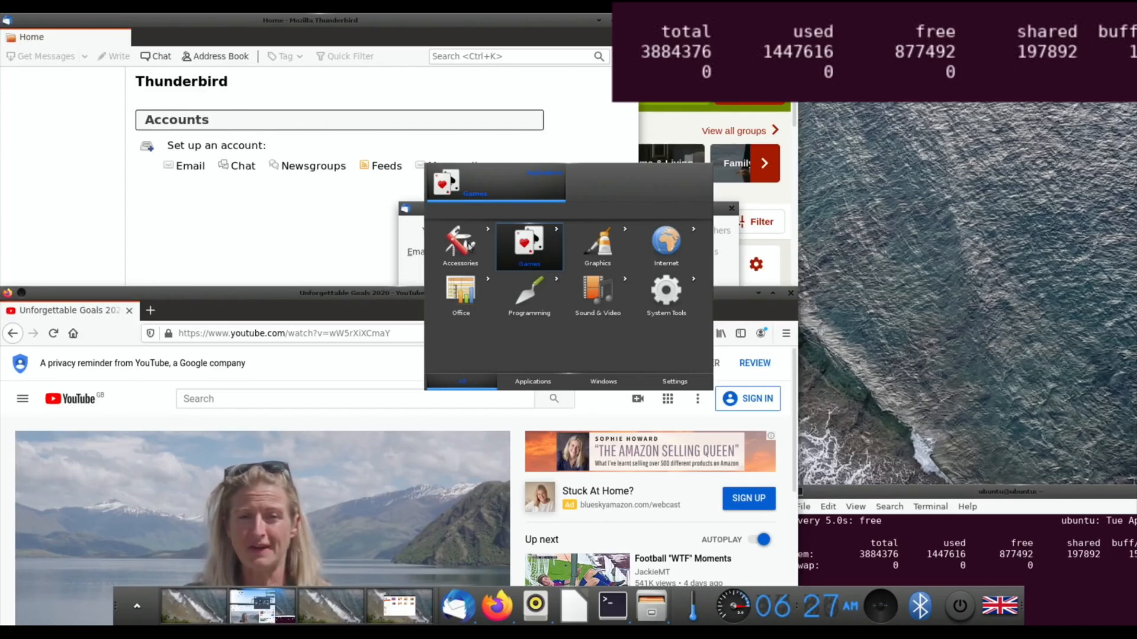
{"action": "mouse_move", "coordinate": [460, 247]}
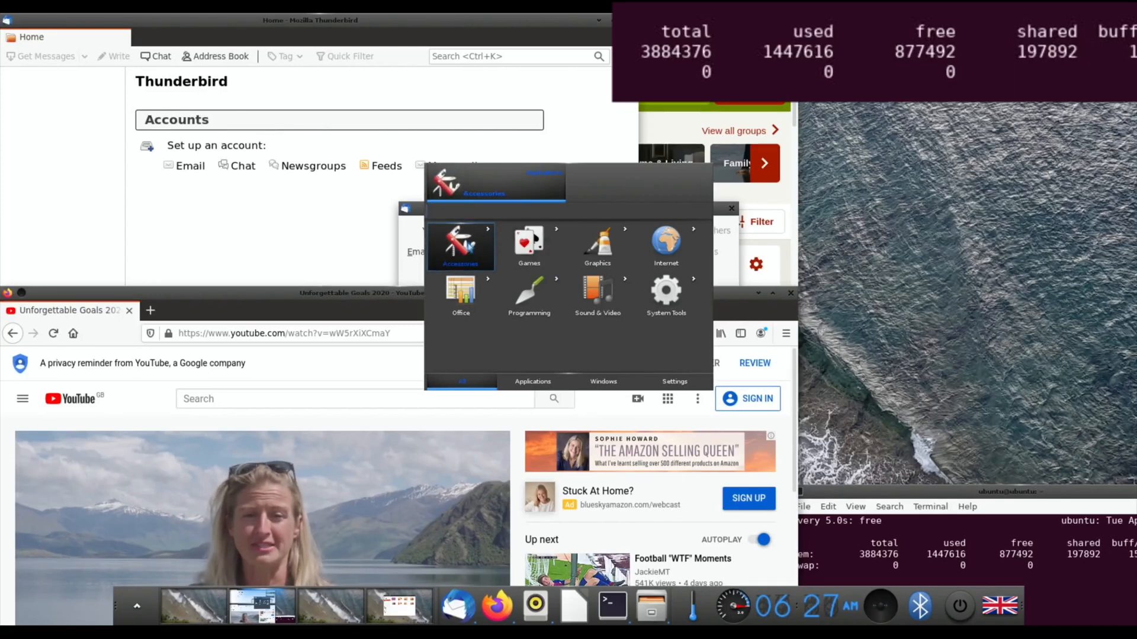
{"action": "left_click", "coordinate": [461, 246]}
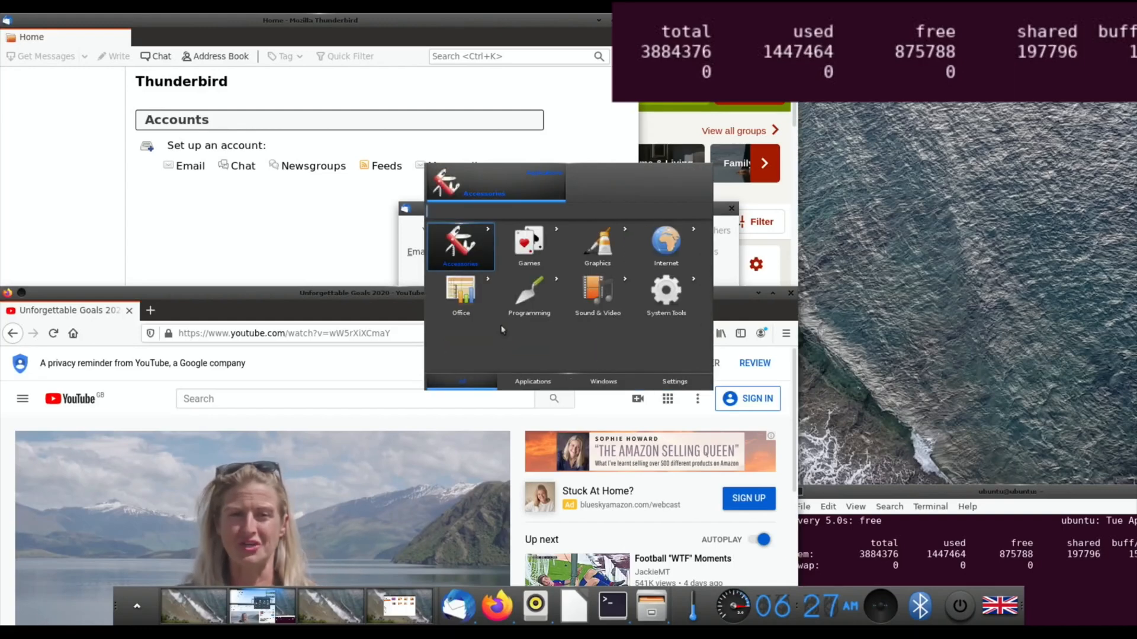
{"action": "left_click", "coordinate": [528, 245]}
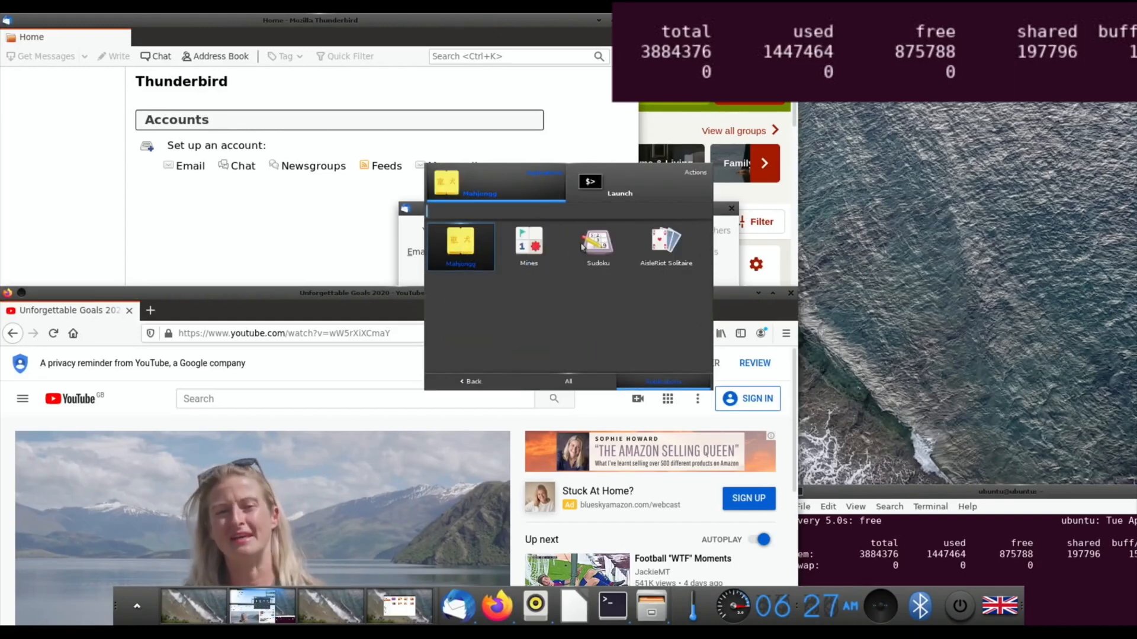
{"action": "left_click", "coordinate": [597, 245]}
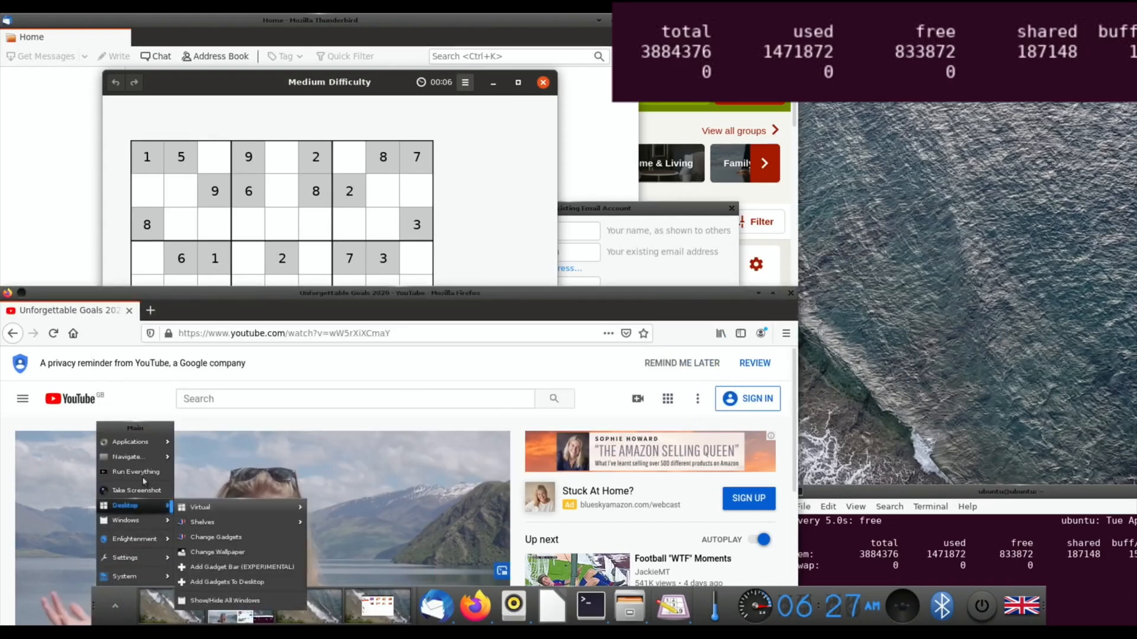
Step: Launch Shotwell and import the one photo from ~/Pictures, dismissing Import Complete
{"action": "left_click", "coordinate": [130, 442]}
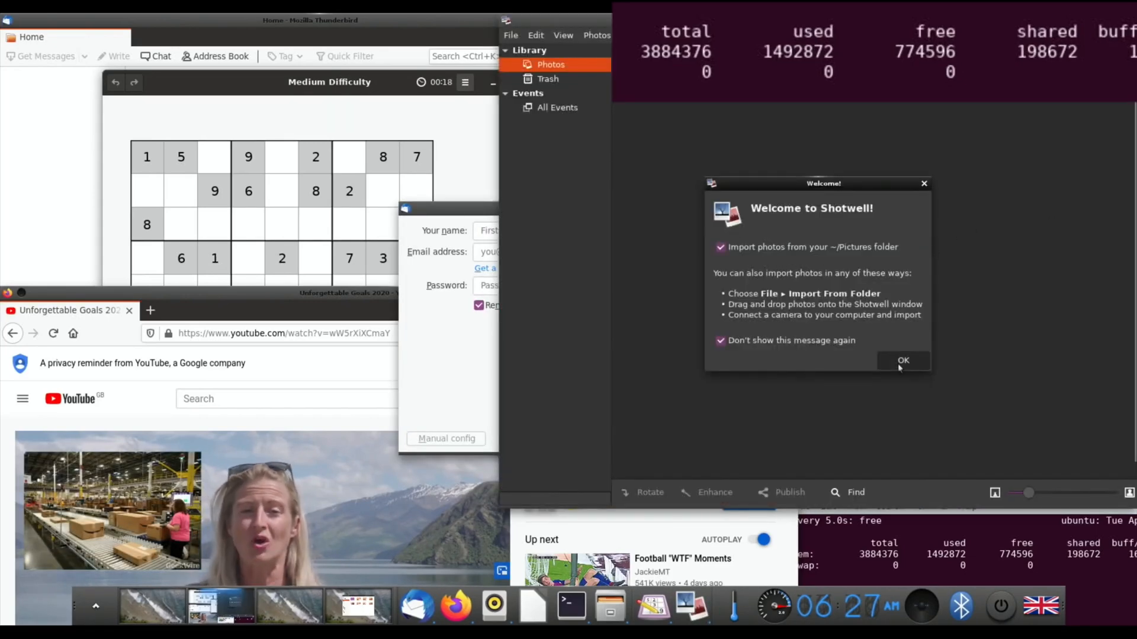
{"action": "left_click", "coordinate": [904, 361]}
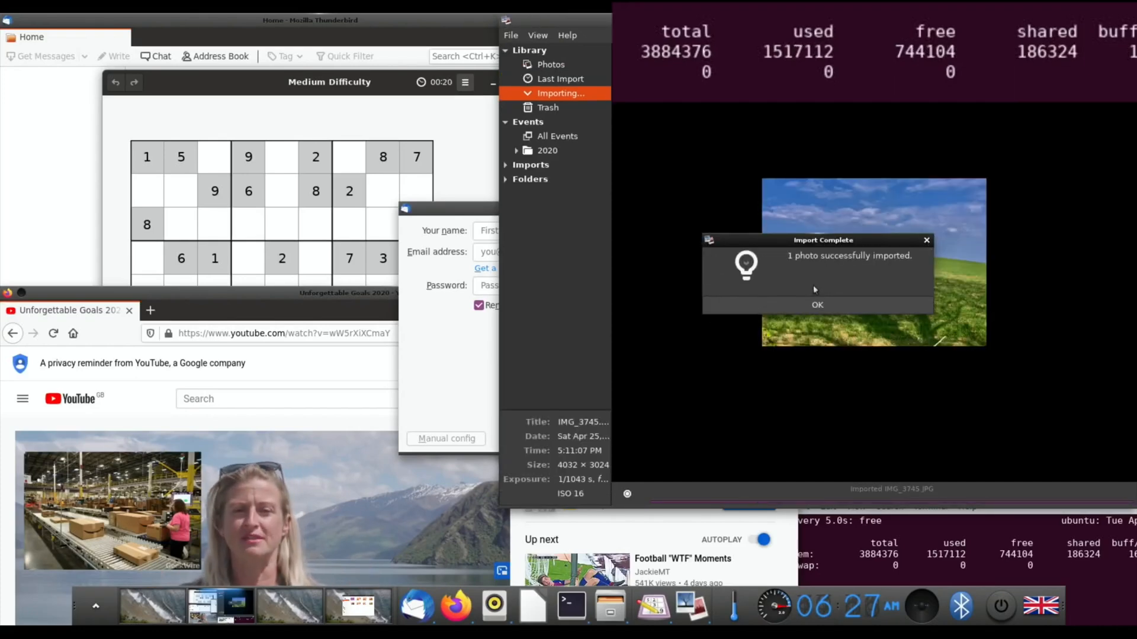
{"action": "left_click", "coordinate": [817, 305]}
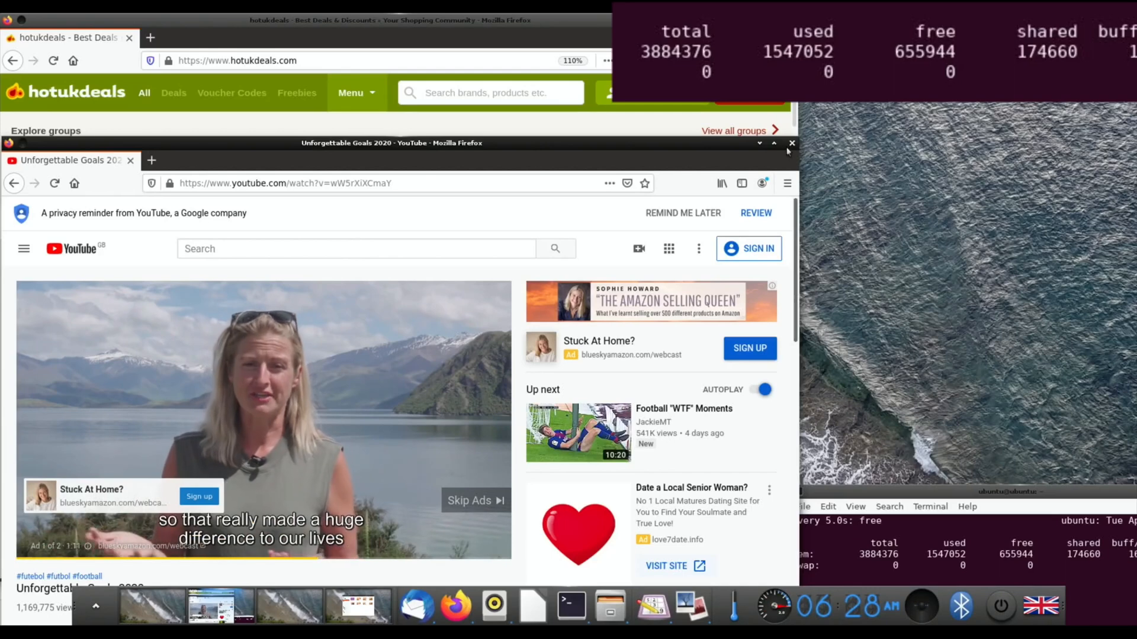
Step: Close Firefox, Thunderbird, Shotwell, Rhythmbox and the memory-monitor Terminal, confirming Close Terminal
{"action": "left_click", "coordinate": [792, 142]}
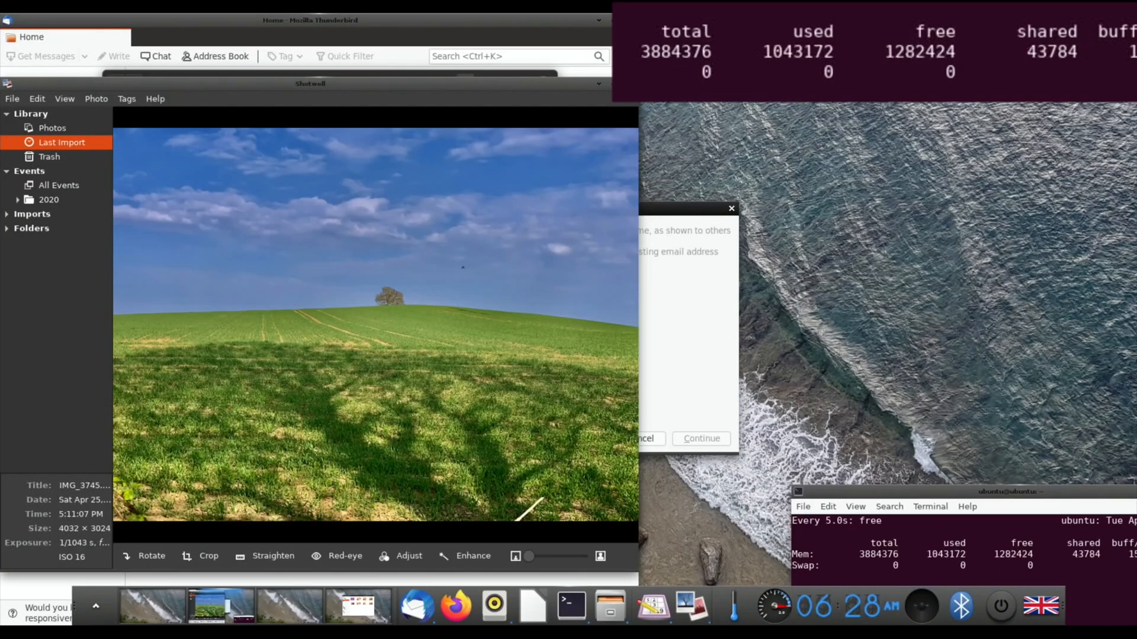
{"action": "left_click", "coordinate": [219, 605]}
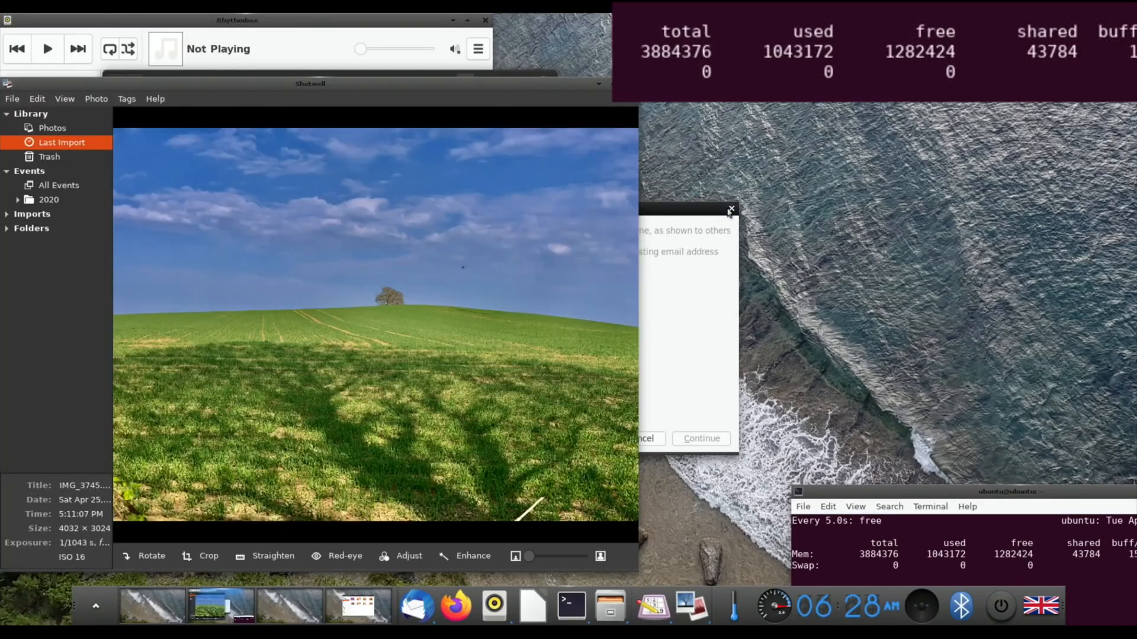
{"action": "left_click", "coordinate": [730, 210]}
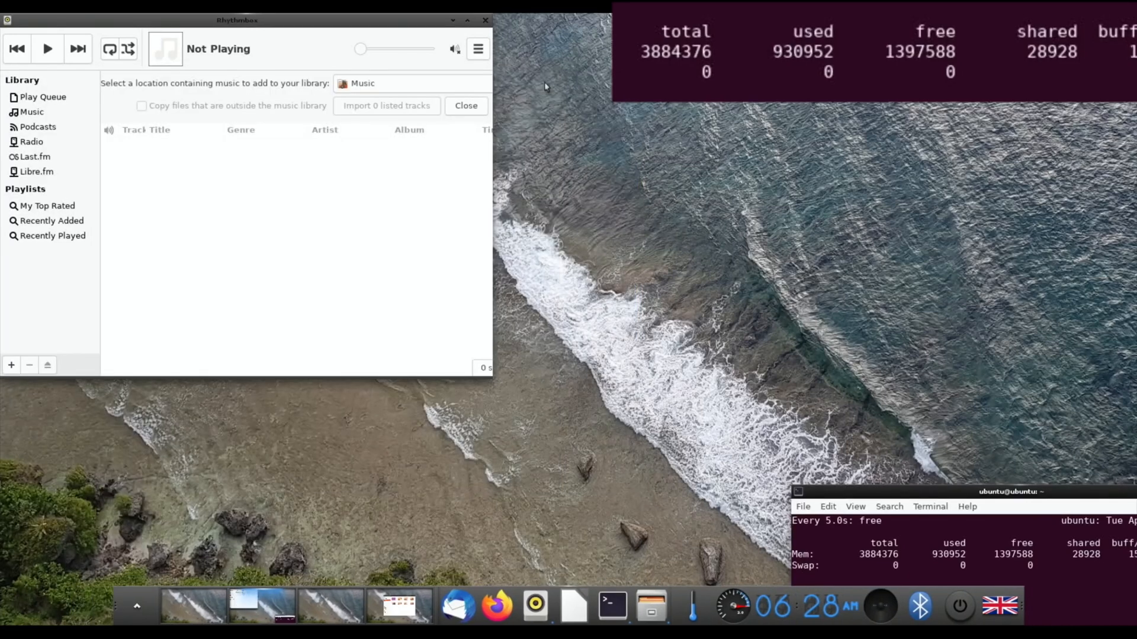
{"action": "left_click", "coordinate": [484, 20]}
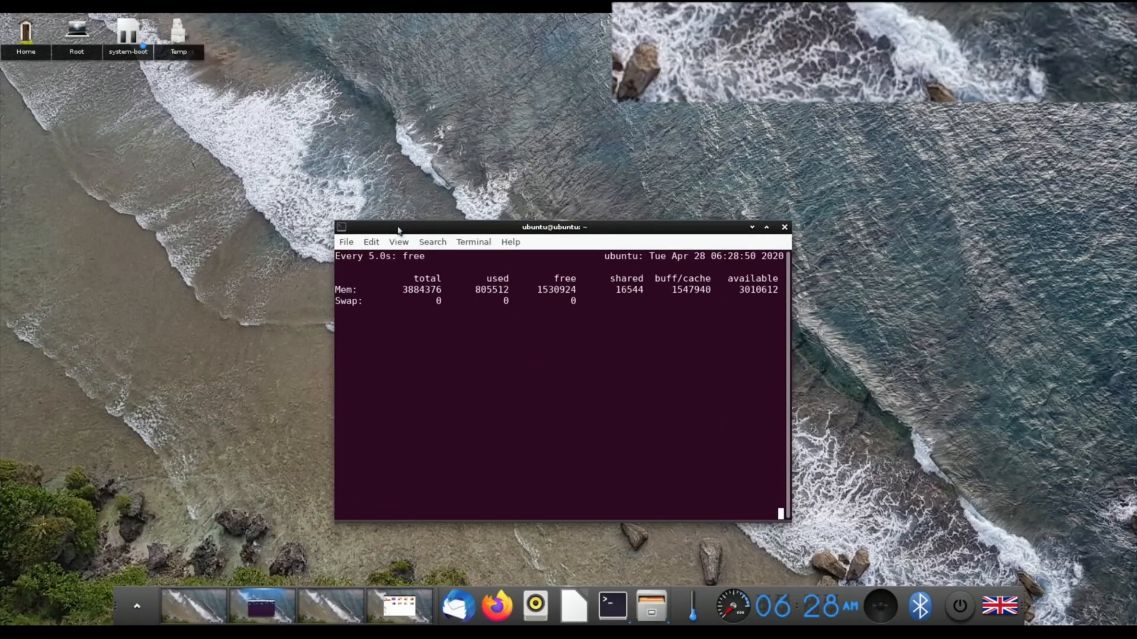
{"action": "mouse_move", "coordinate": [775, 231]}
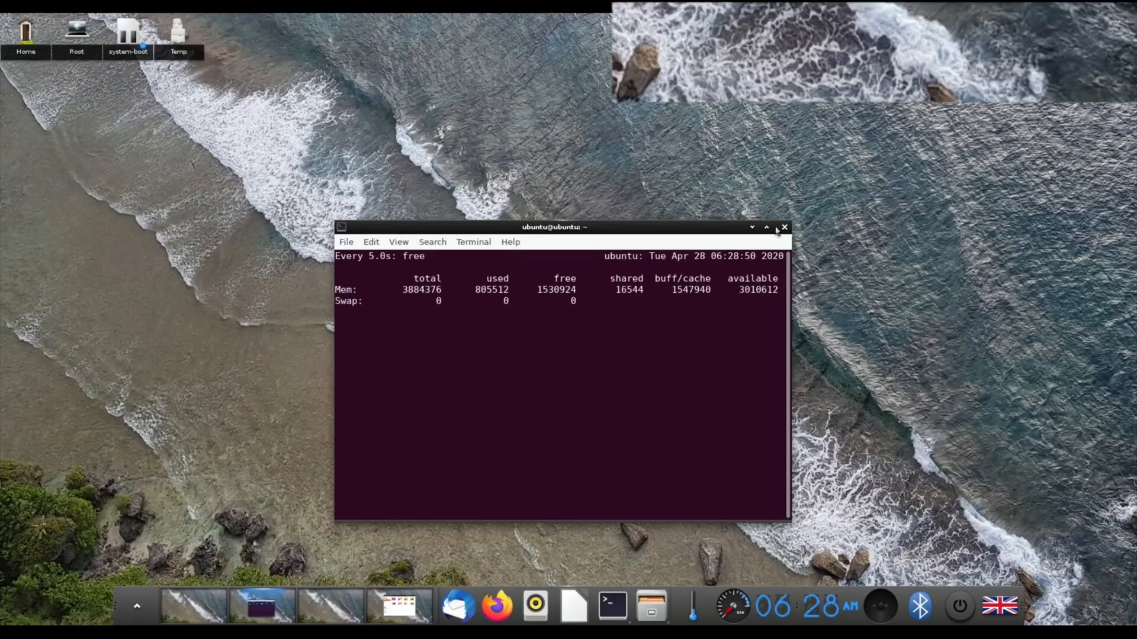
{"action": "left_click", "coordinate": [783, 227]}
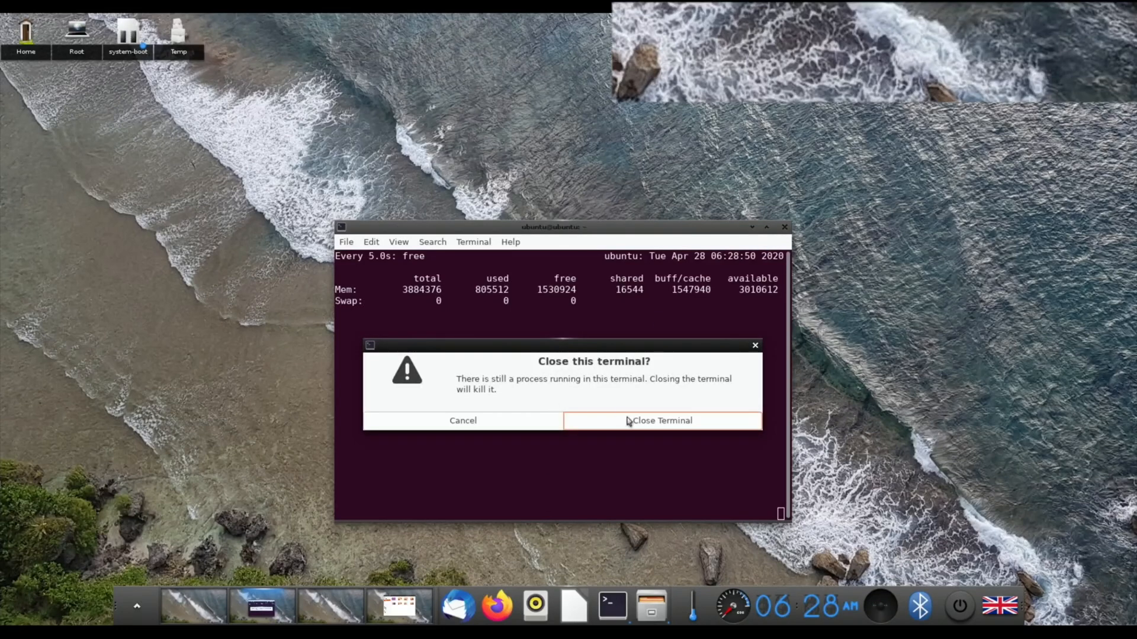
{"action": "left_click", "coordinate": [660, 420]}
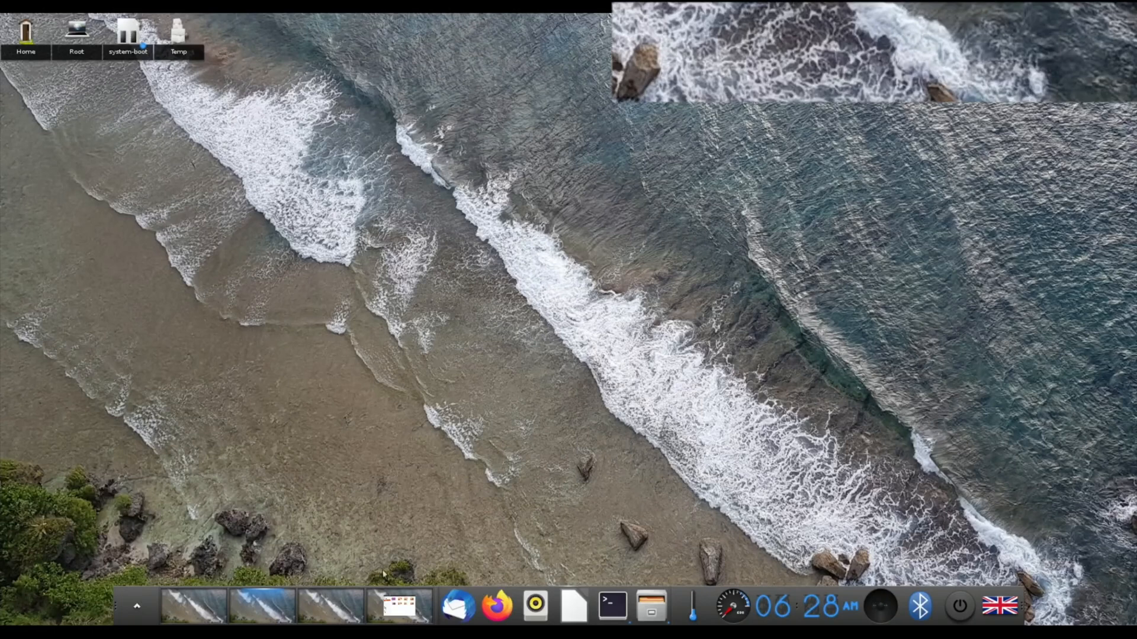